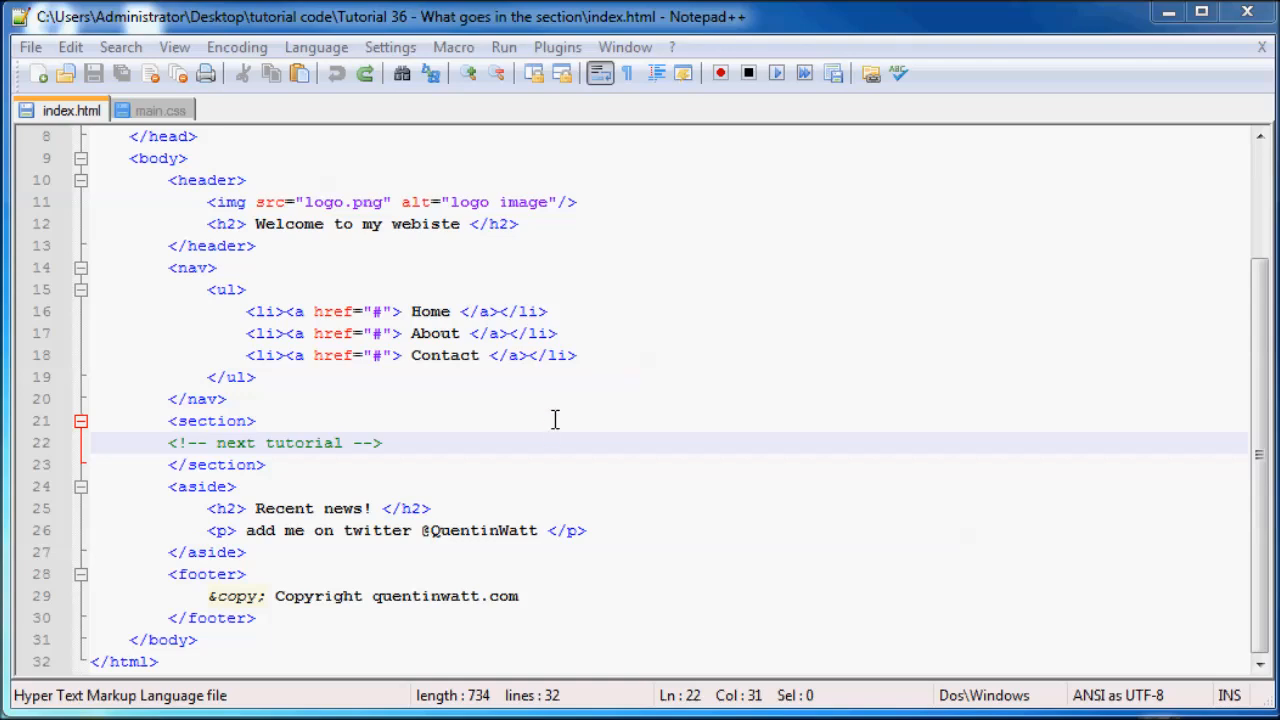
pyautogui.moveTo(496, 516)
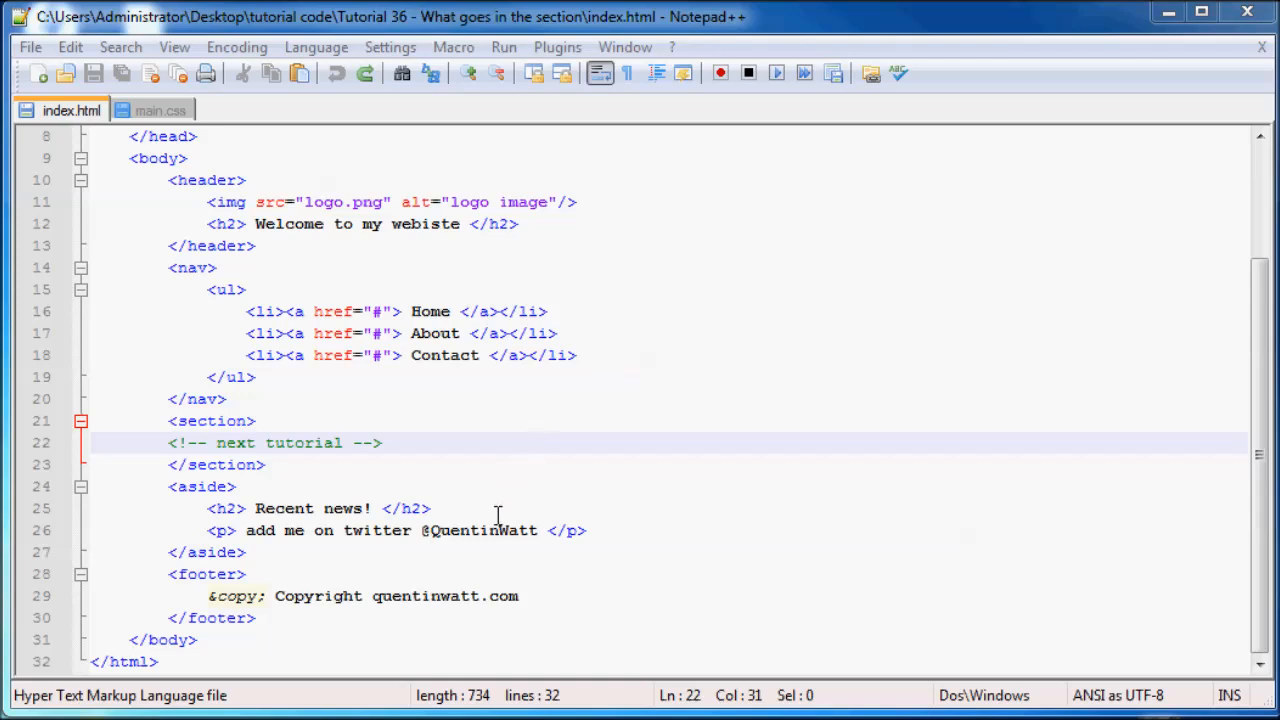
pyautogui.moveTo(464, 540)
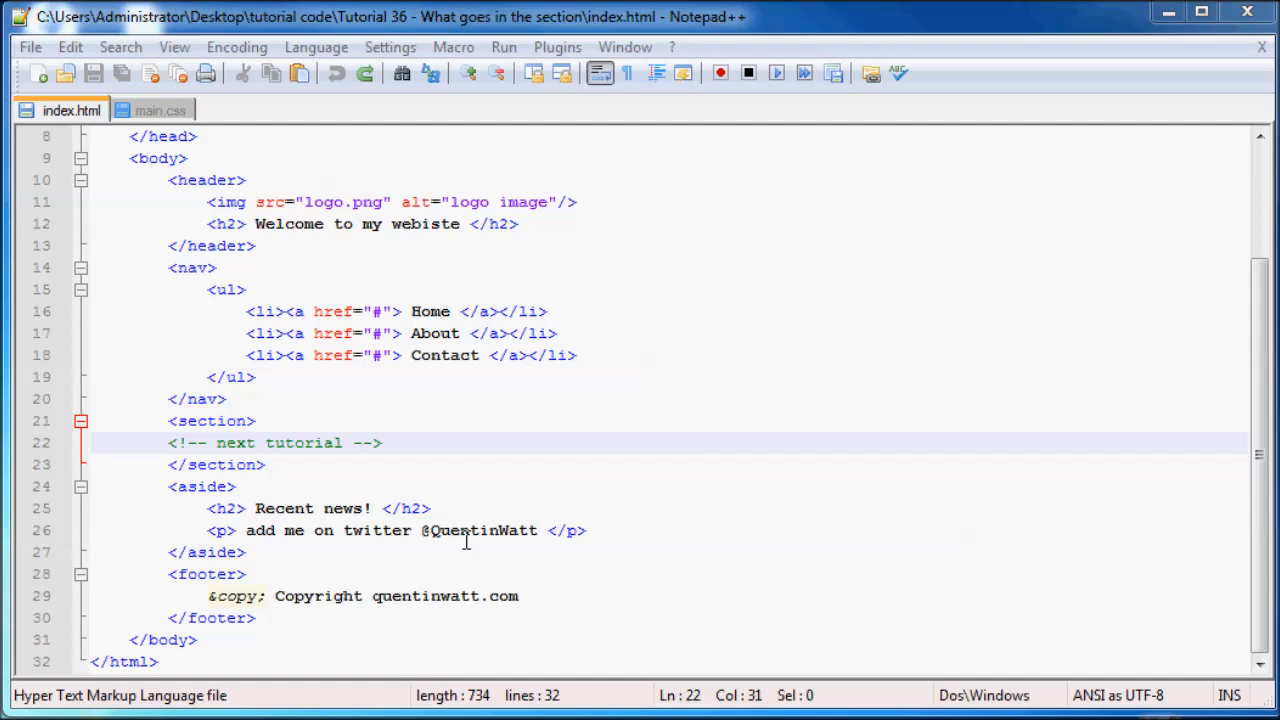
pyautogui.moveTo(464, 530)
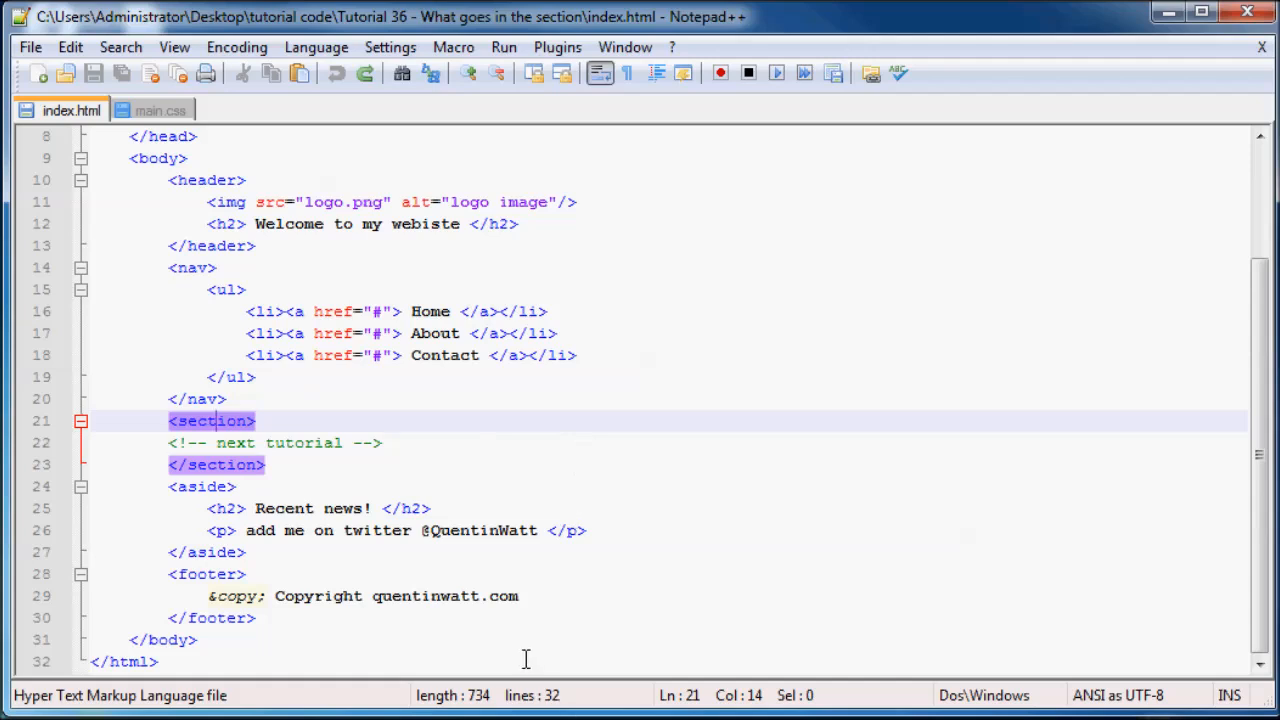
pyautogui.moveTo(516, 612)
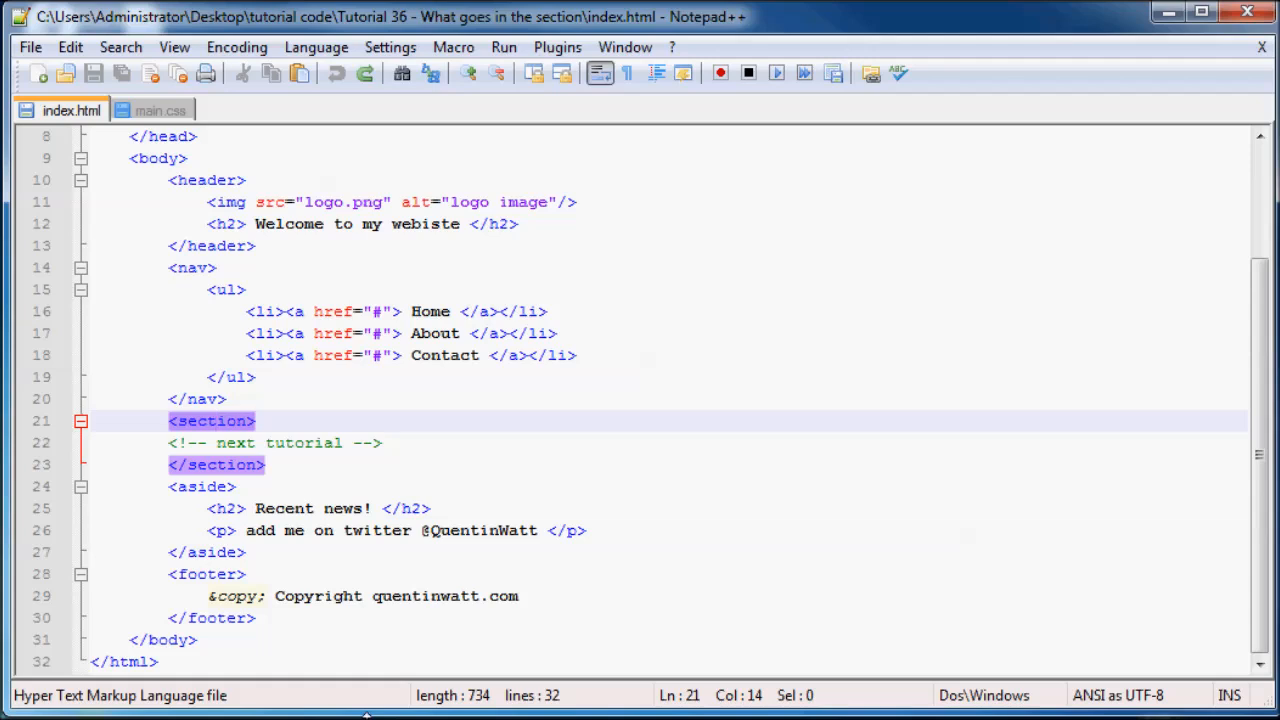
pyautogui.moveTo(480, 644)
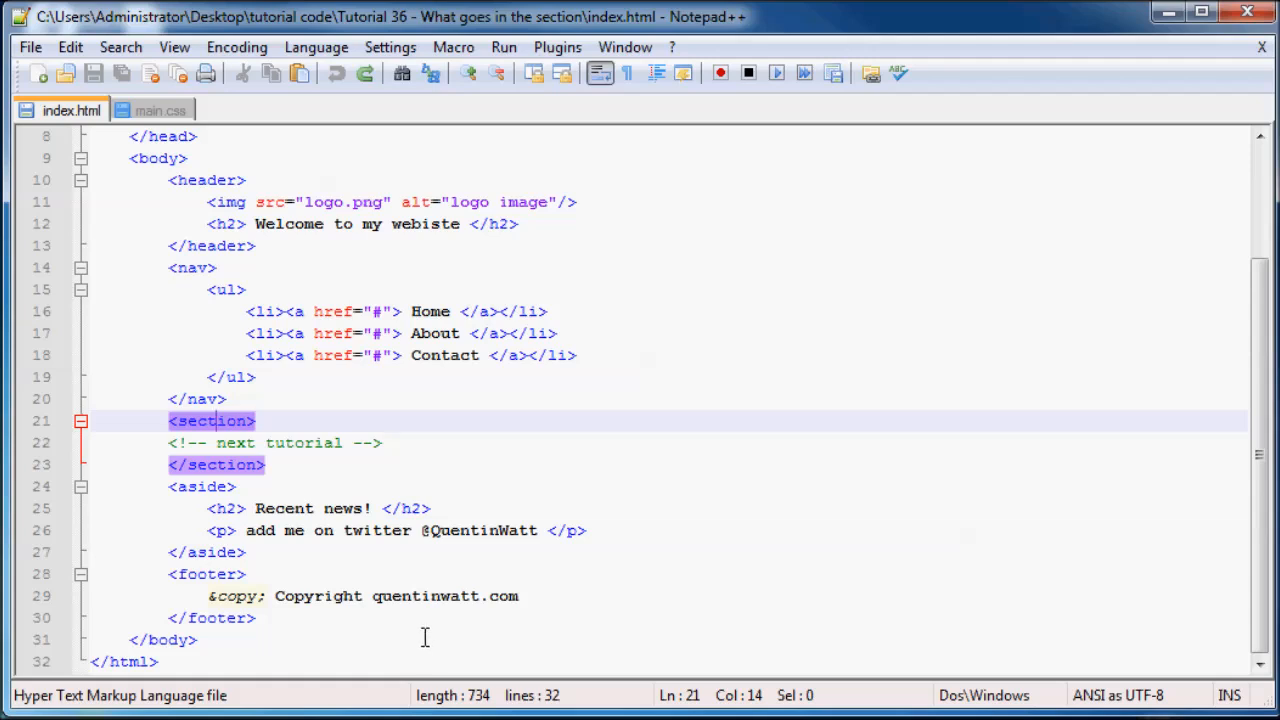
pyautogui.moveTo(204, 210)
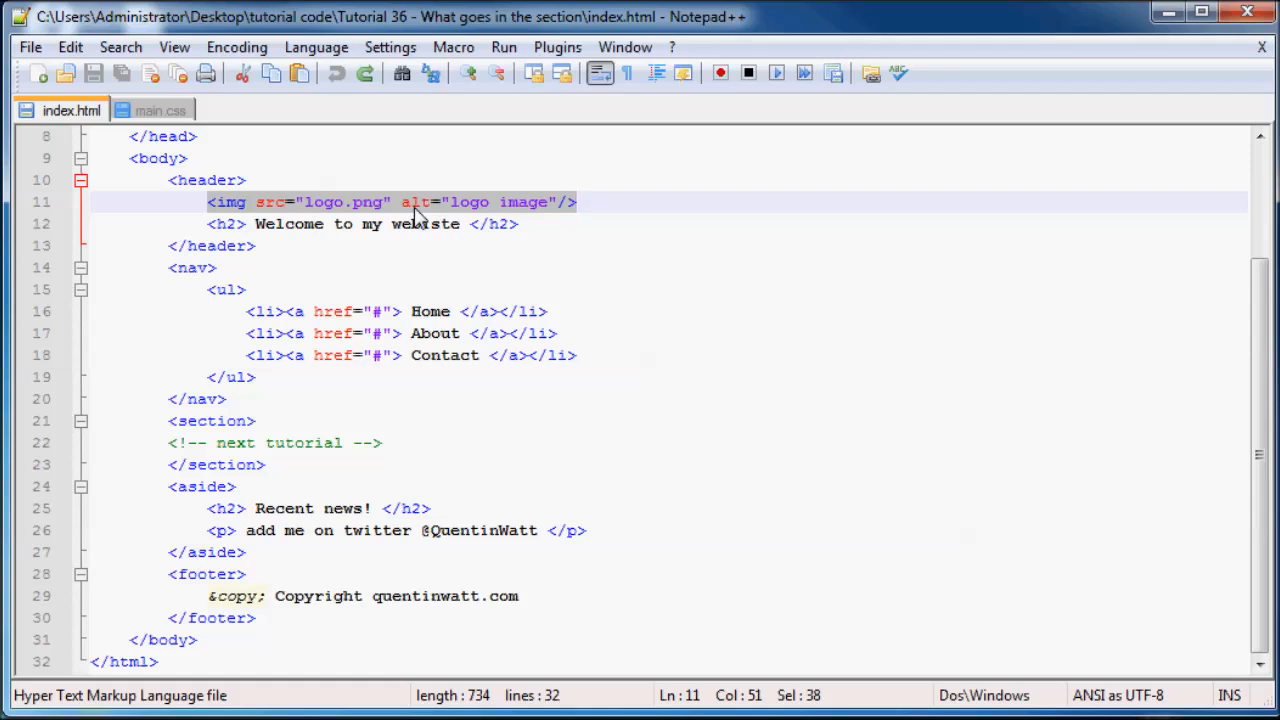
pyautogui.moveTo(310, 216)
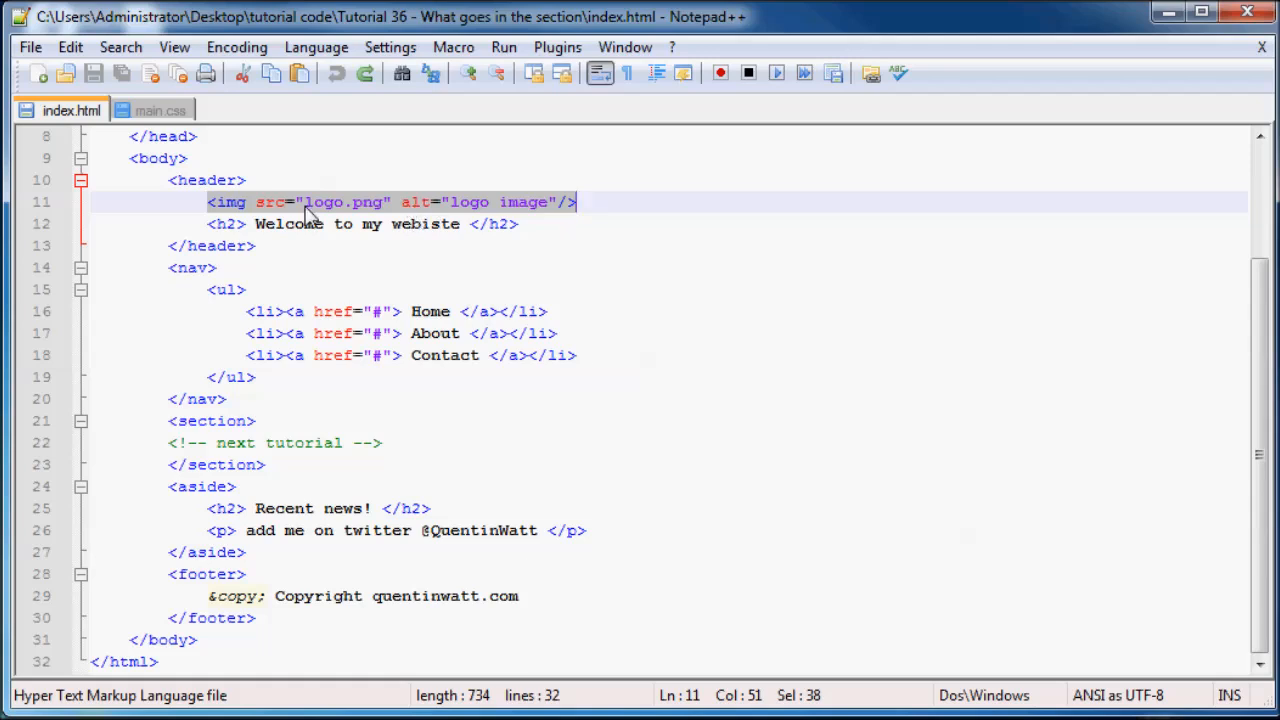
# - Clear the selection on the logo image line before showing the project folder
pyautogui.click(516, 224)
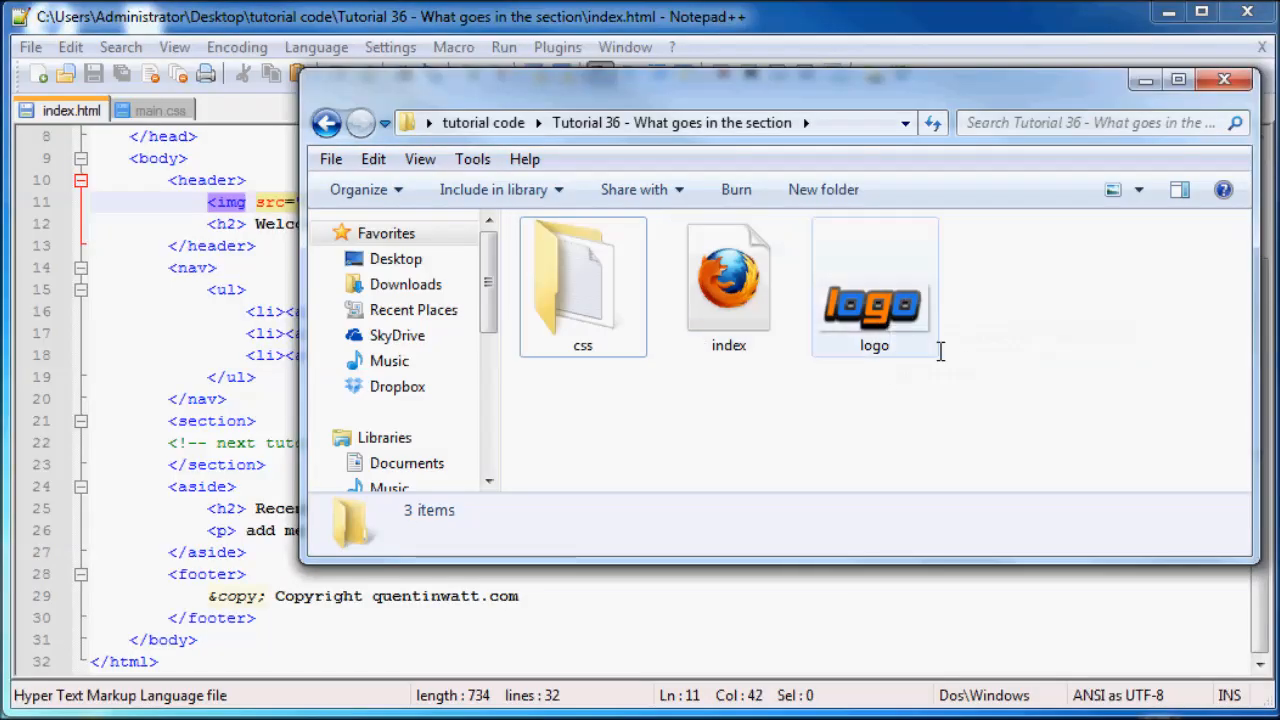
# - View the folder items as large icons, restore medium size, then bring up the Run menu
pyautogui.click(1112, 188)
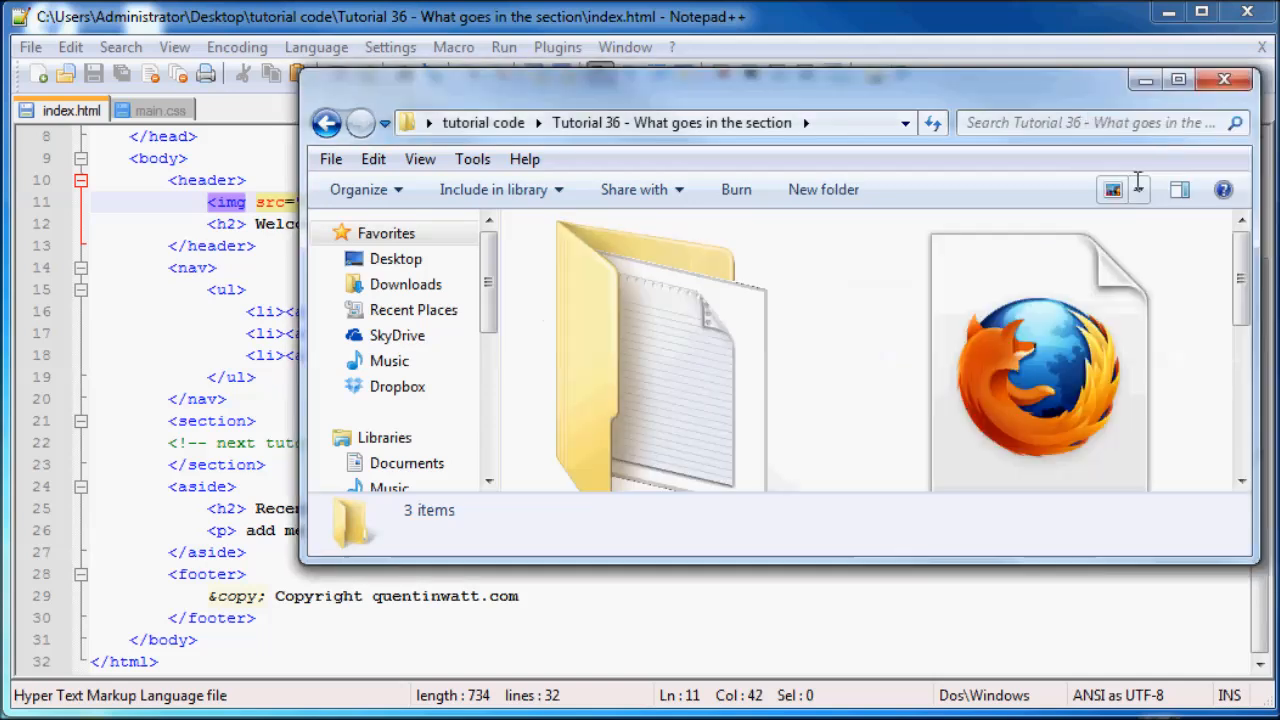
pyautogui.scroll(-3)
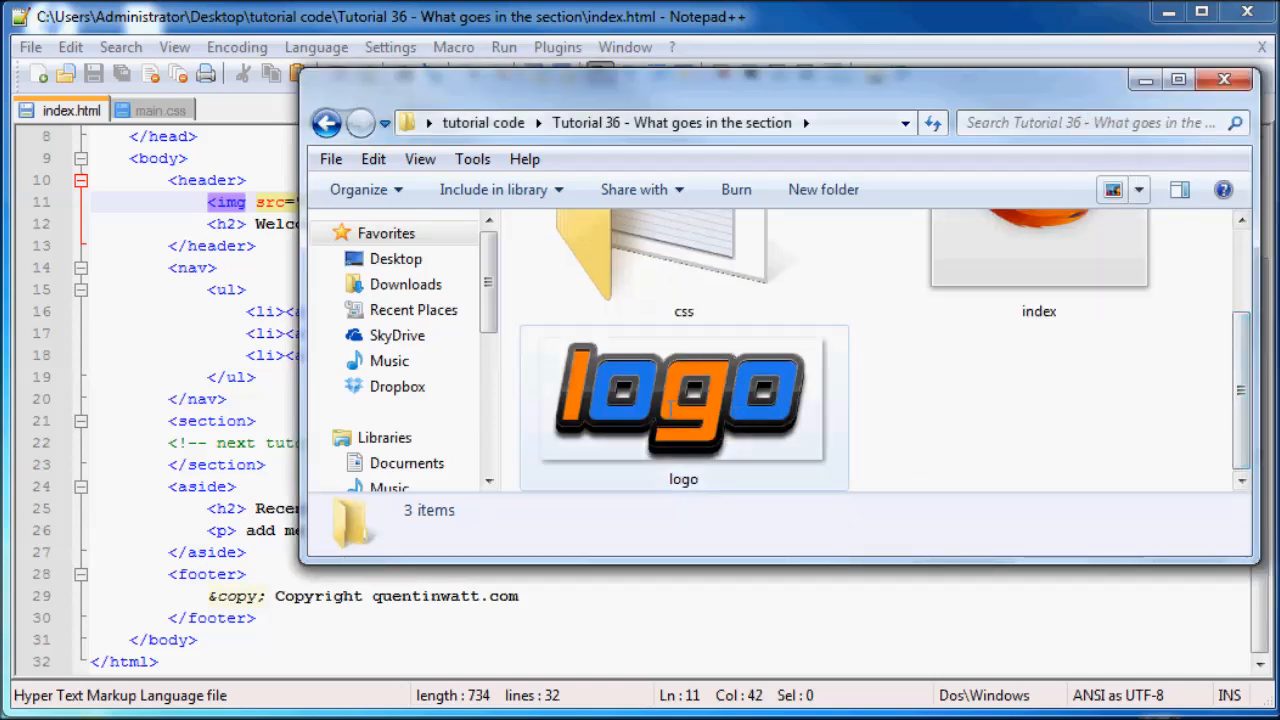
pyautogui.click(1038, 260)
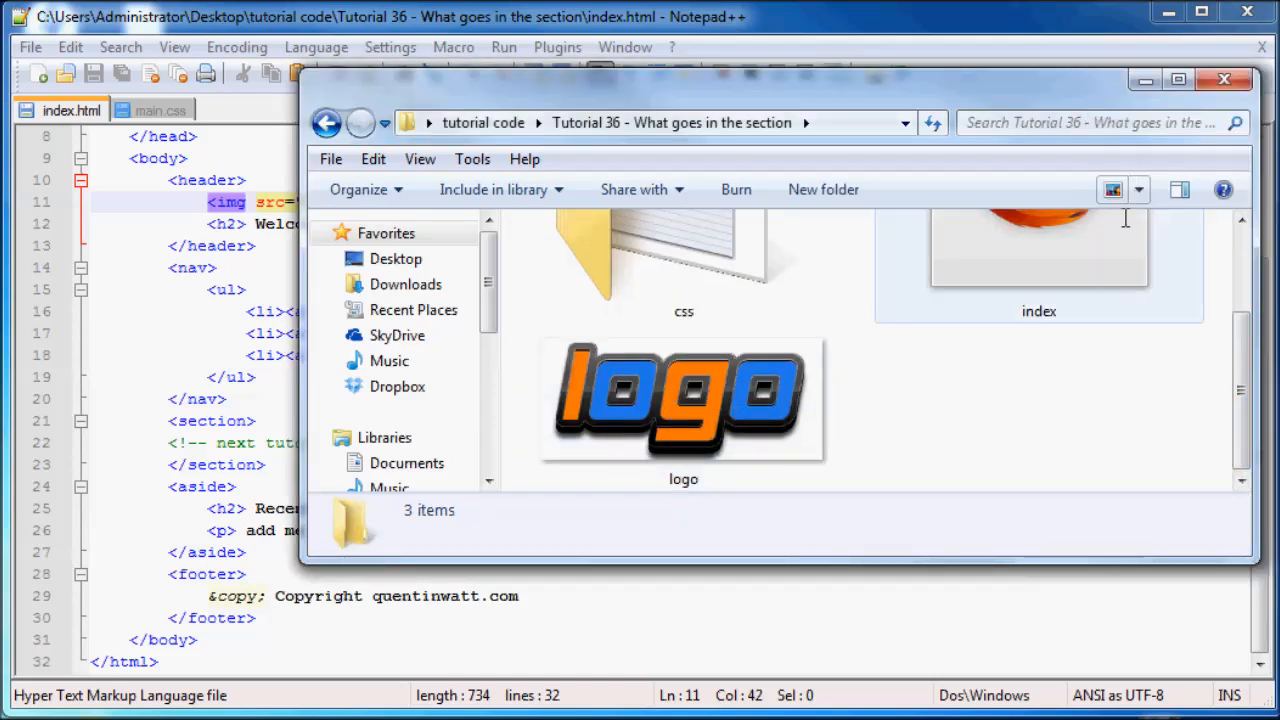
pyautogui.click(1112, 188)
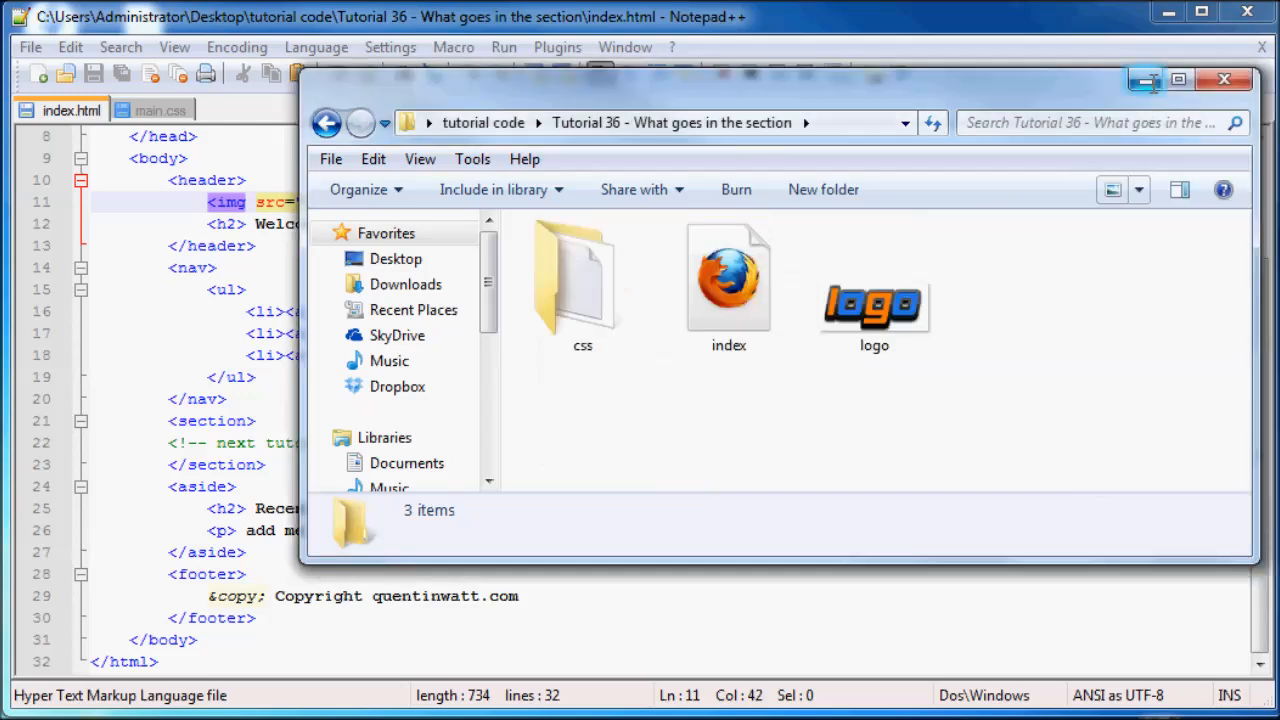
pyautogui.click(504, 48)
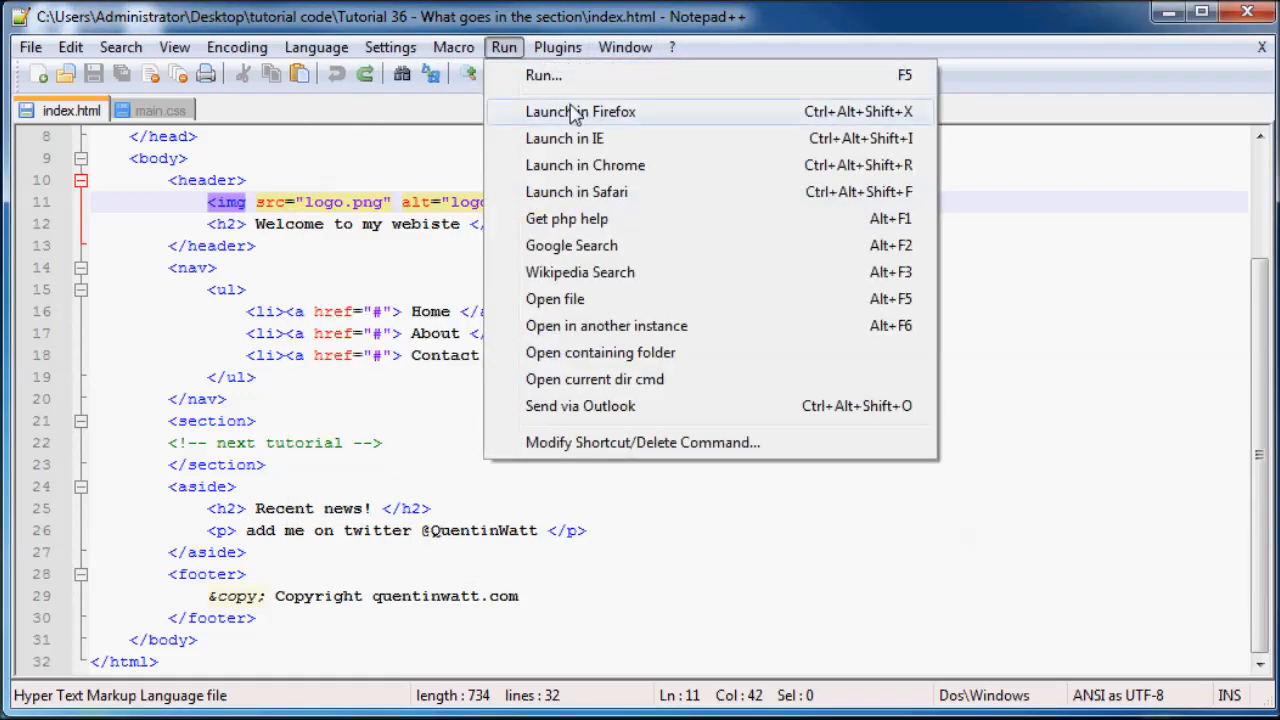
# - Launch the page in Firefox, review the finished two-article example tab, then close it
pyautogui.click(580, 112)
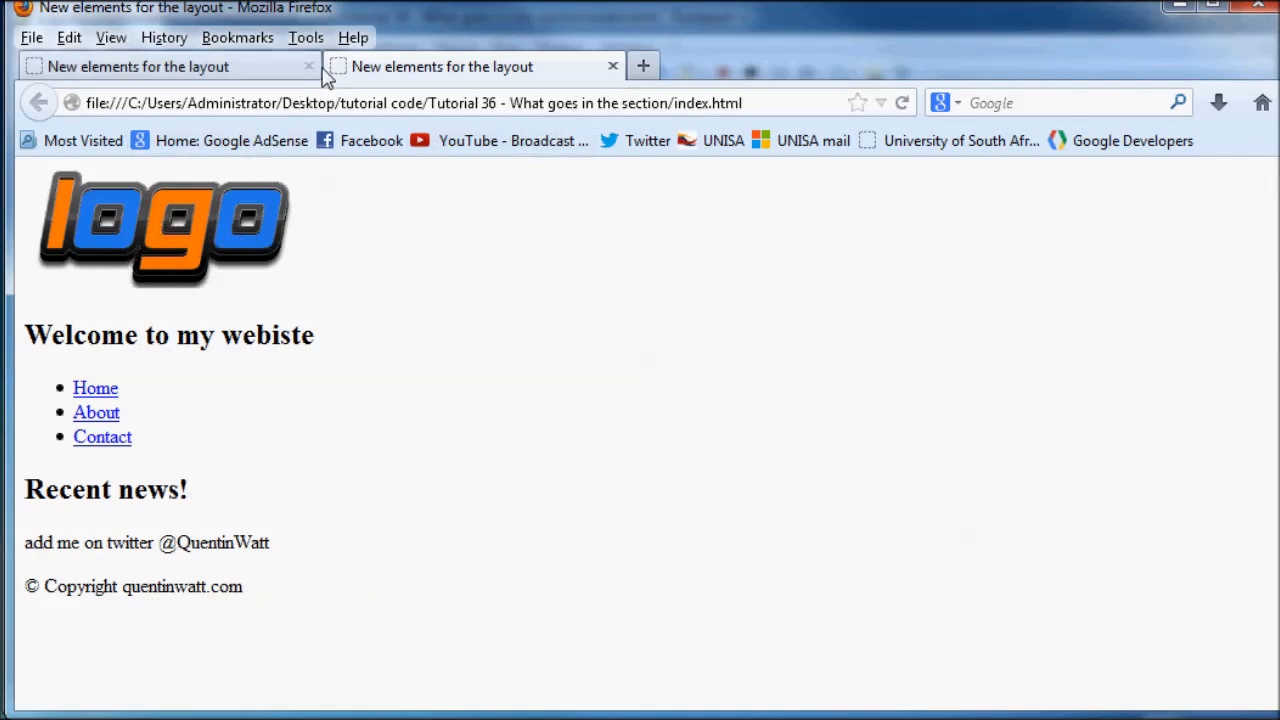
pyautogui.click(140, 66)
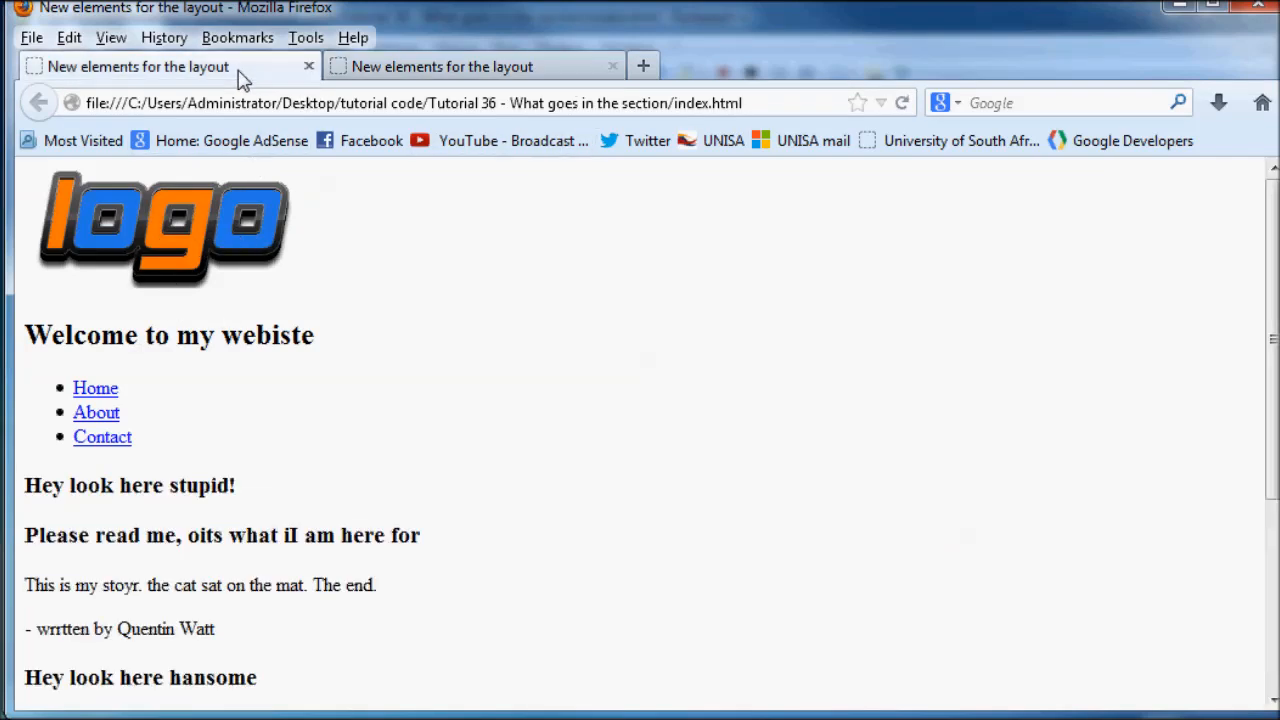
pyautogui.scroll(-3)
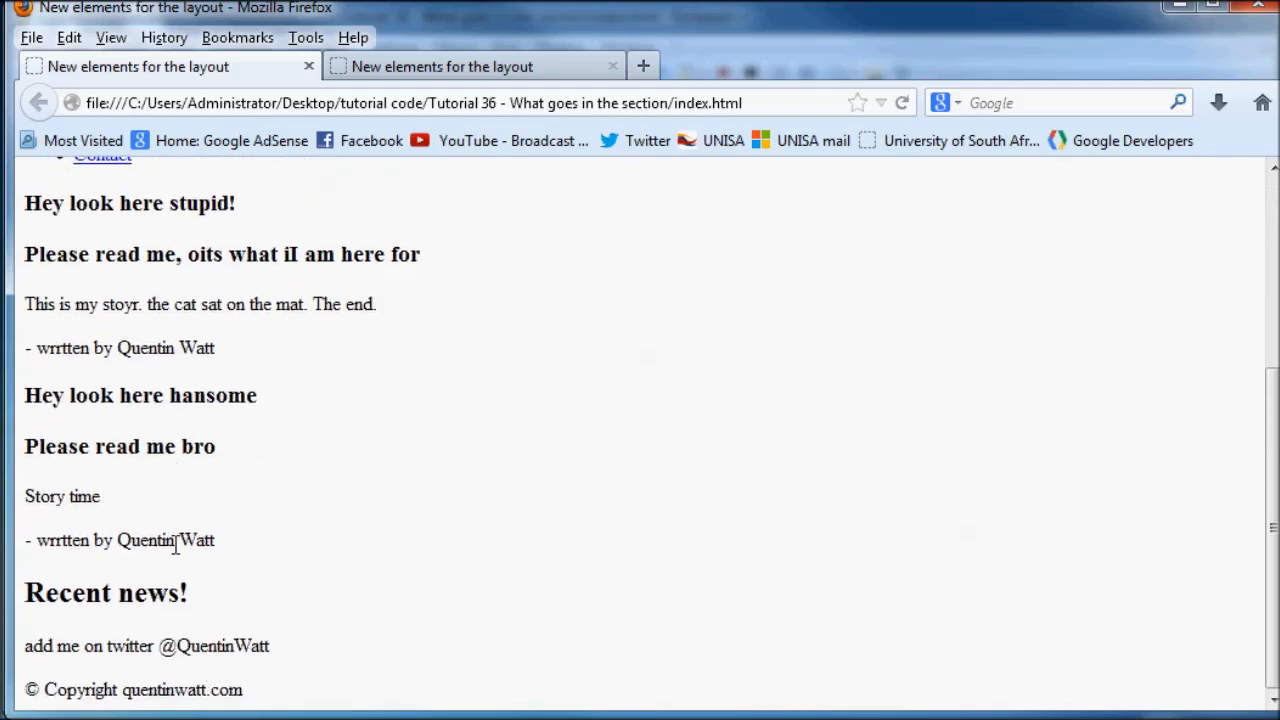
pyautogui.moveTo(424, 548)
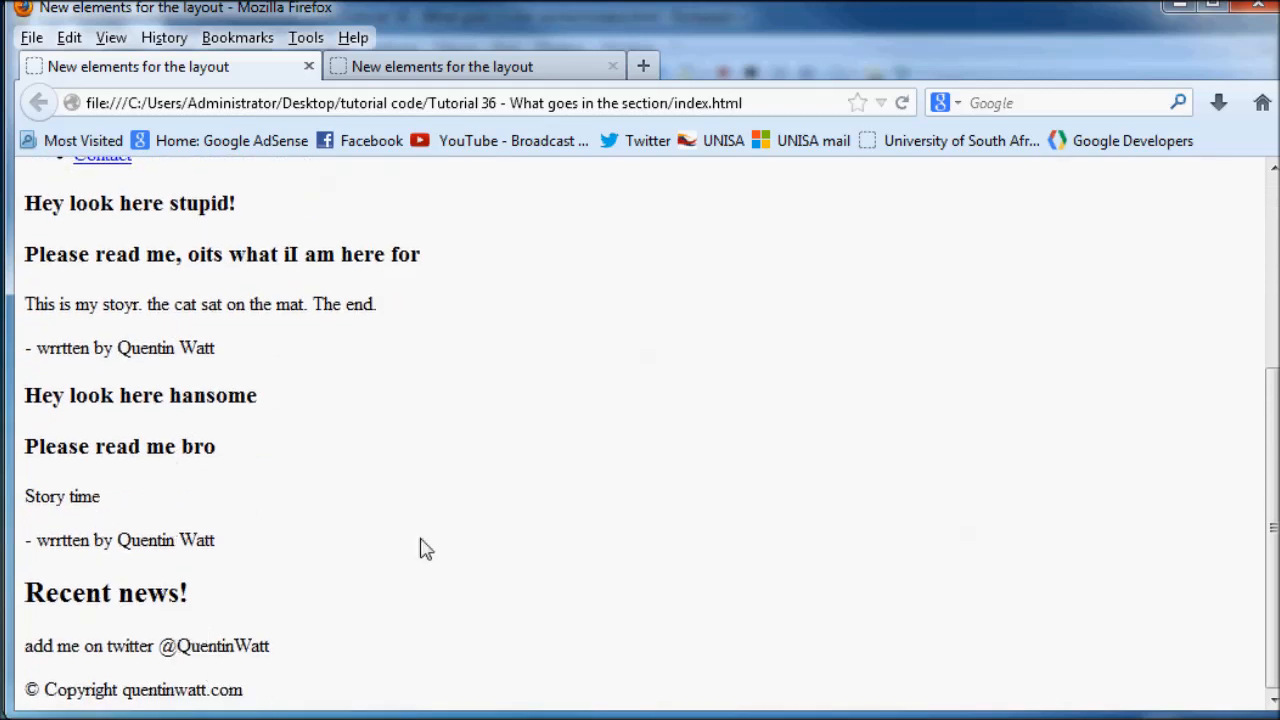
pyautogui.click(612, 66)
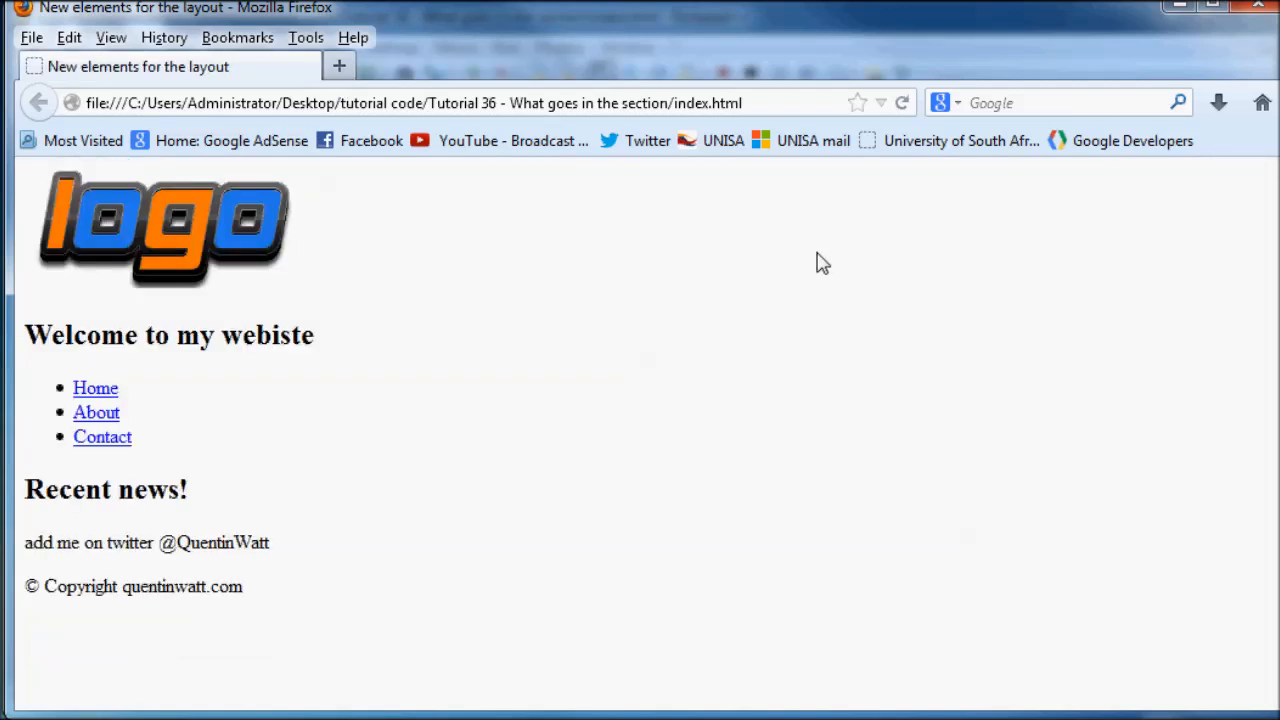
pyautogui.moveTo(200, 588)
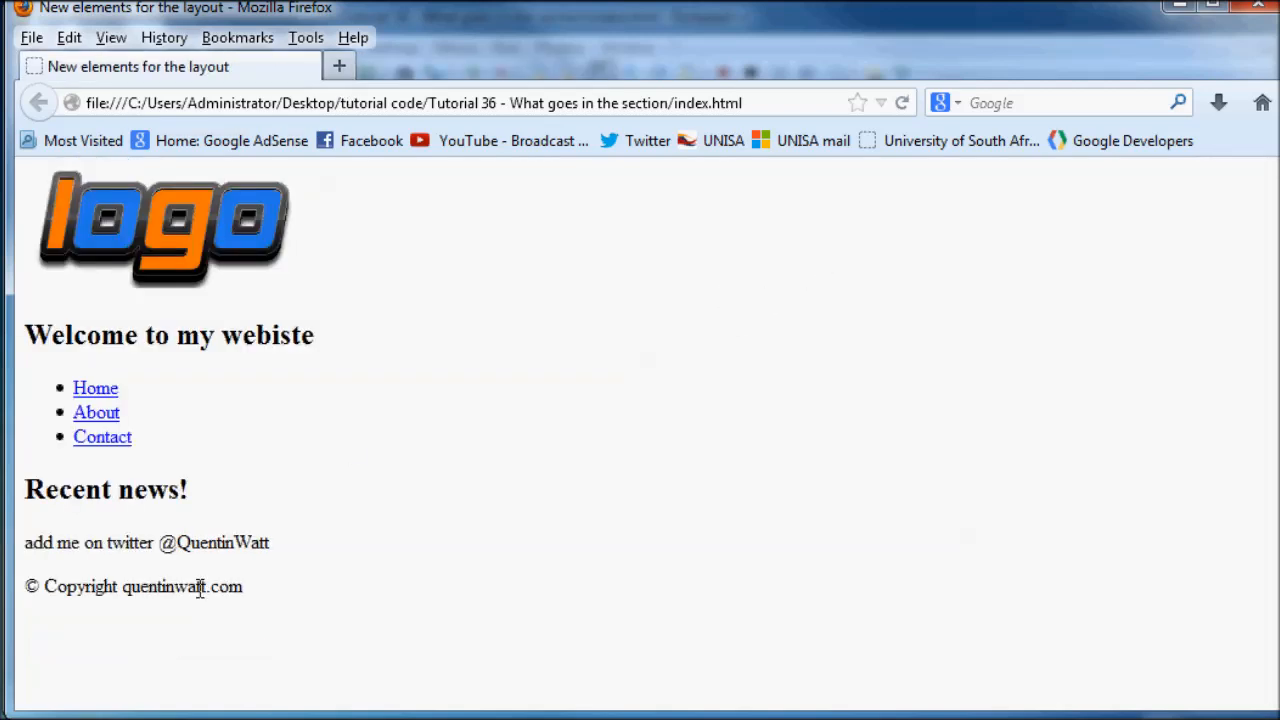
pyautogui.moveTo(300, 428)
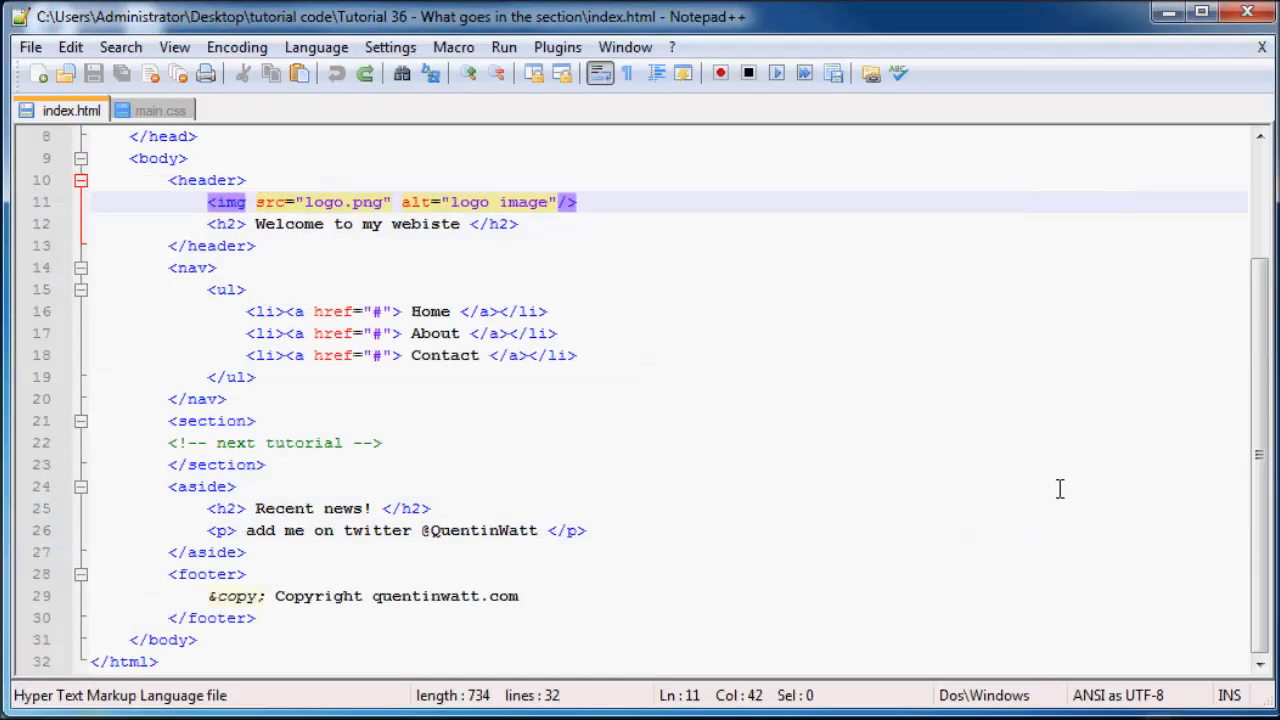
# - Delete the 'next tutorial' comment leaving the section empty, and save index.html
pyautogui.click(234, 464)
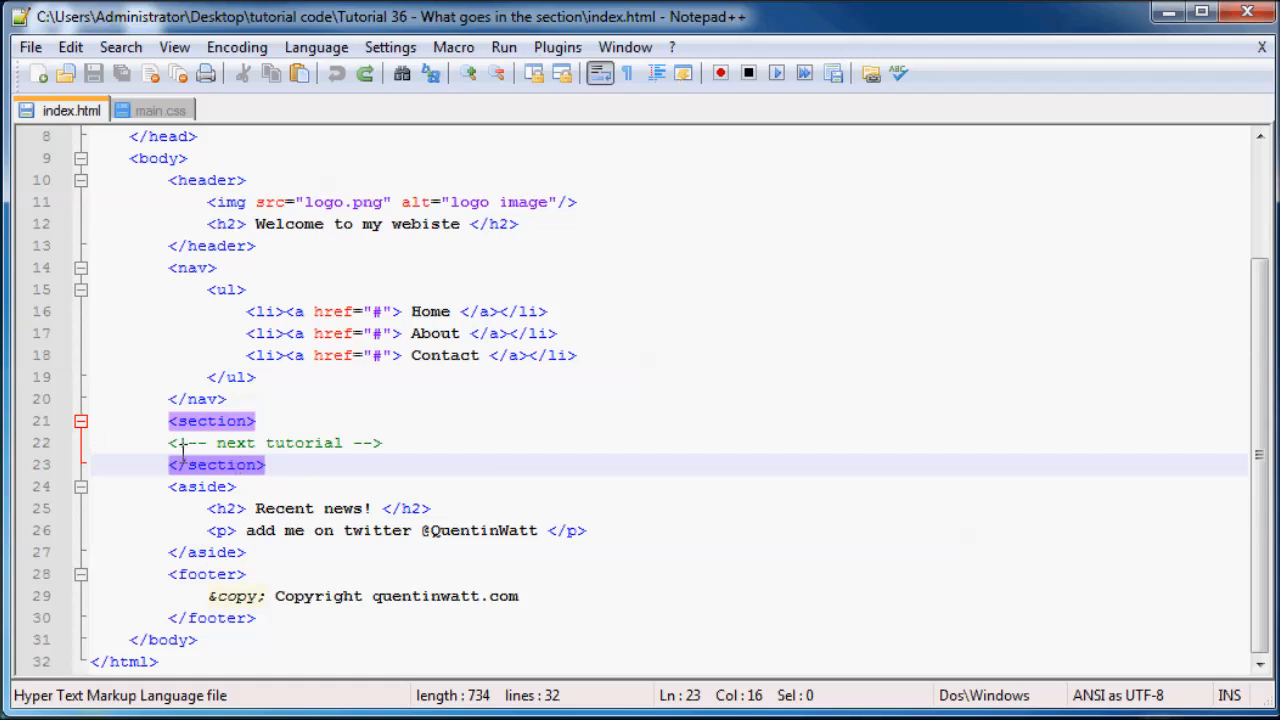
pyautogui.click(384, 442)
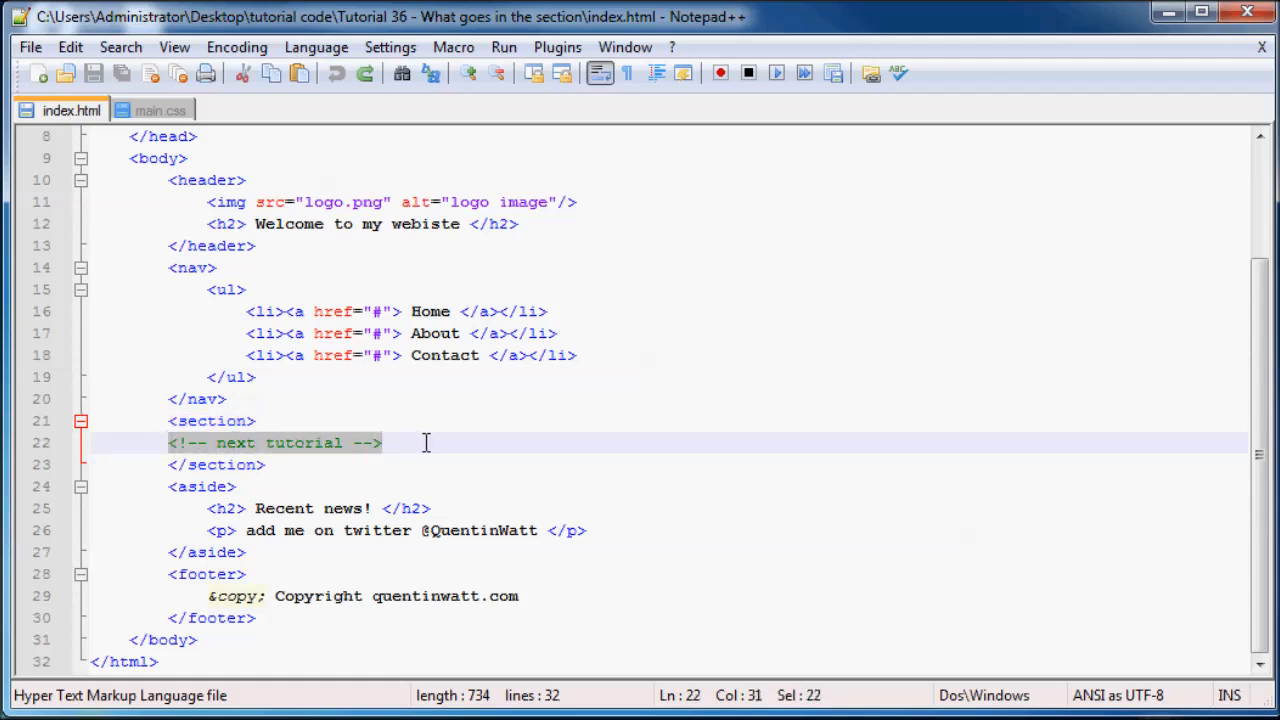
pyautogui.click(384, 444)
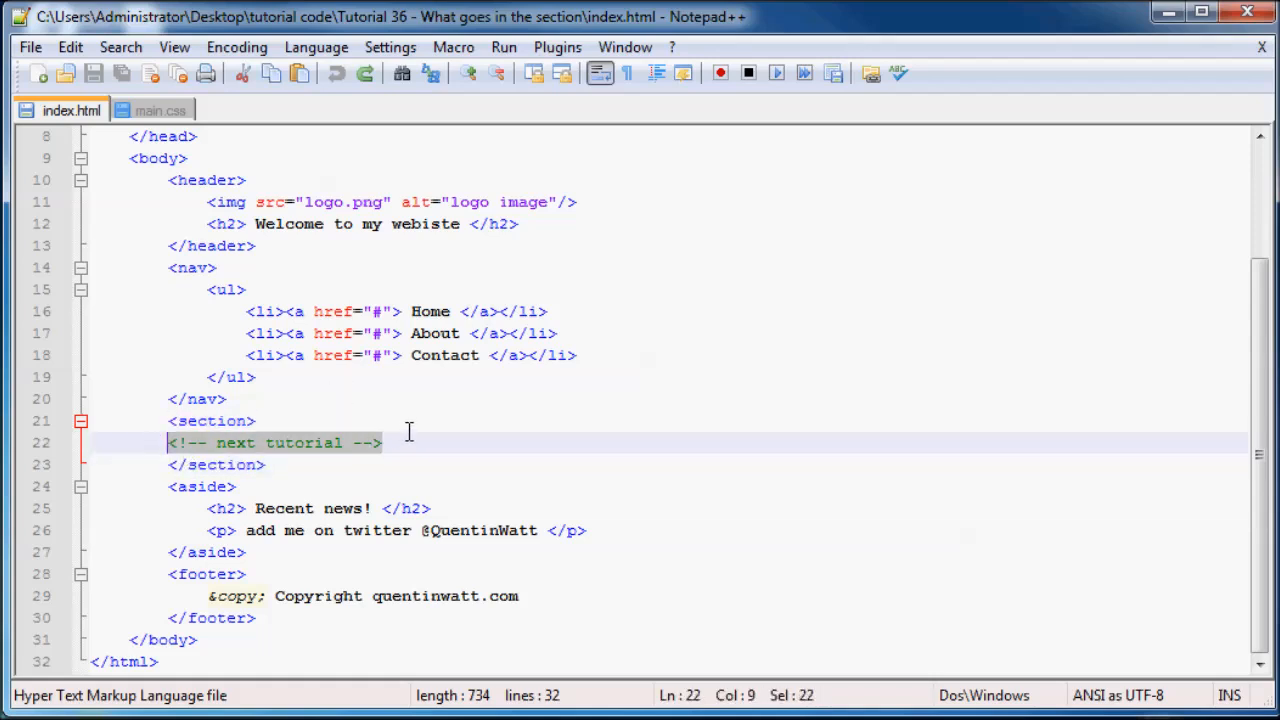
pyautogui.click(434, 444)
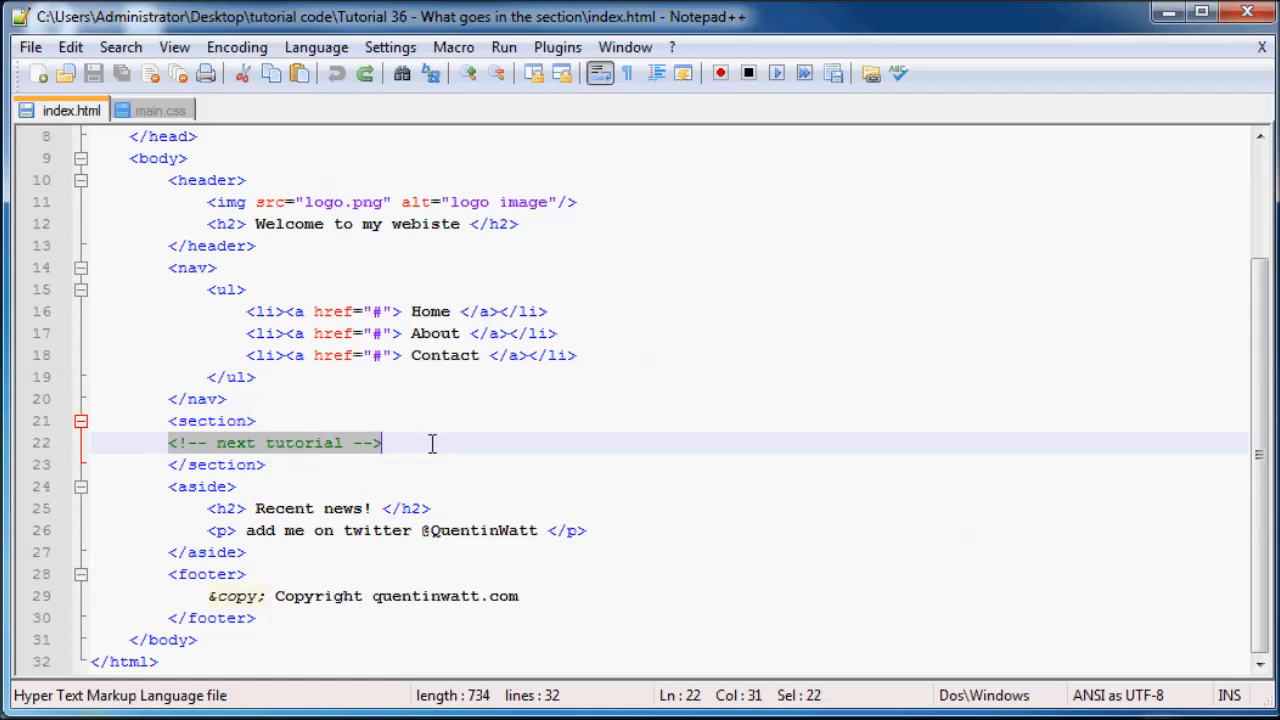
pyautogui.press('Delete')
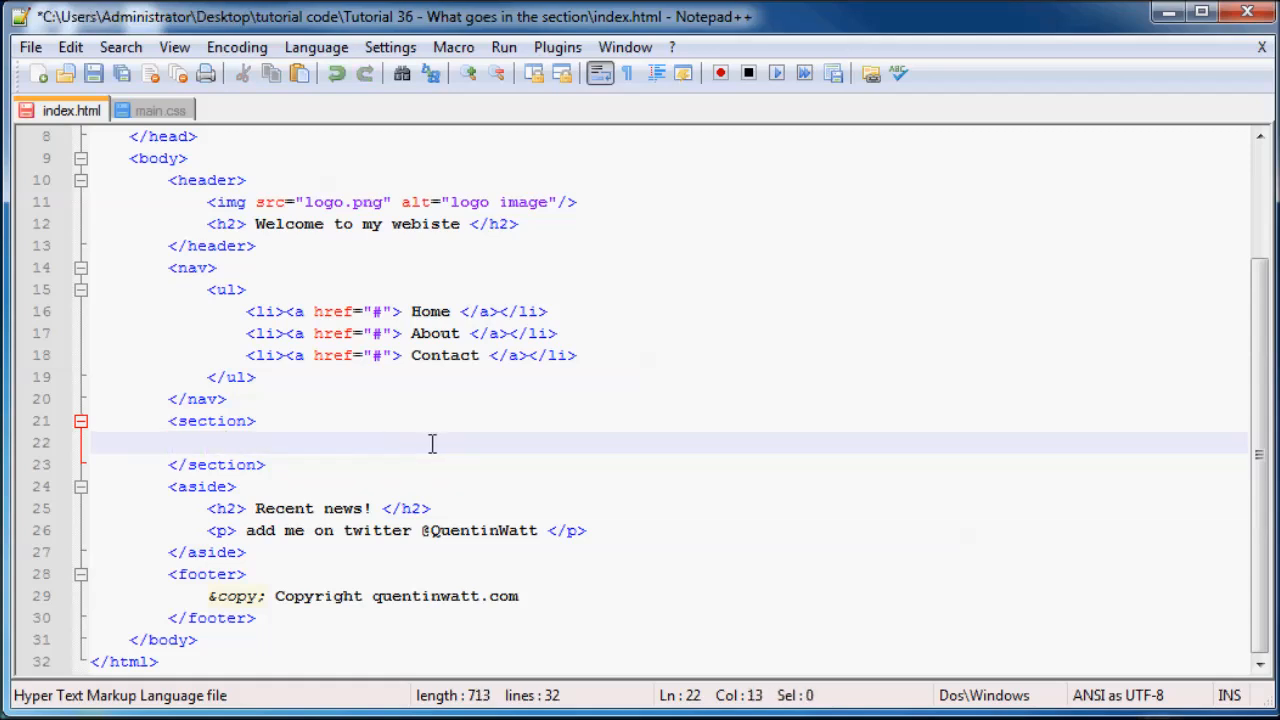
pyautogui.click(212, 420)
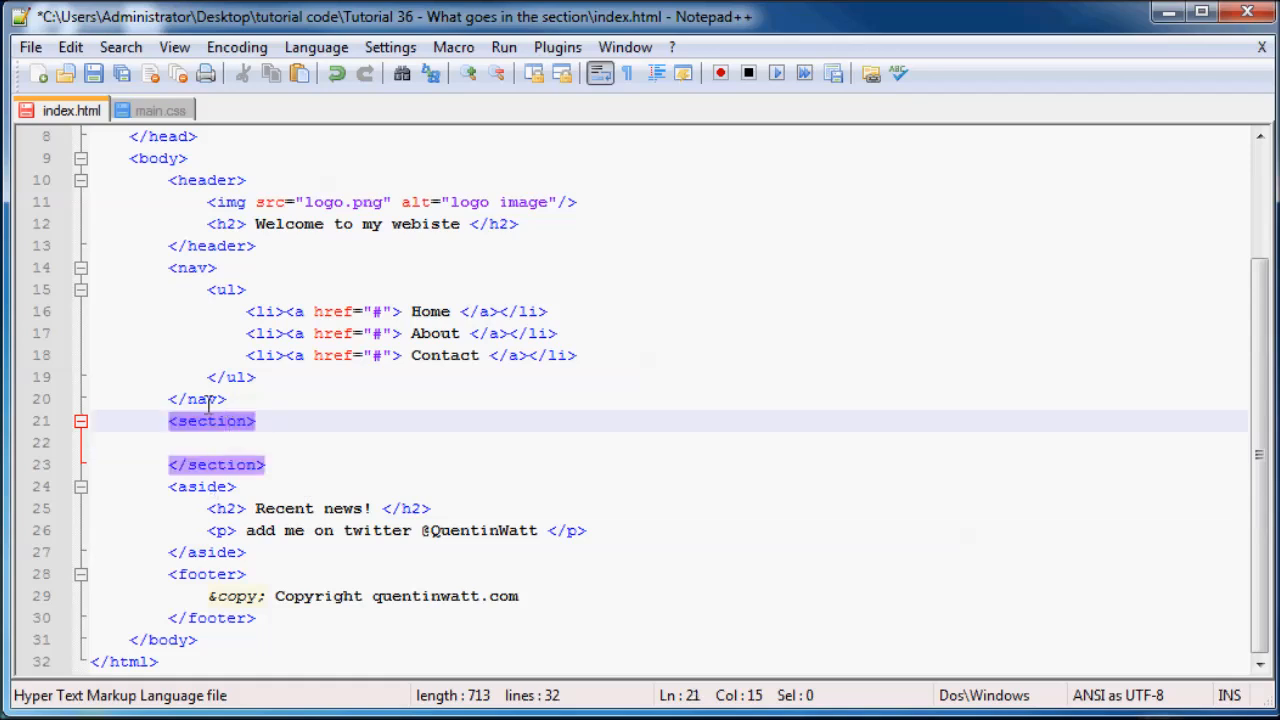
pyautogui.click(94, 72)
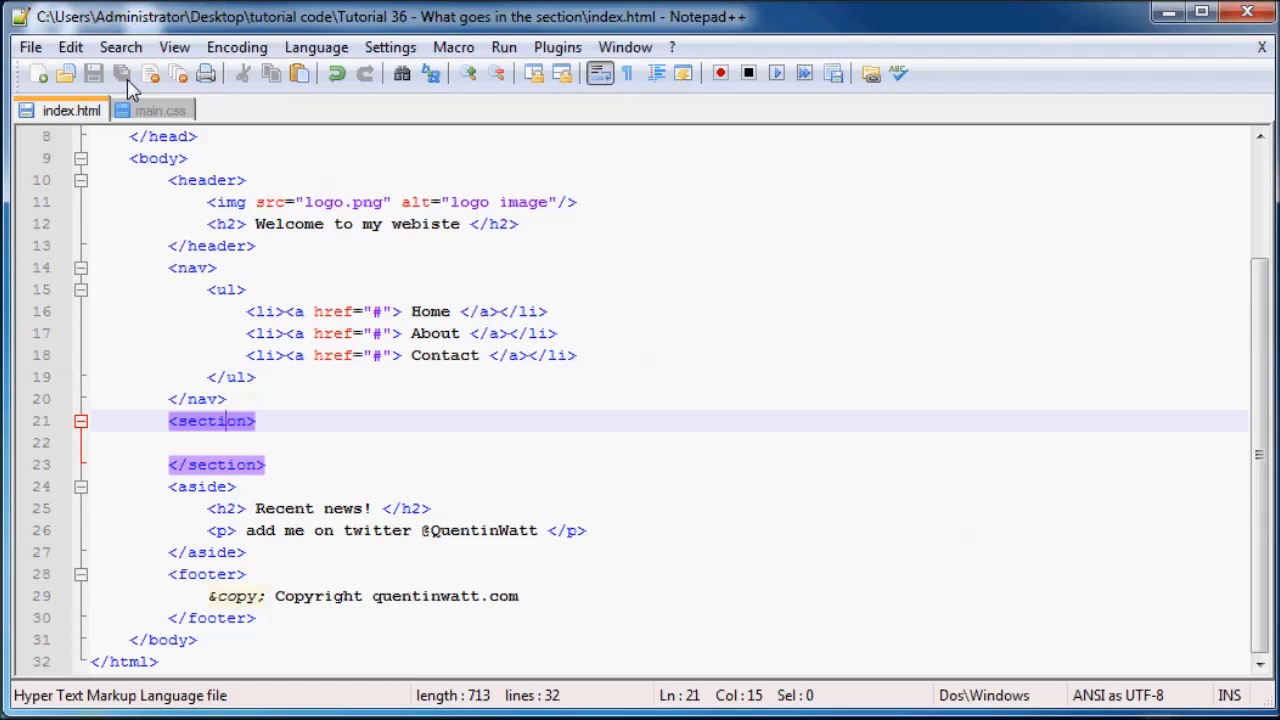
# - Write the <article></article> tags inside the empty section
pyautogui.click(236, 442)
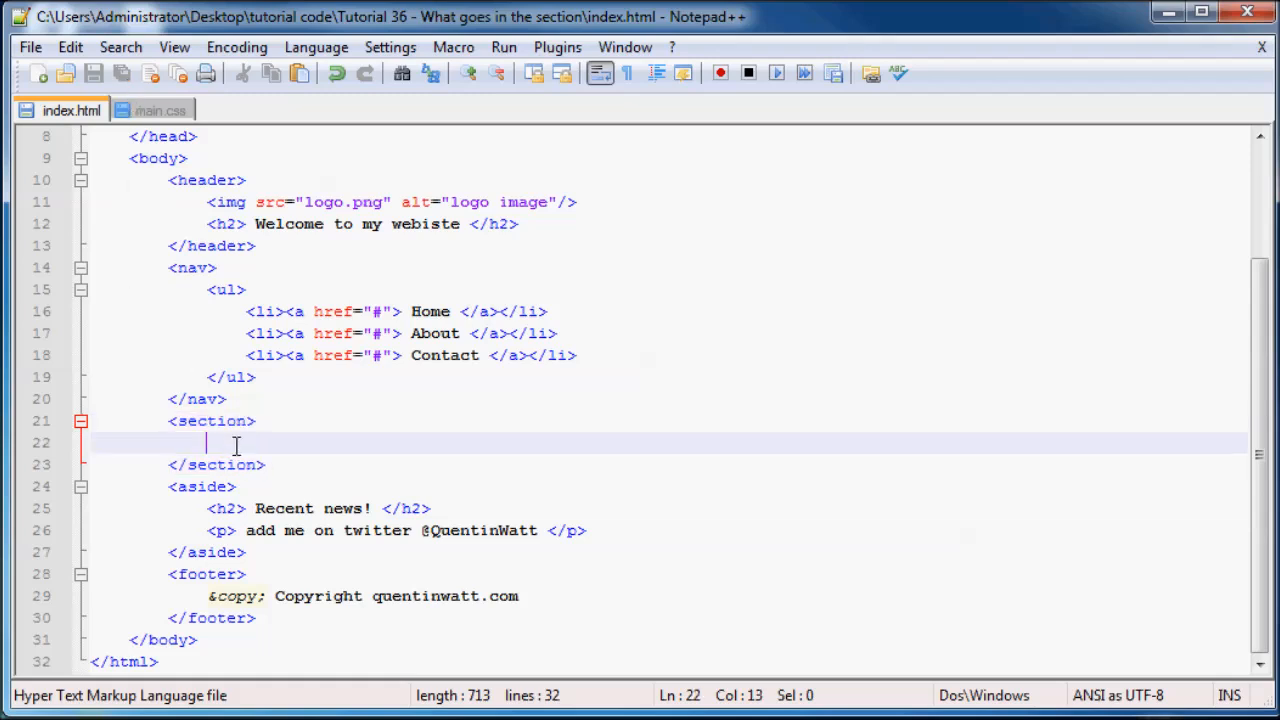
pyautogui.moveTo(426, 496)
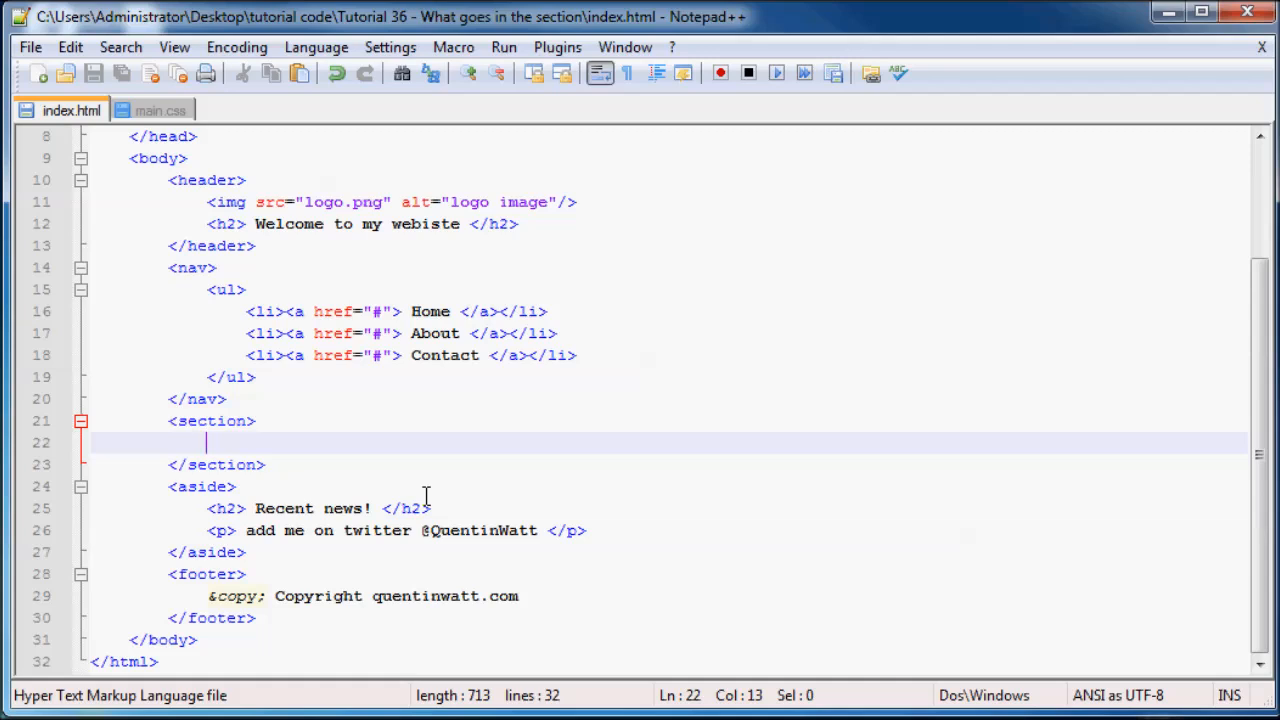
pyautogui.write('<art>')
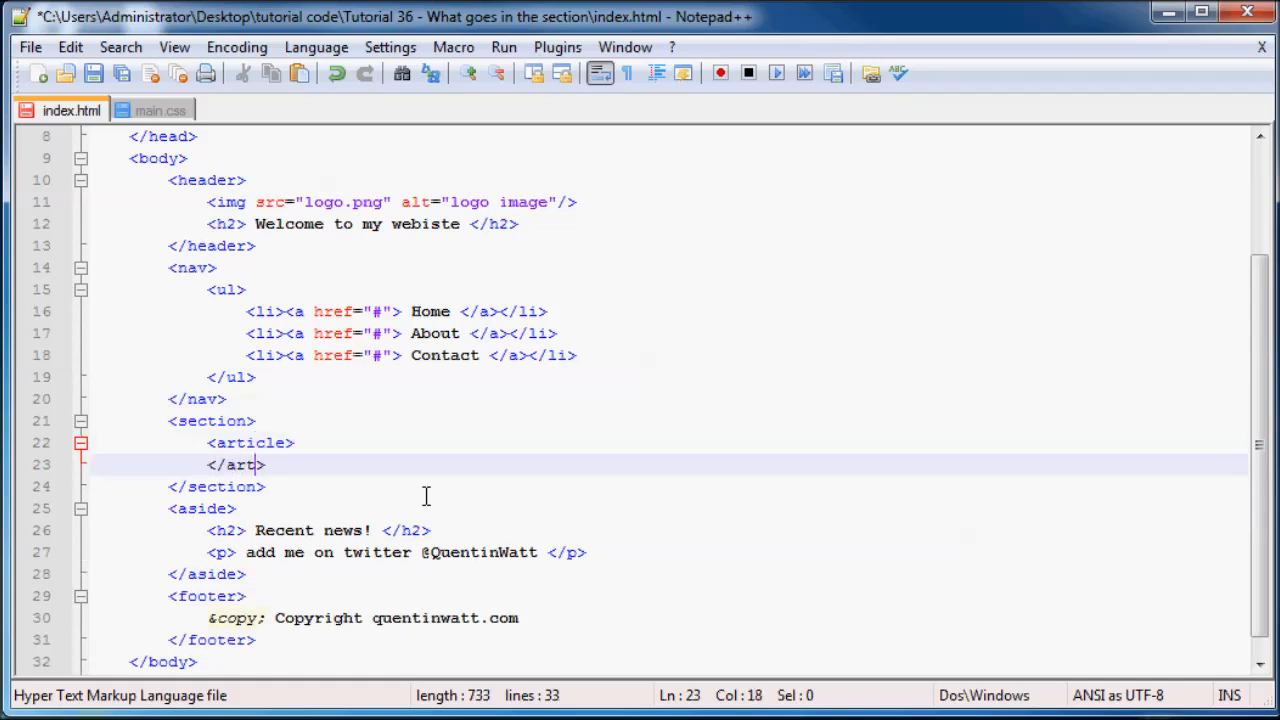
pyautogui.write('icle')
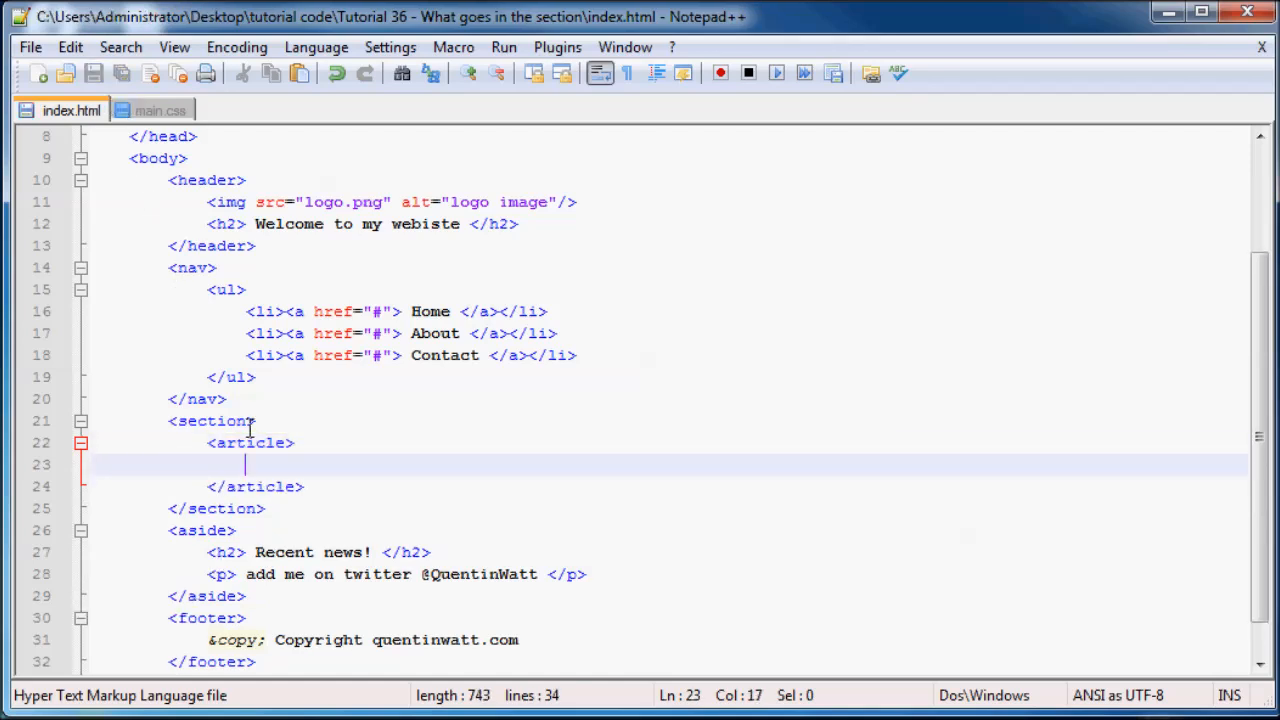
pyautogui.moveTo(1038, 404)
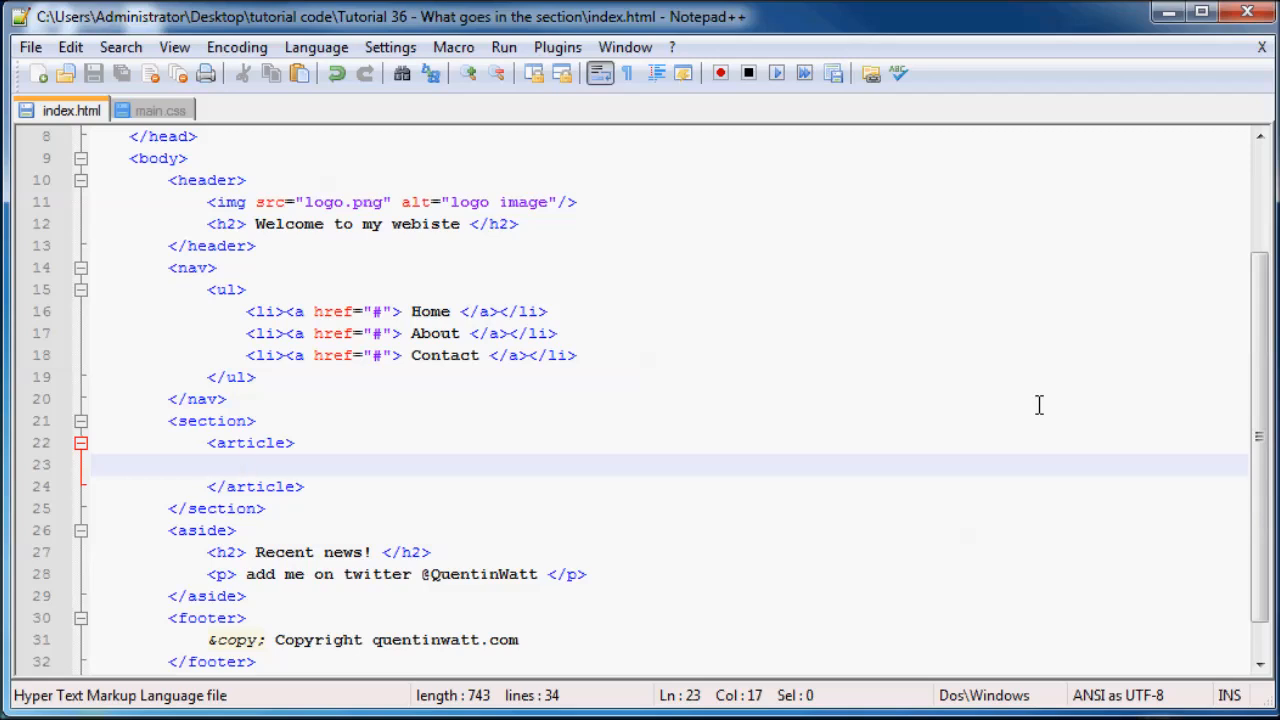
pyautogui.moveTo(996, 432)
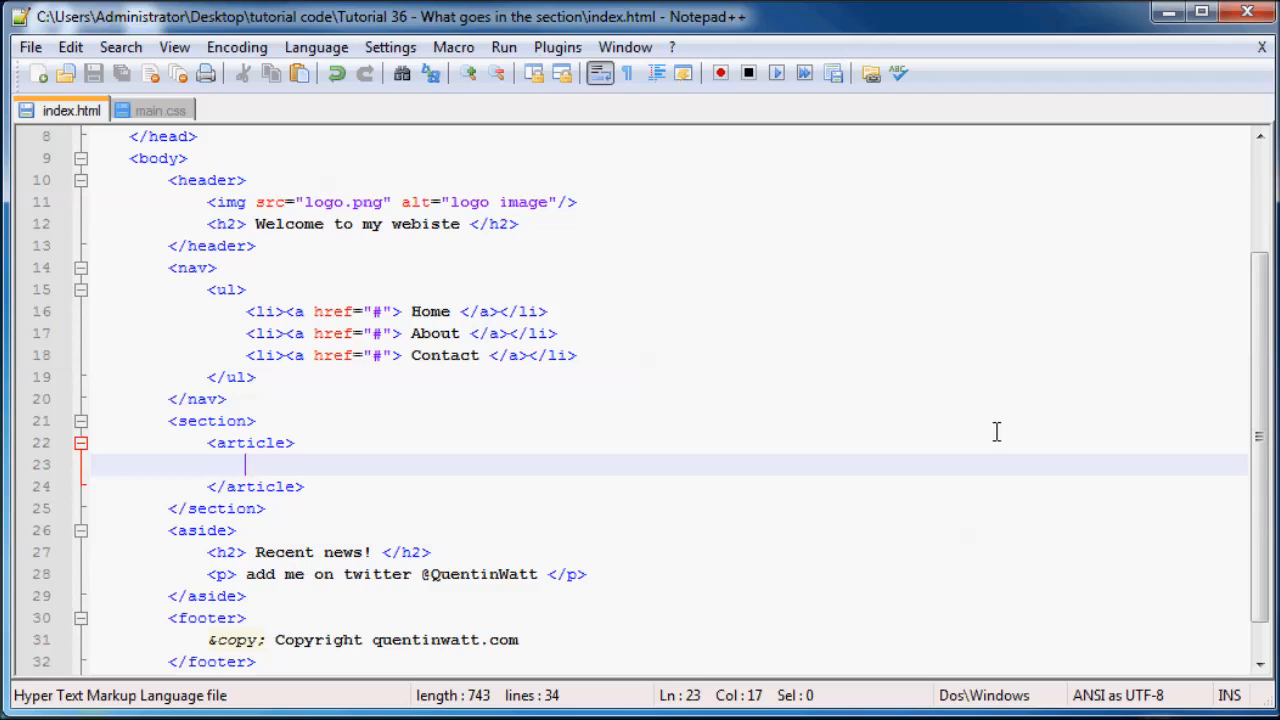
# - Add a header inside the article with an h1 reading 'Hey look here stupid!'
pyautogui.write('<>')
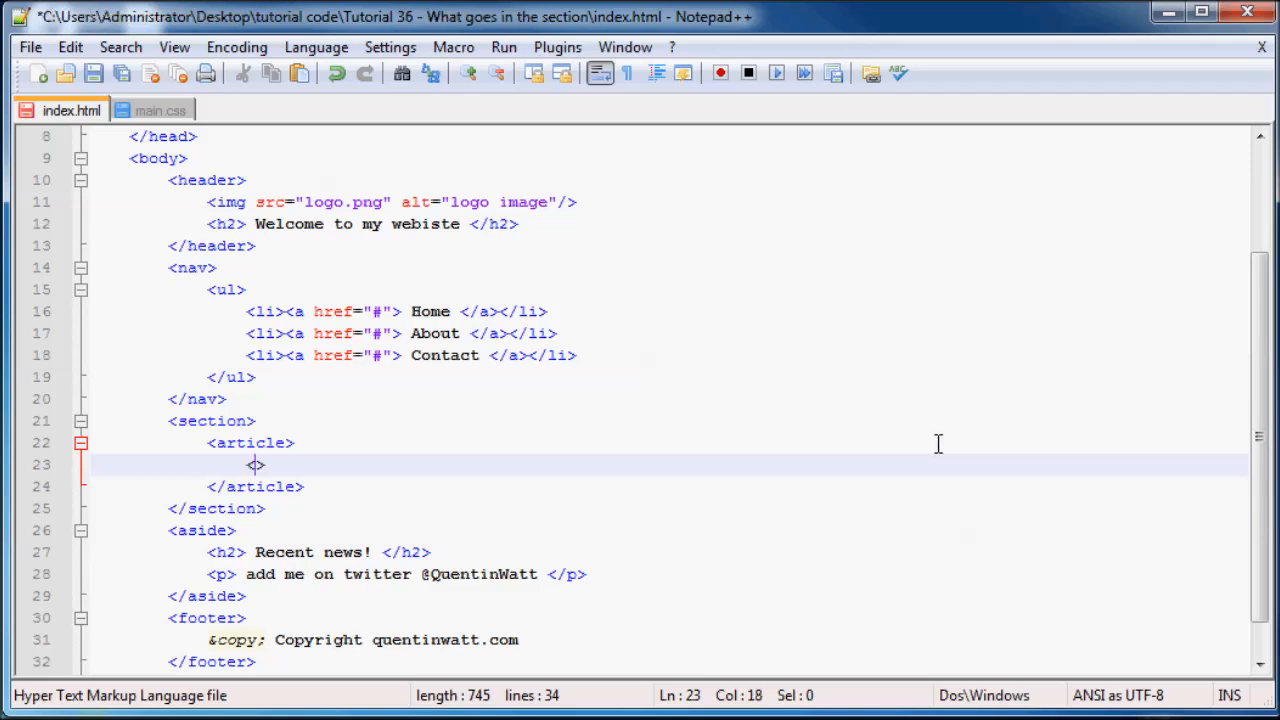
pyautogui.write('<header>')
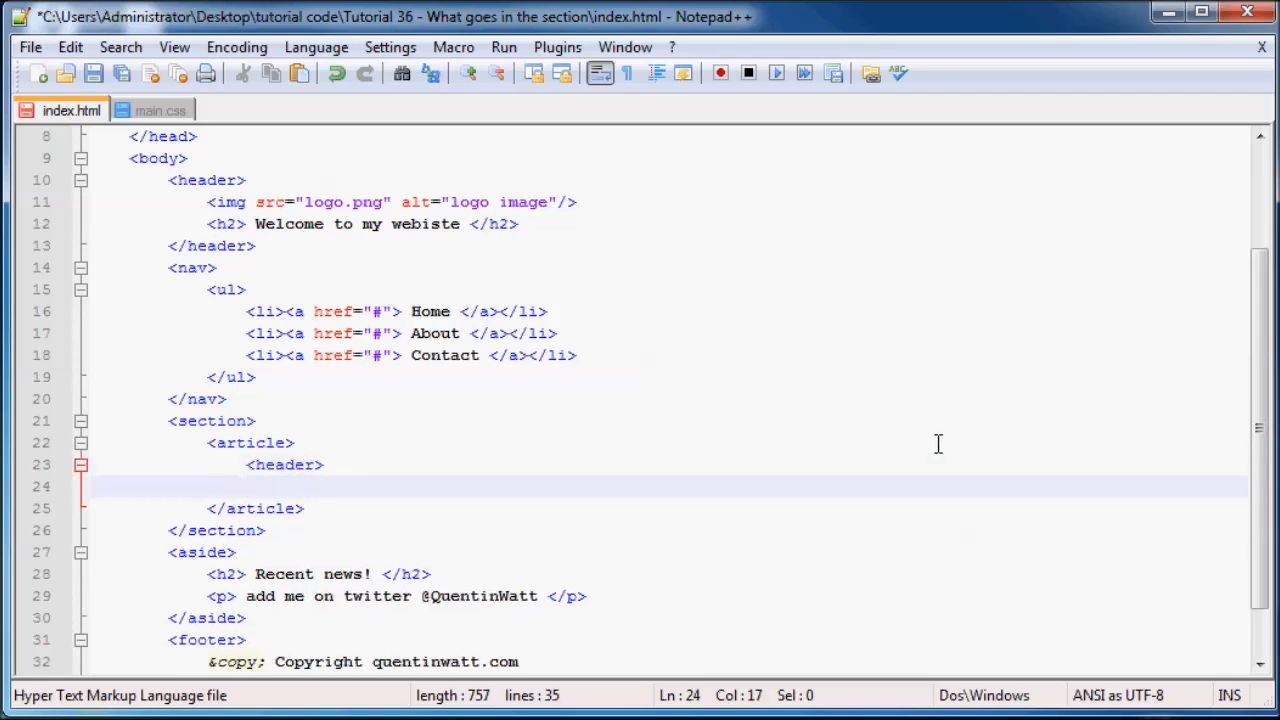
pyautogui.write('</header>')
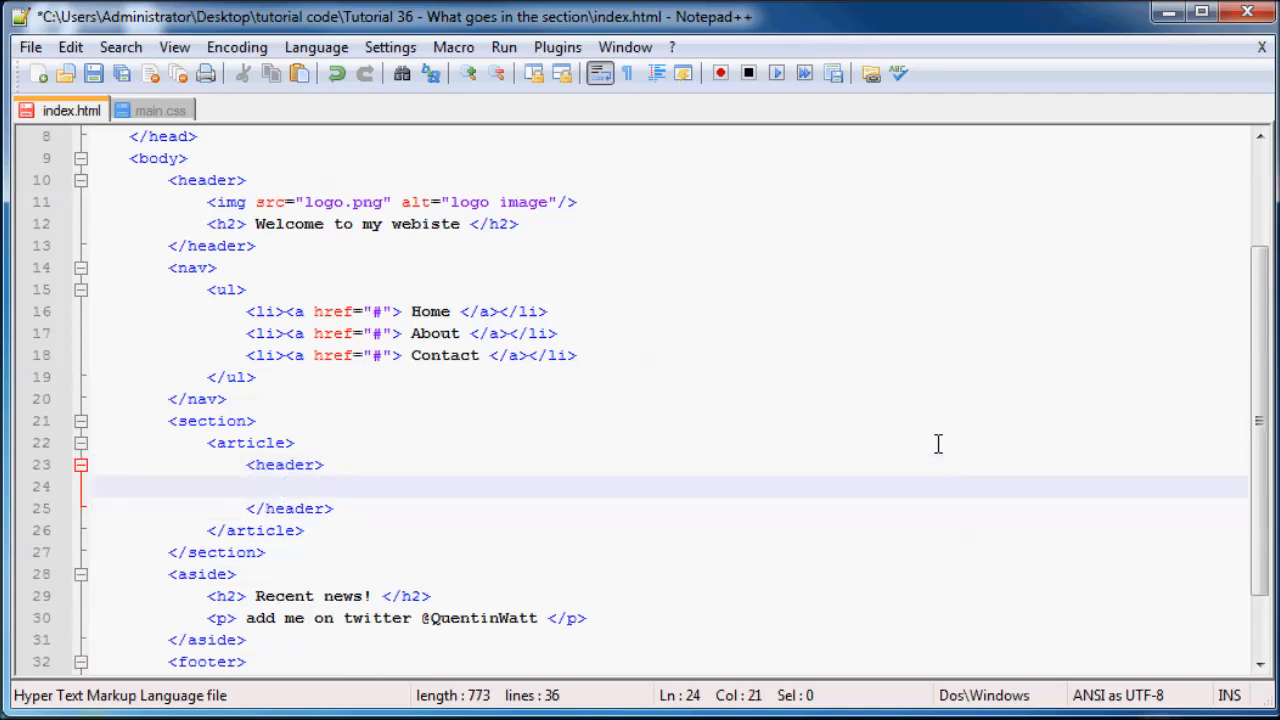
pyautogui.write('<')
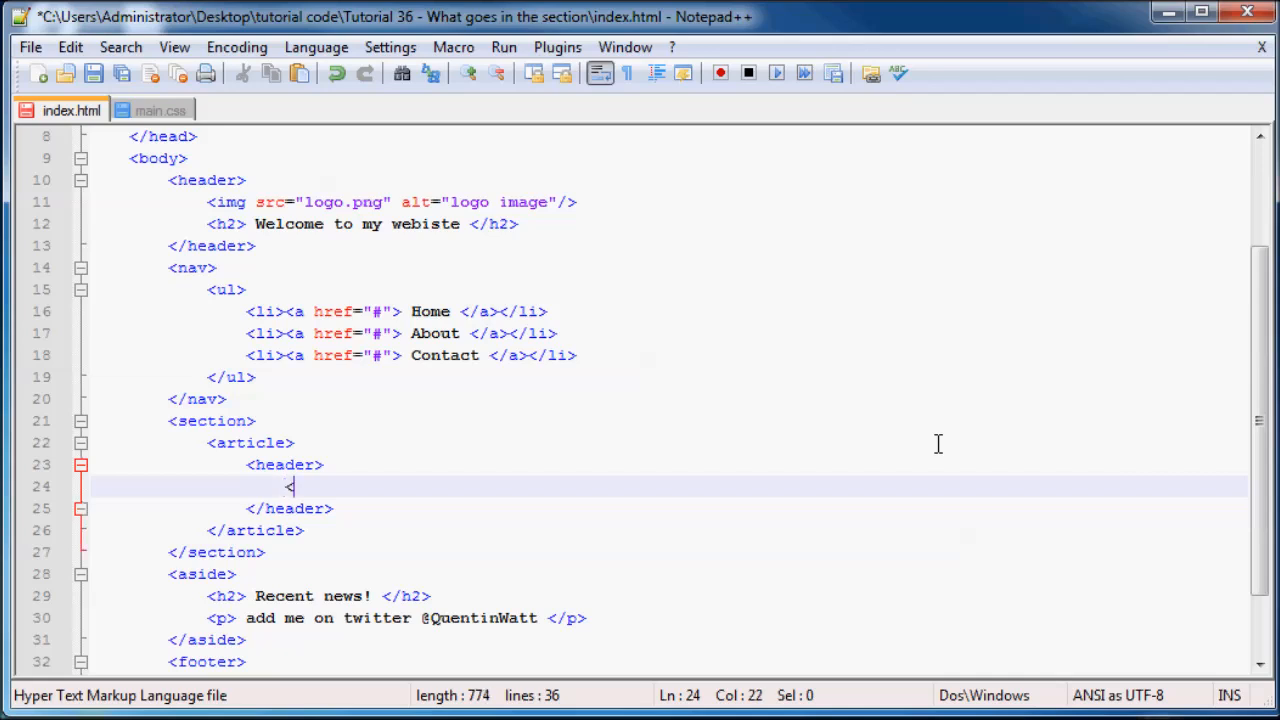
pyautogui.write('h1>')
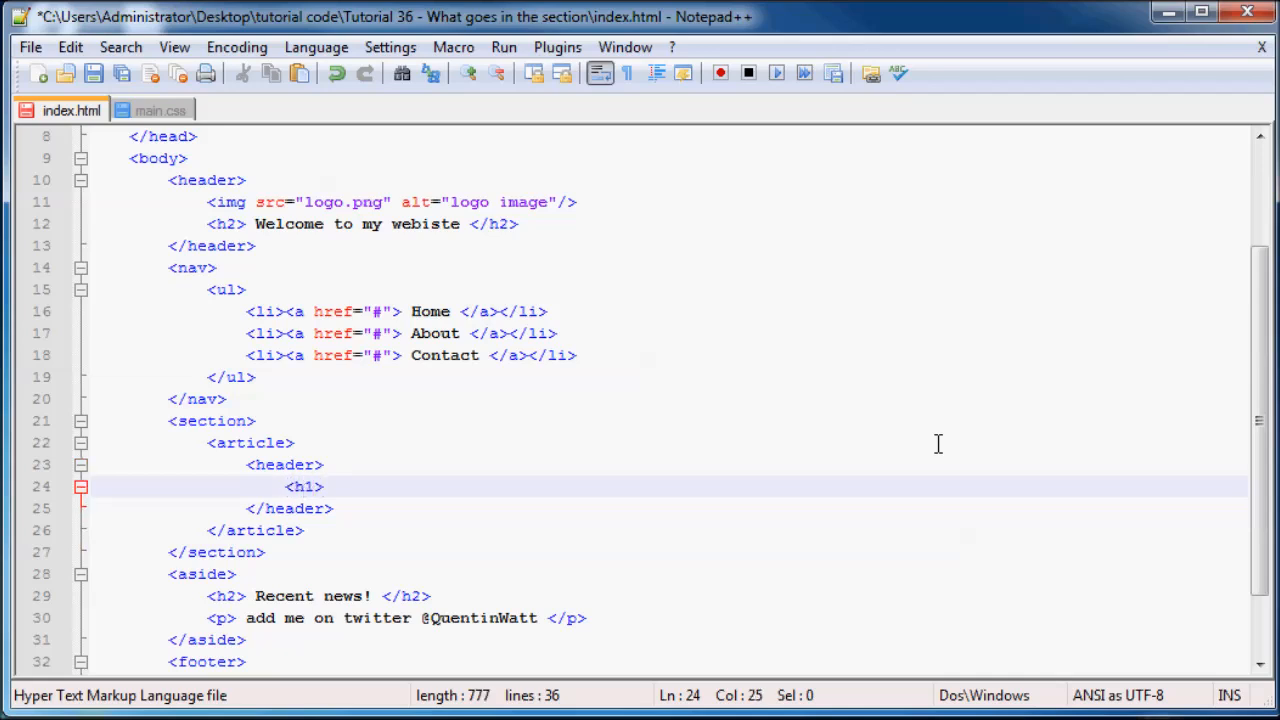
pyautogui.write('<h1>')
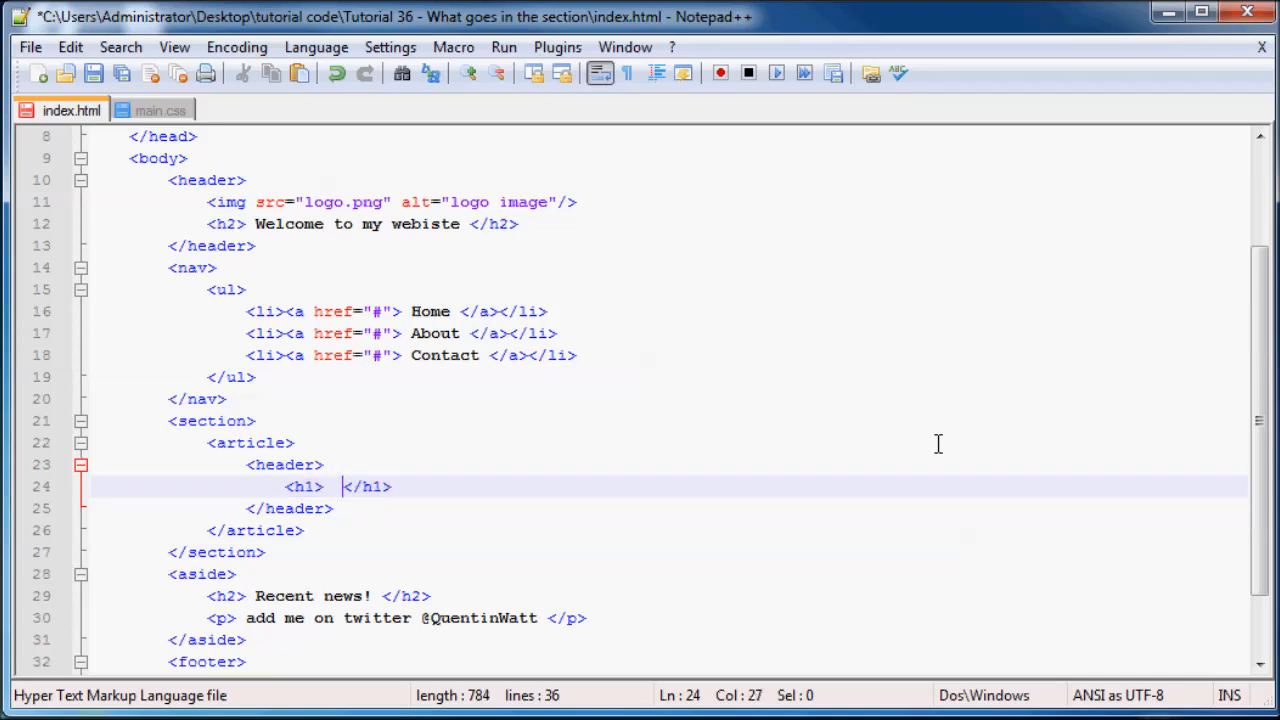
pyautogui.press('Left')
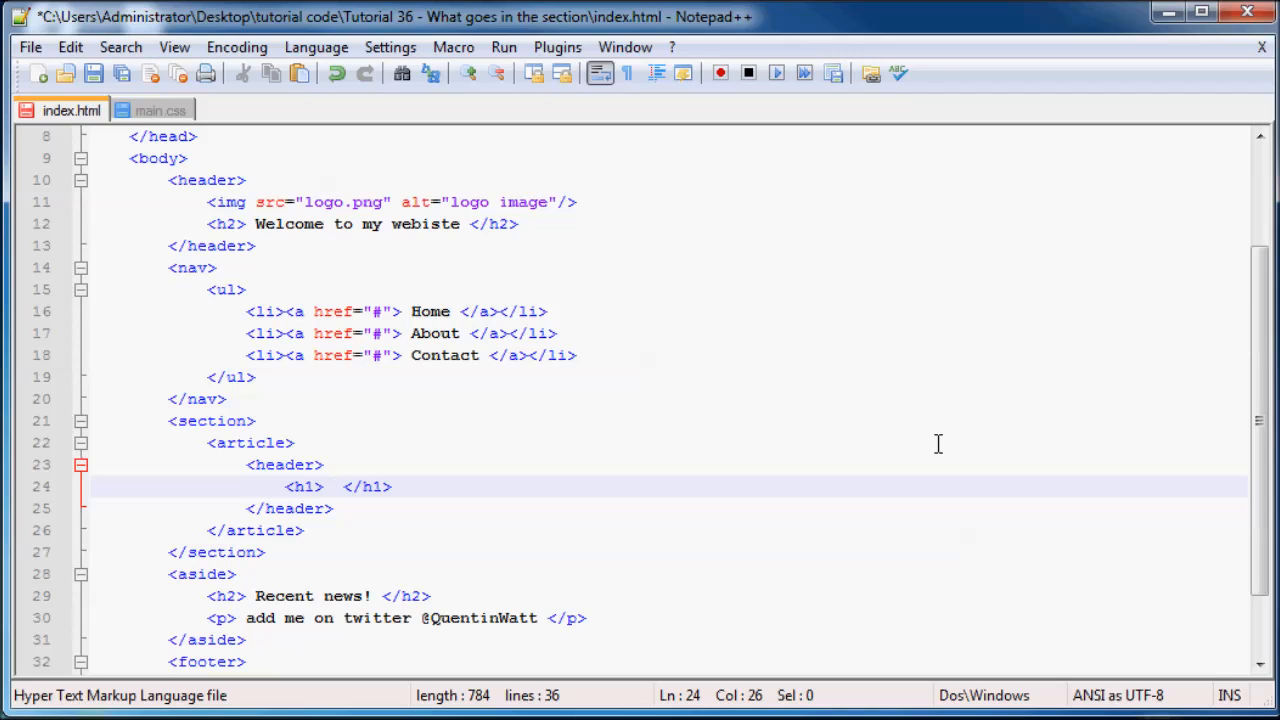
pyautogui.click(332, 486)
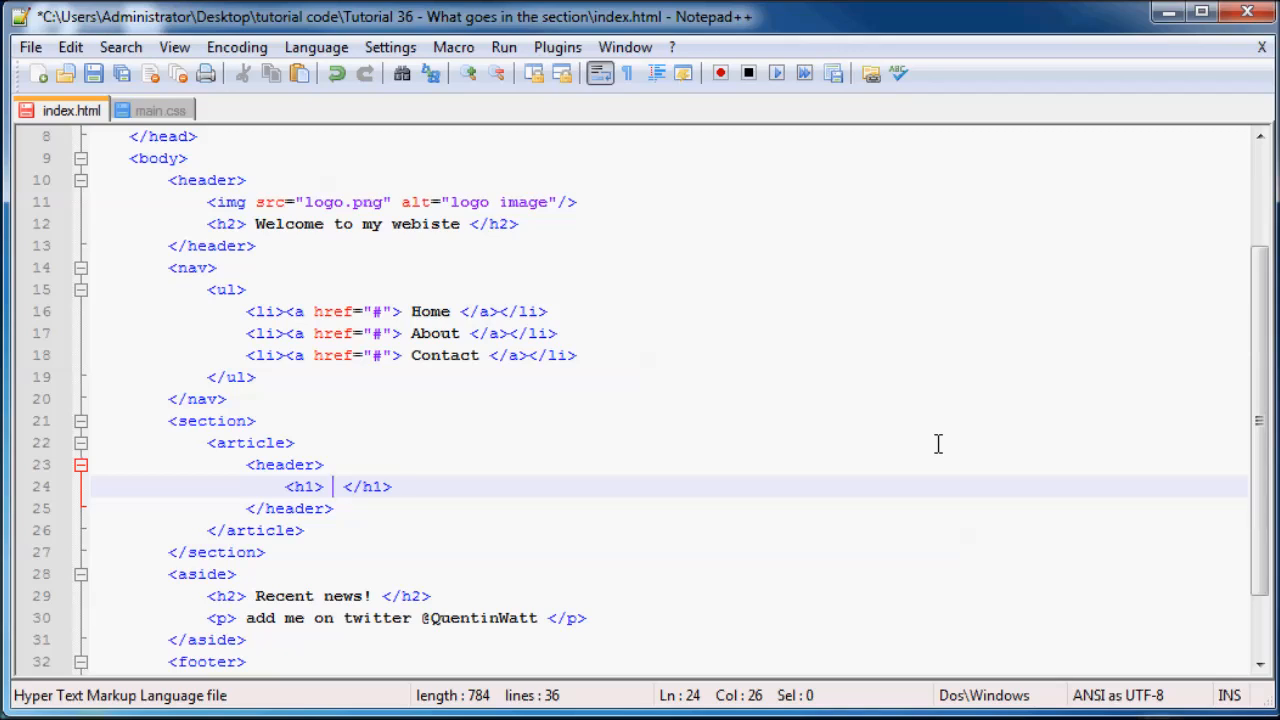
pyautogui.write('Hey l')
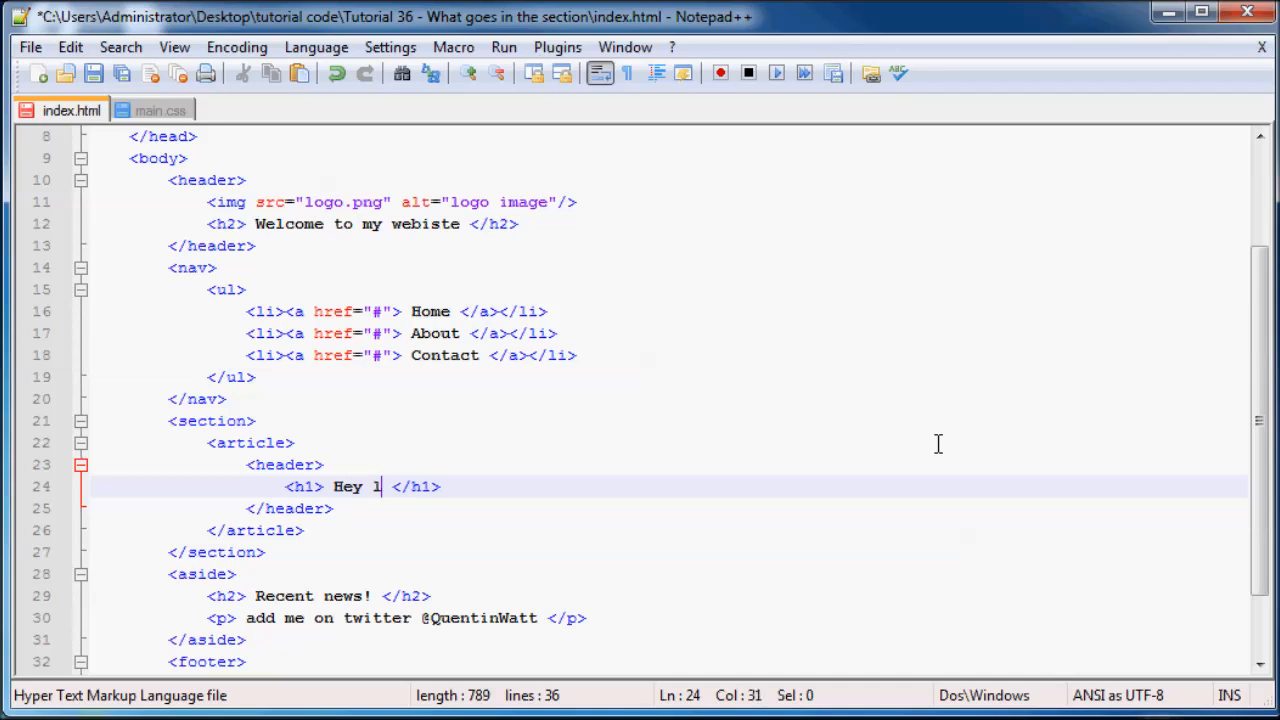
pyautogui.write('ook ere stup')
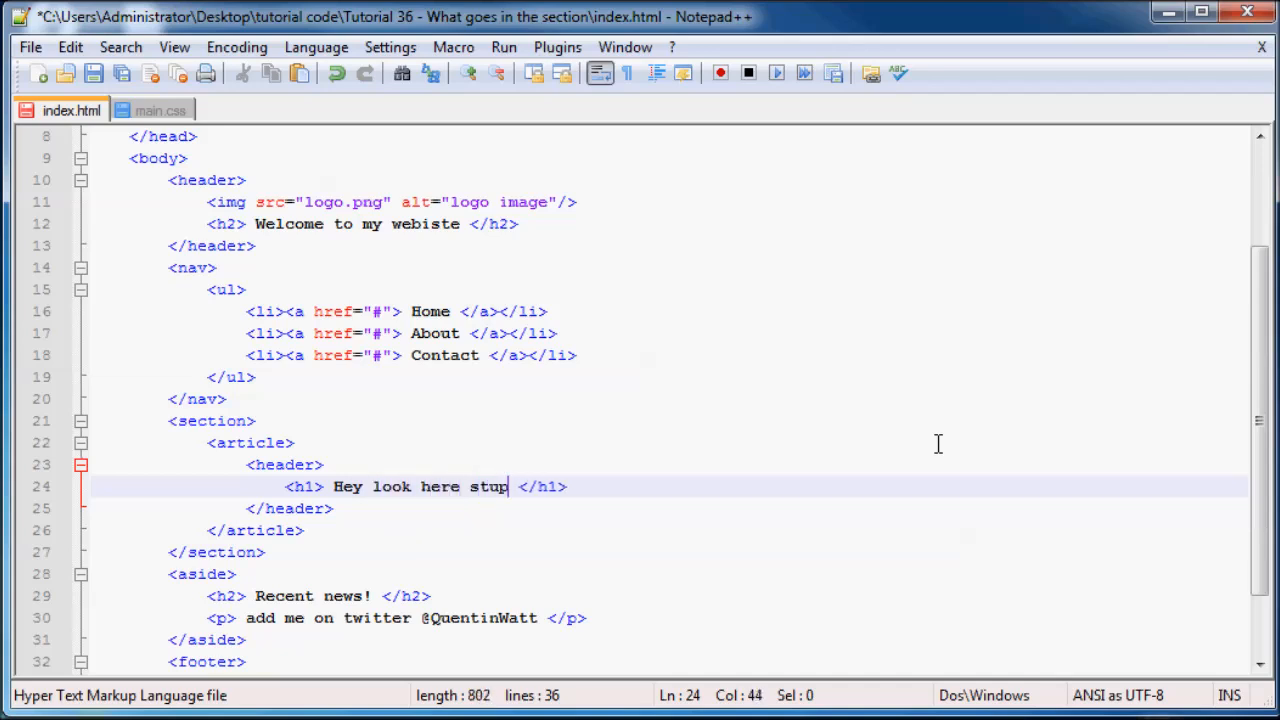
pyautogui.write('id!')
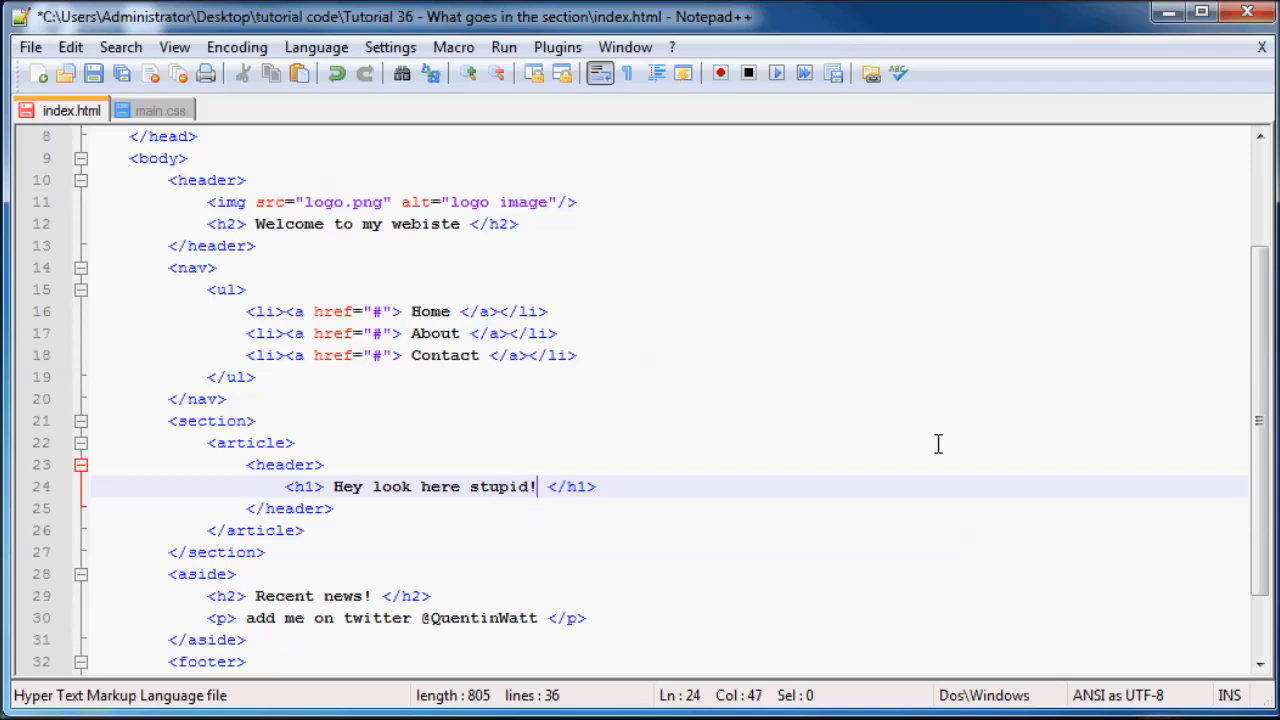
pyautogui.moveTo(528, 510)
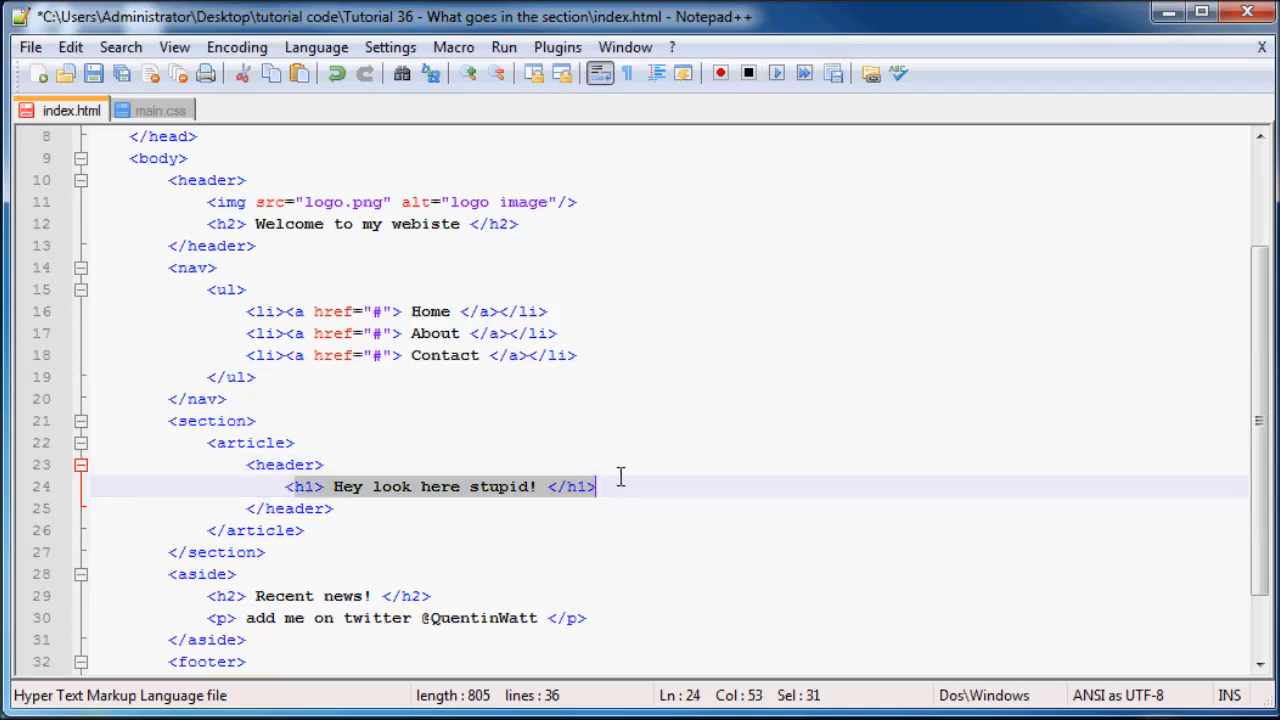
# - Add an h3 'Please read me, Its here what I am for?' below the h1, with a blank line after
pyautogui.click(596, 488)
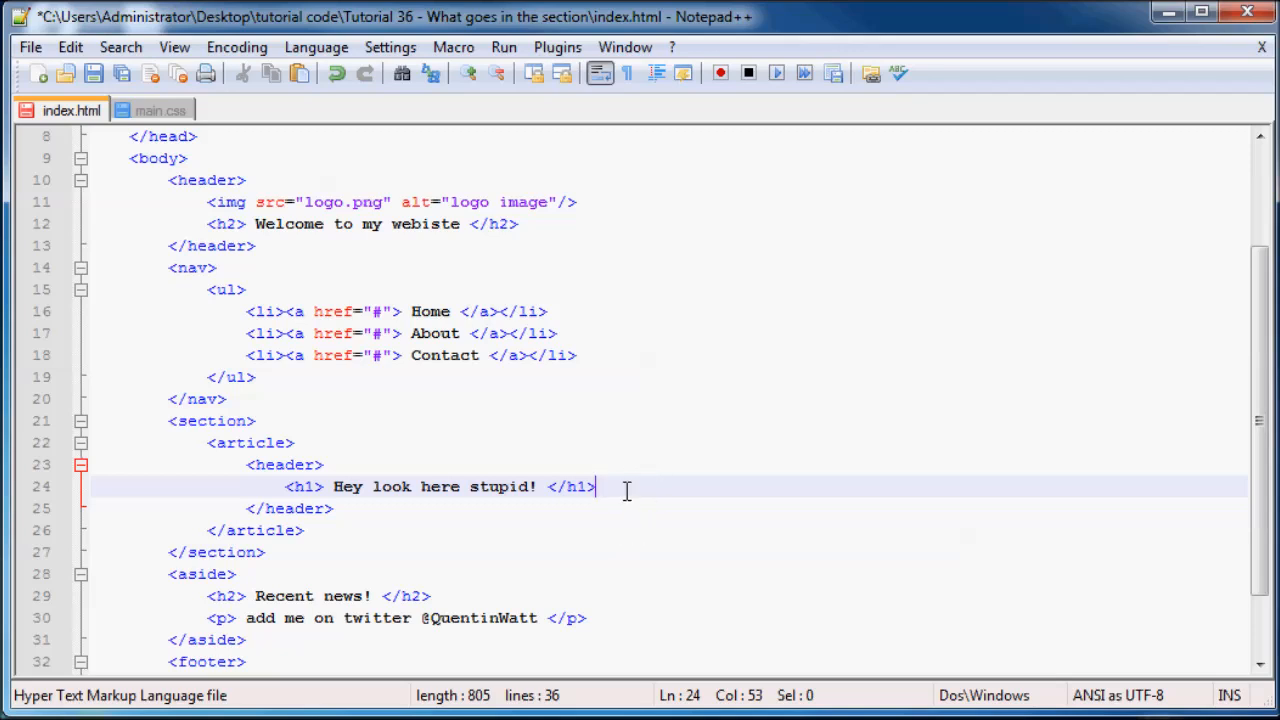
pyautogui.press('Return')
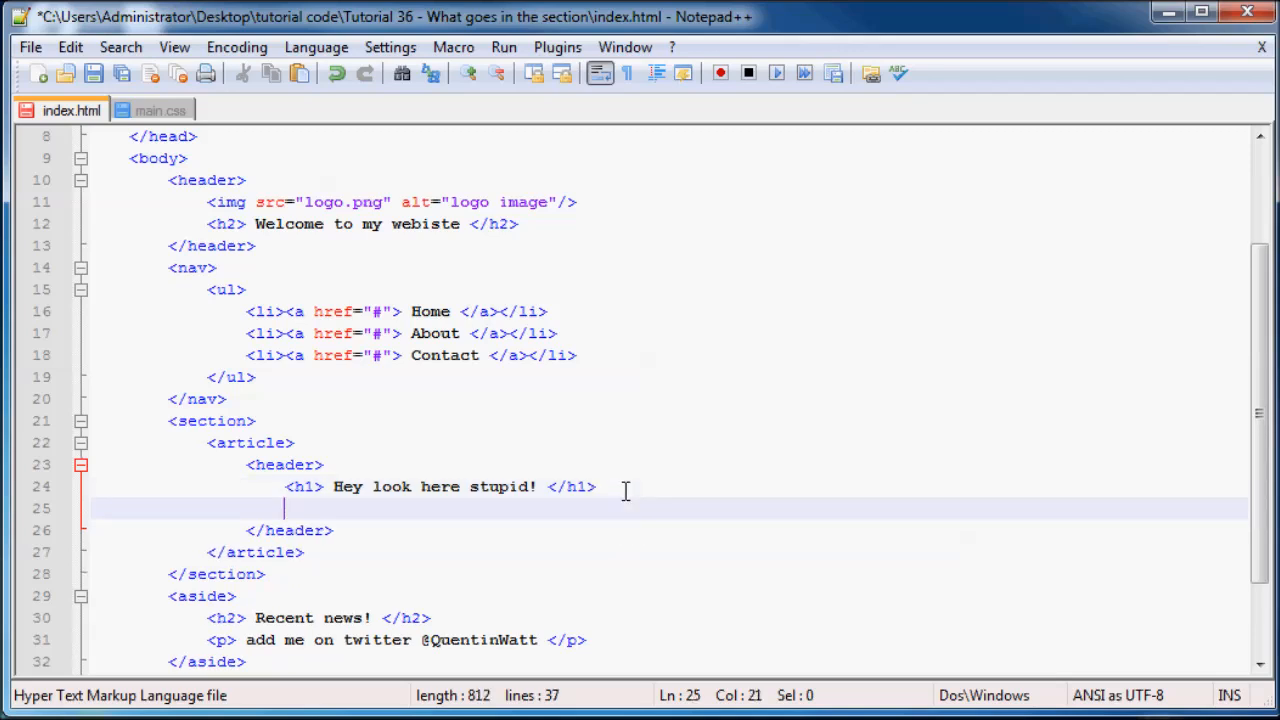
pyautogui.write('<h>')
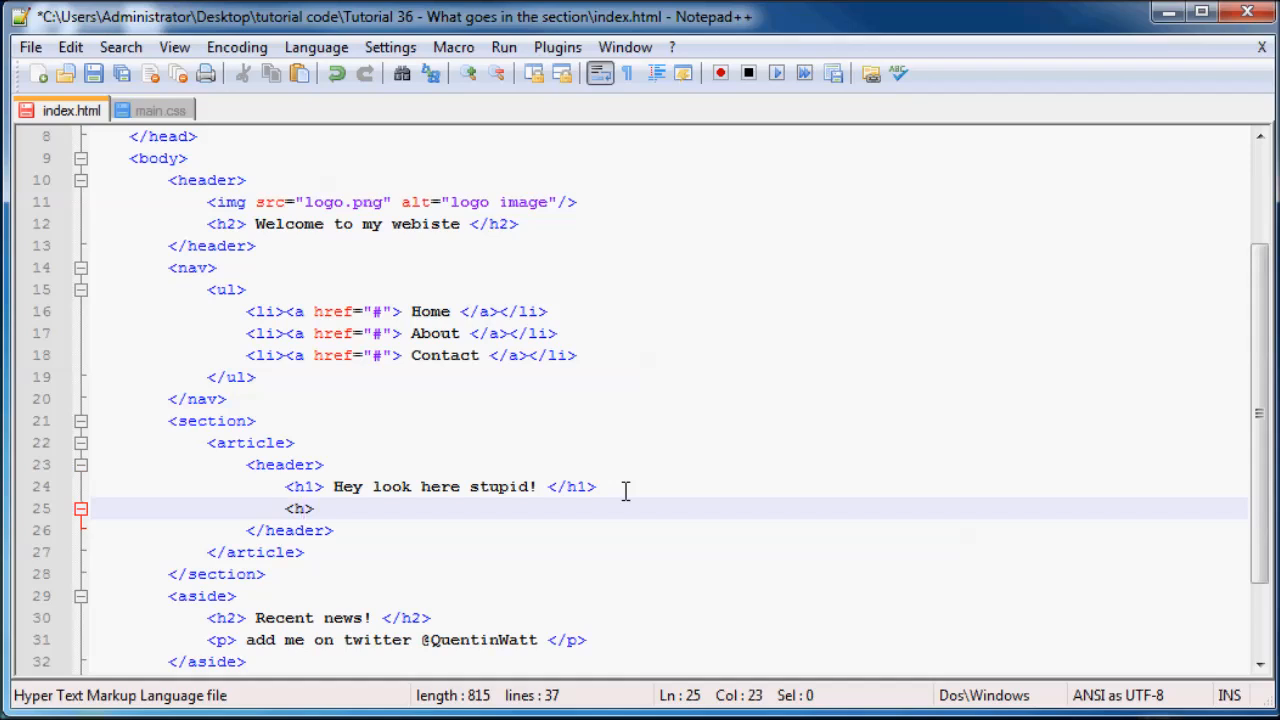
pyautogui.write('3><')
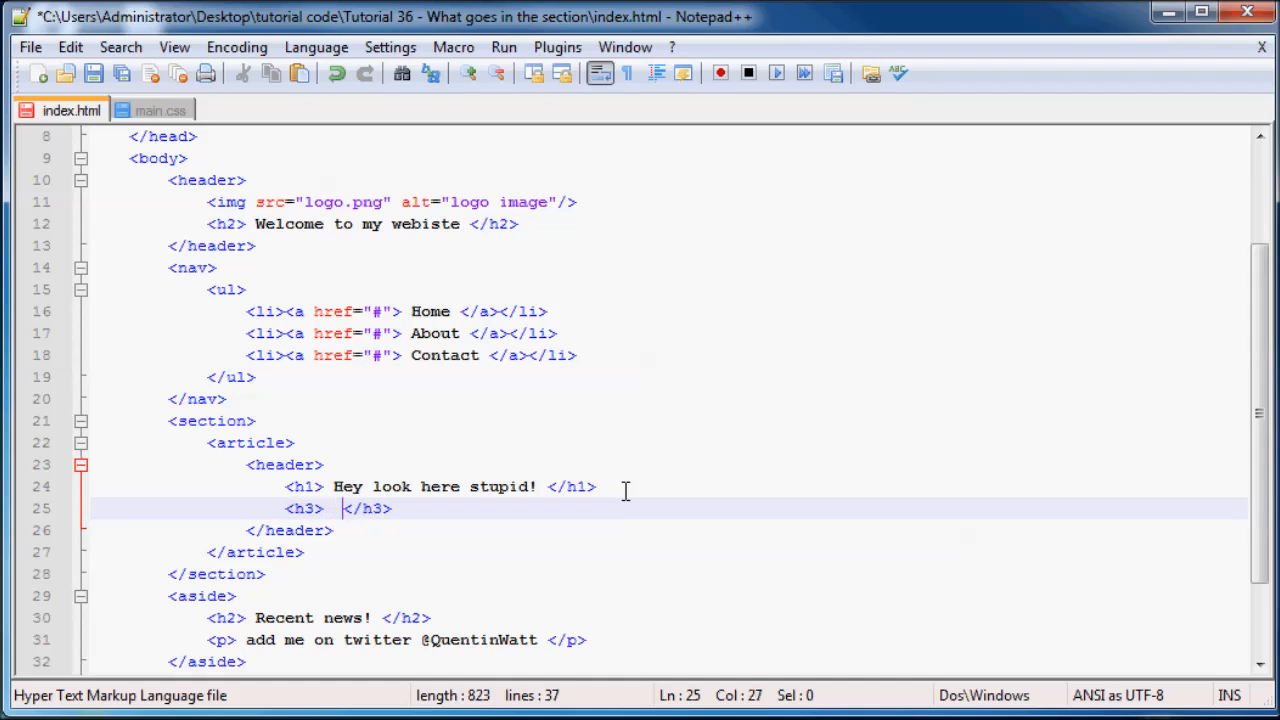
pyautogui.press('Left')
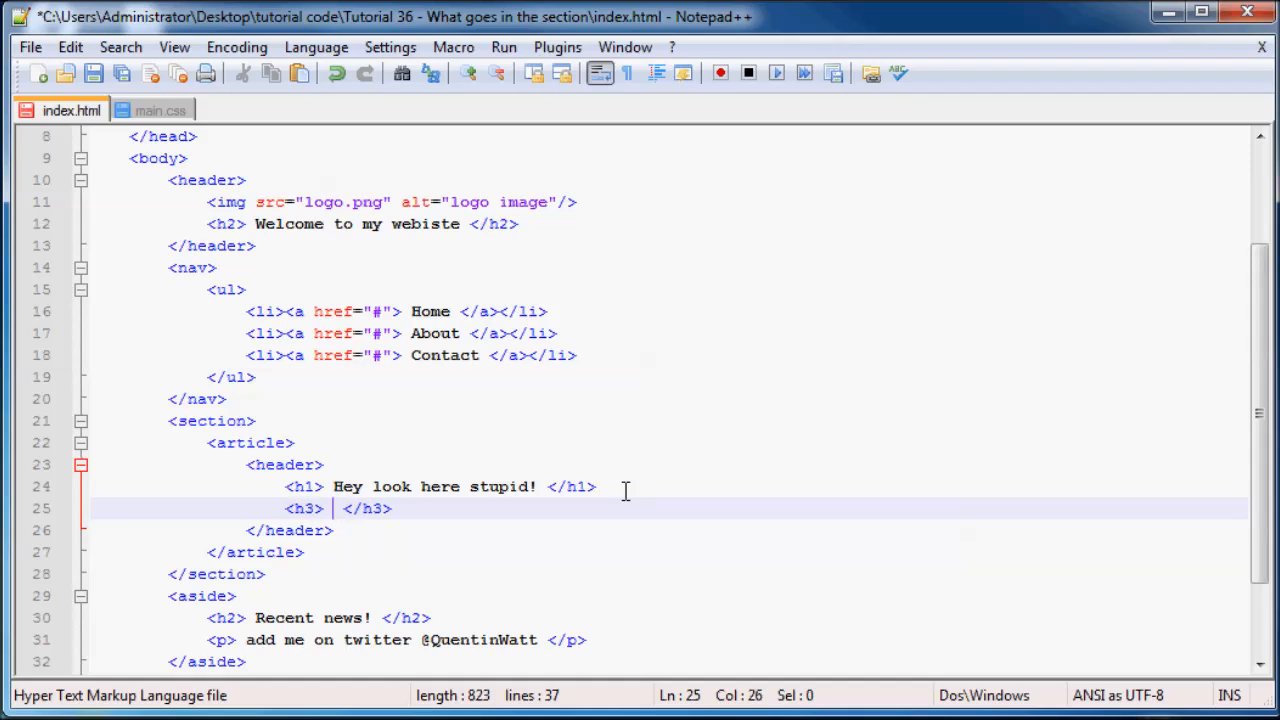
pyautogui.write('Please')
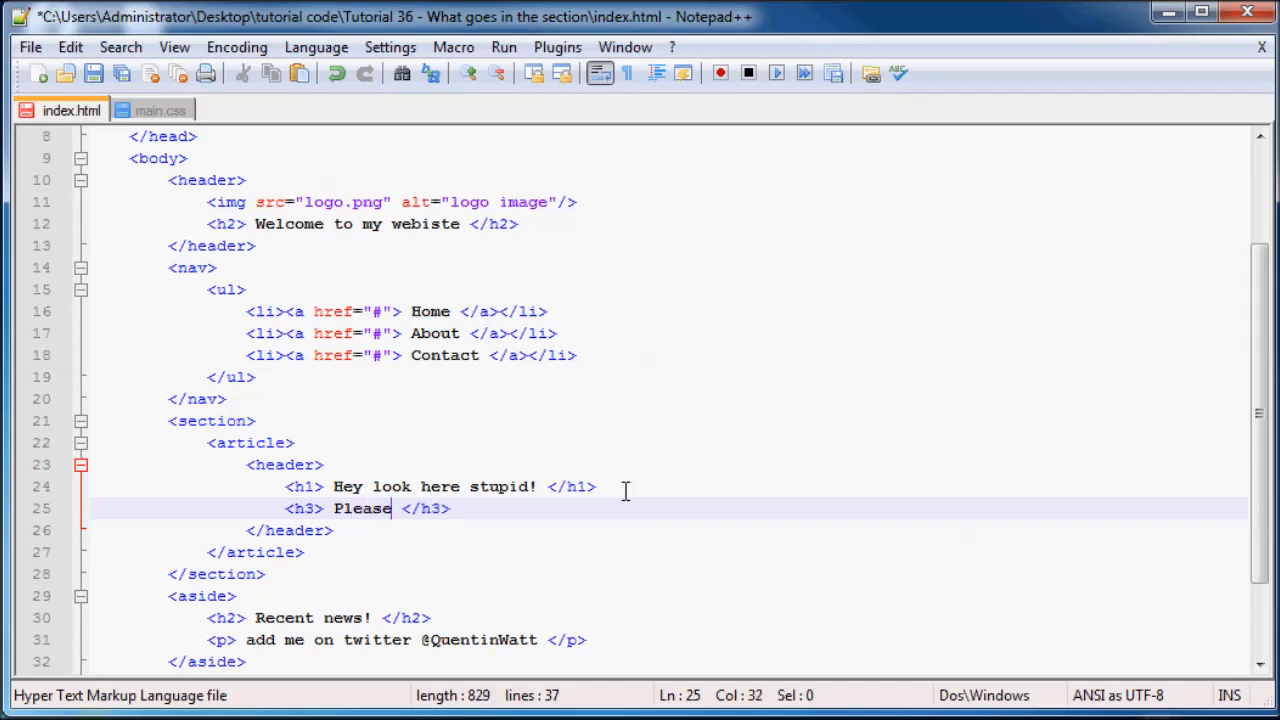
pyautogui.write('read me')
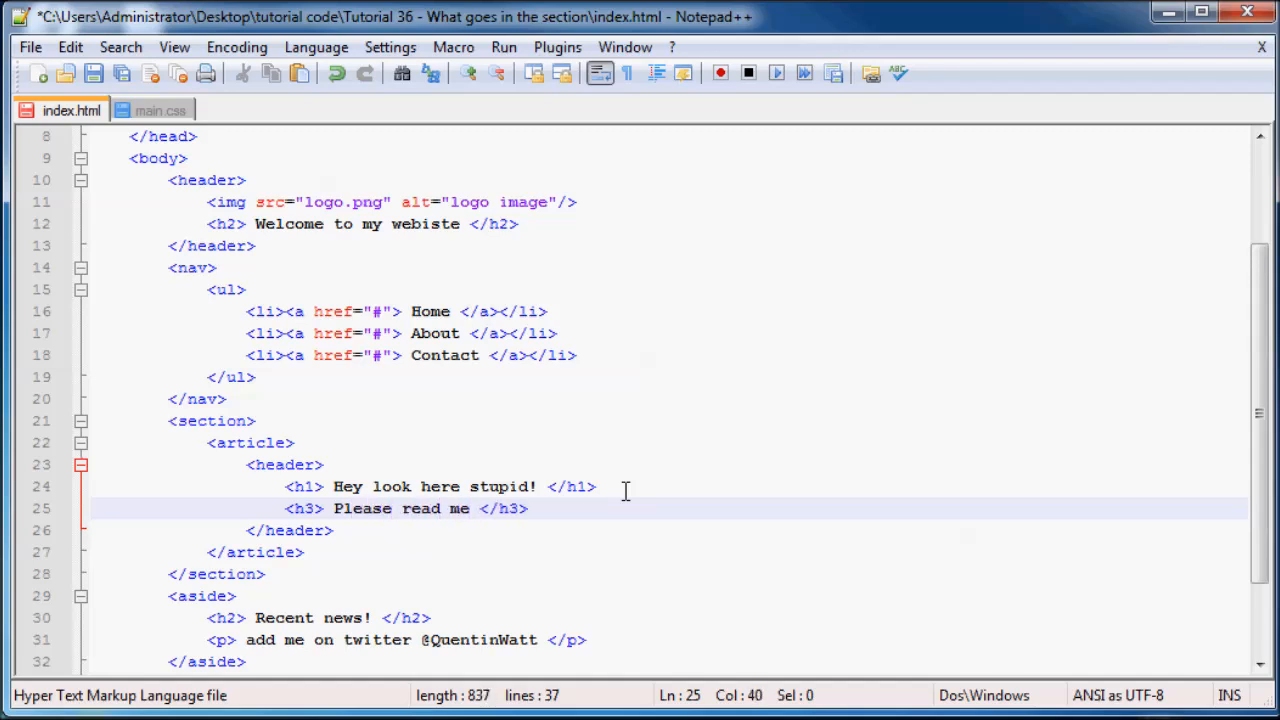
pyautogui.write(', Its here')
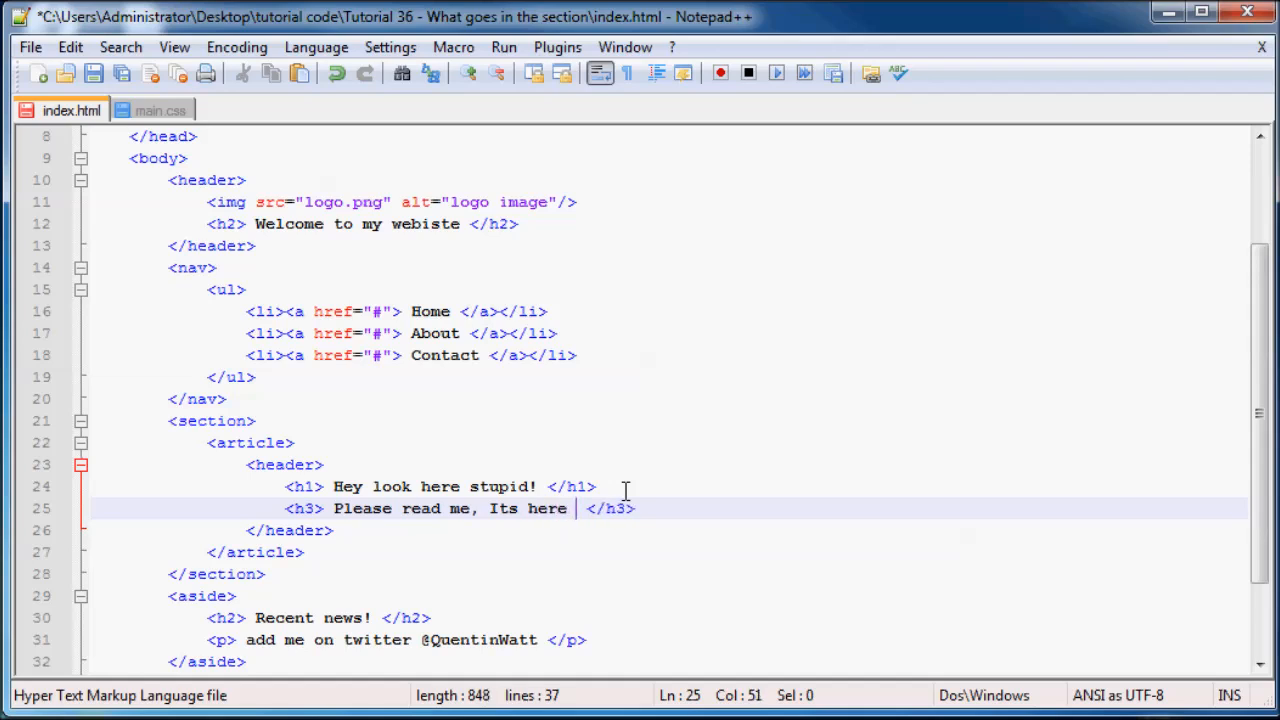
pyautogui.write('what I am')
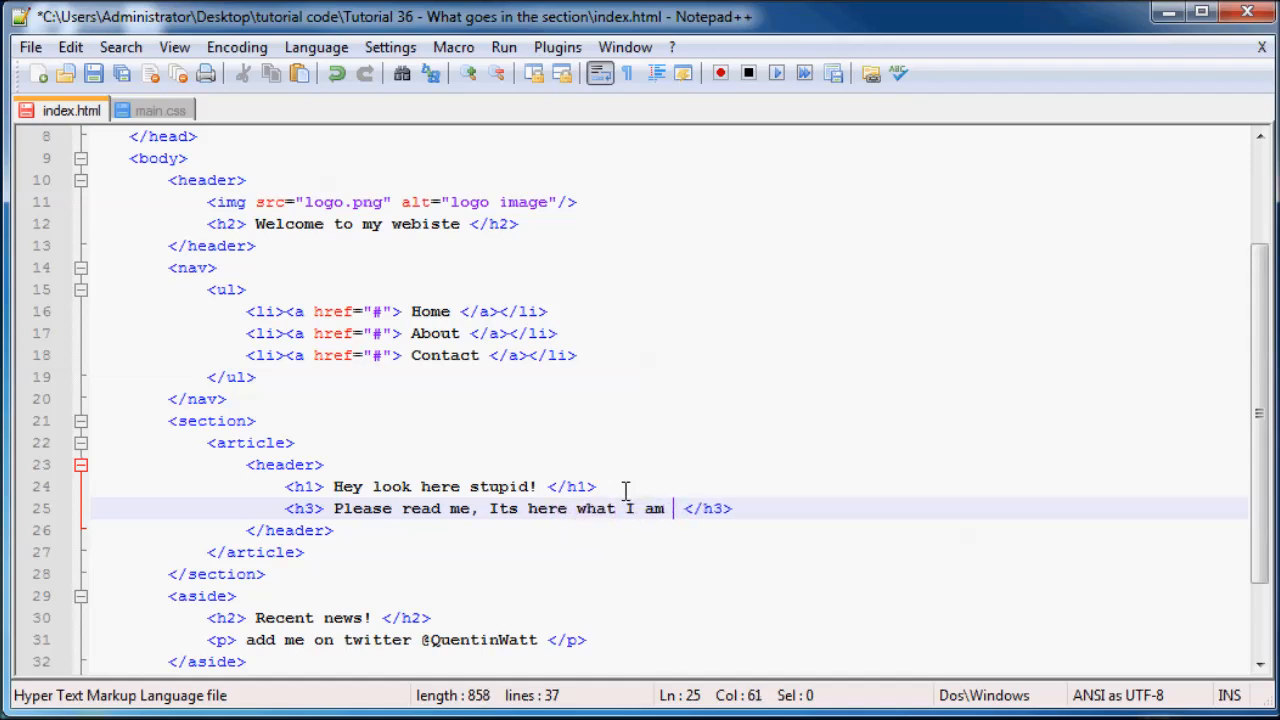
pyautogui.write('for?')
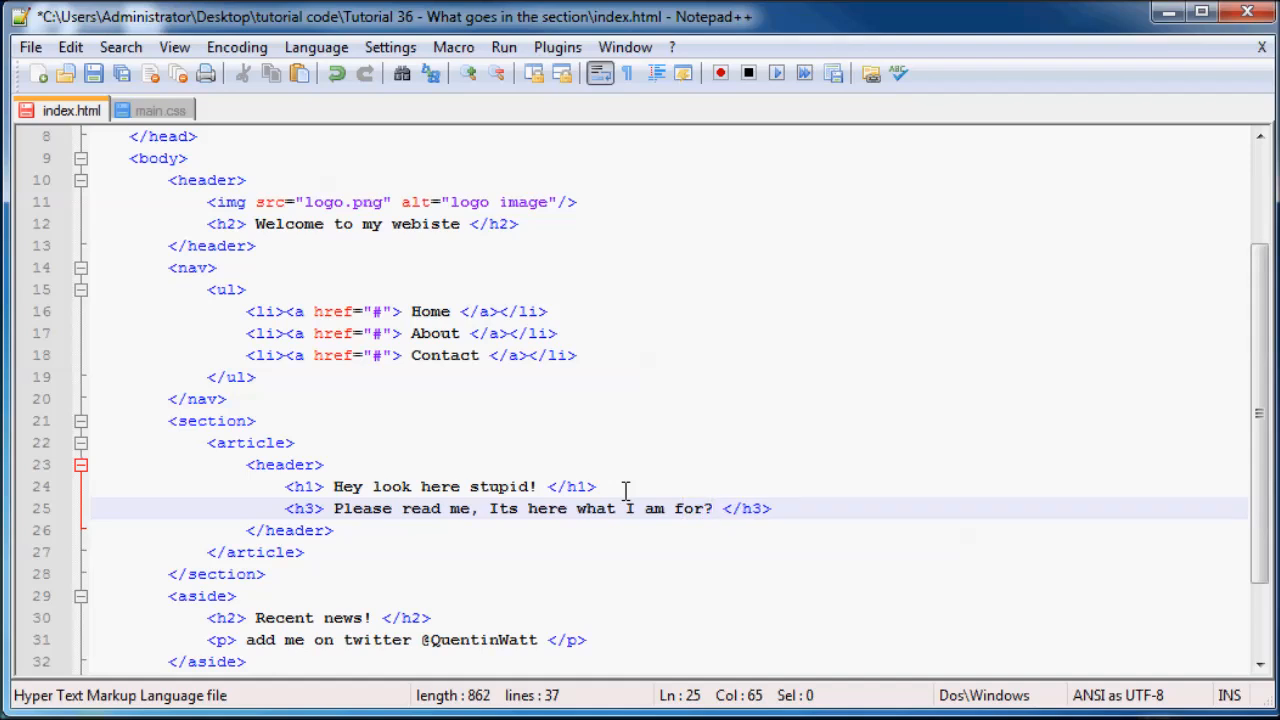
pyautogui.click(334, 530)
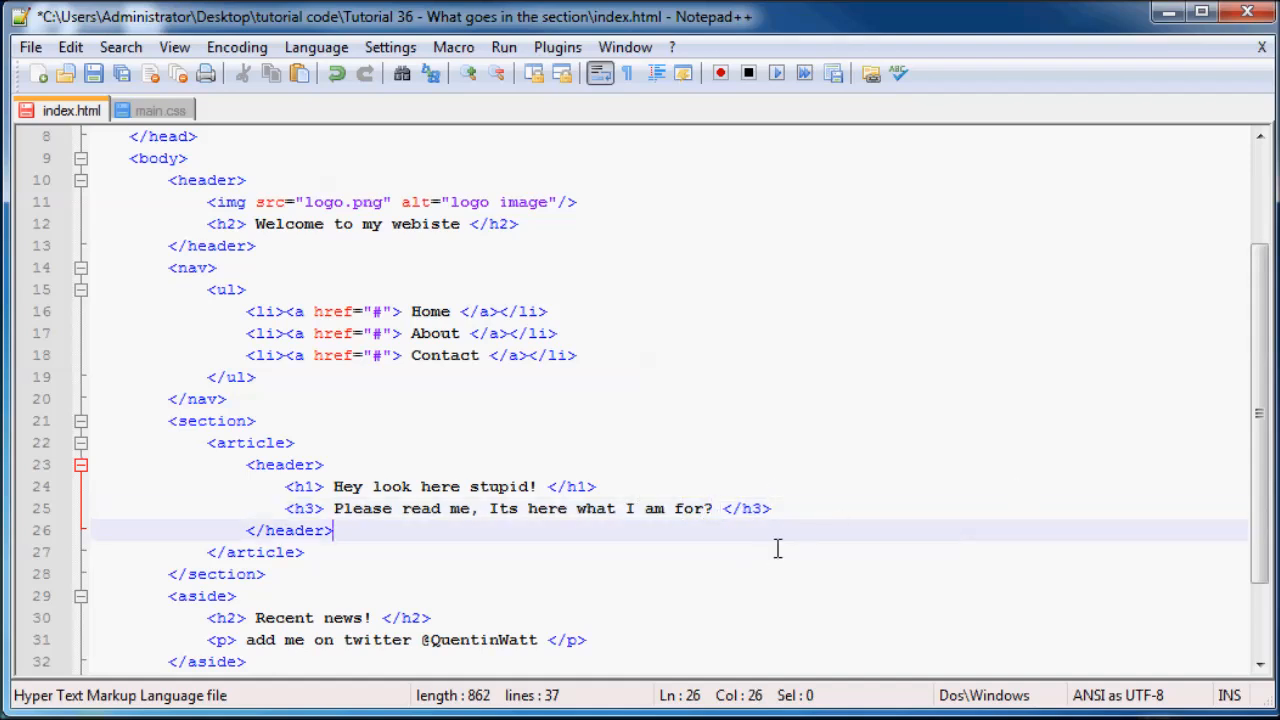
pyautogui.press('Return')
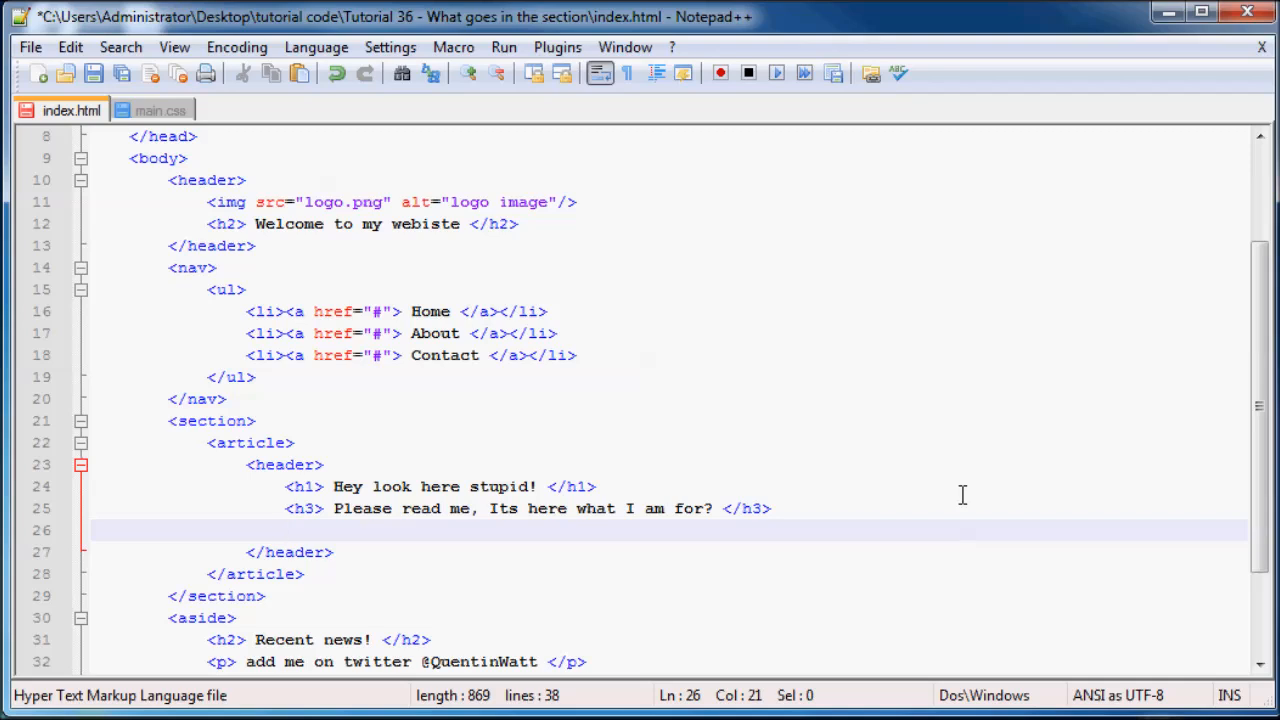
pyautogui.moveTo(376, 462)
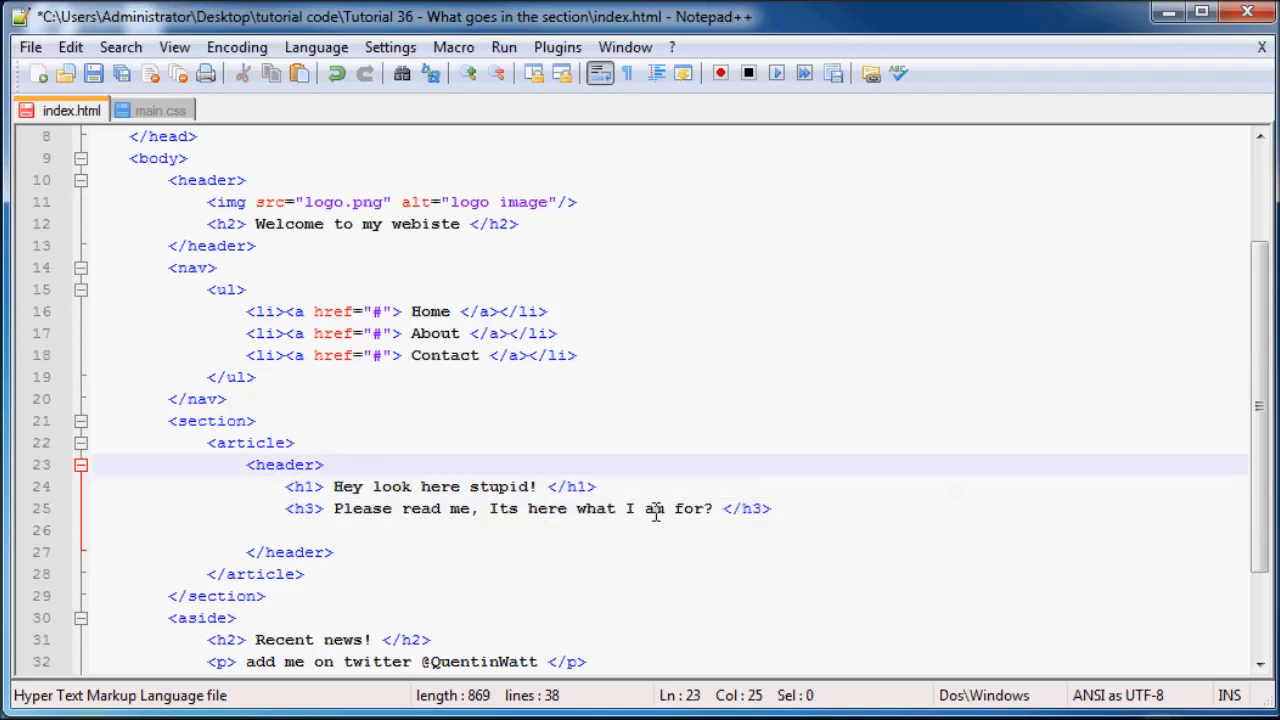
pyautogui.moveTo(652, 552)
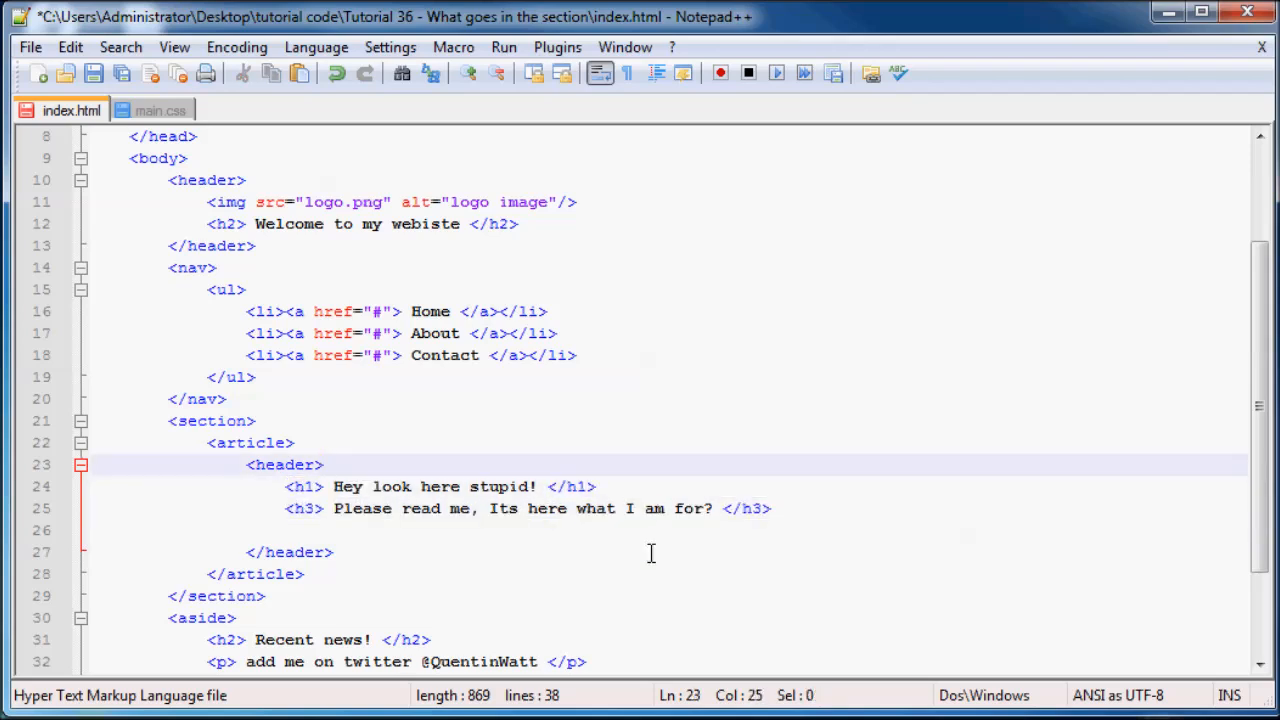
# - Wrap the h1 and h3 with <hgroup> before and </hgroup> after them
pyautogui.click(324, 464)
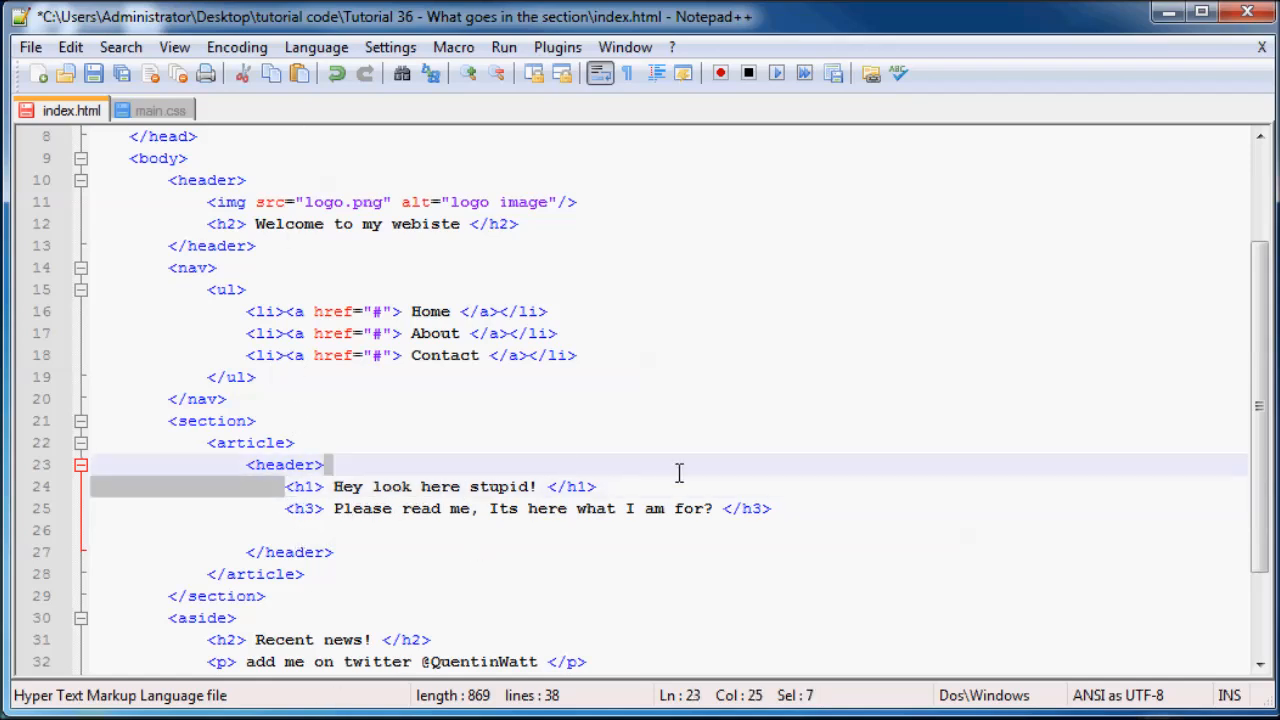
pyautogui.click(282, 508)
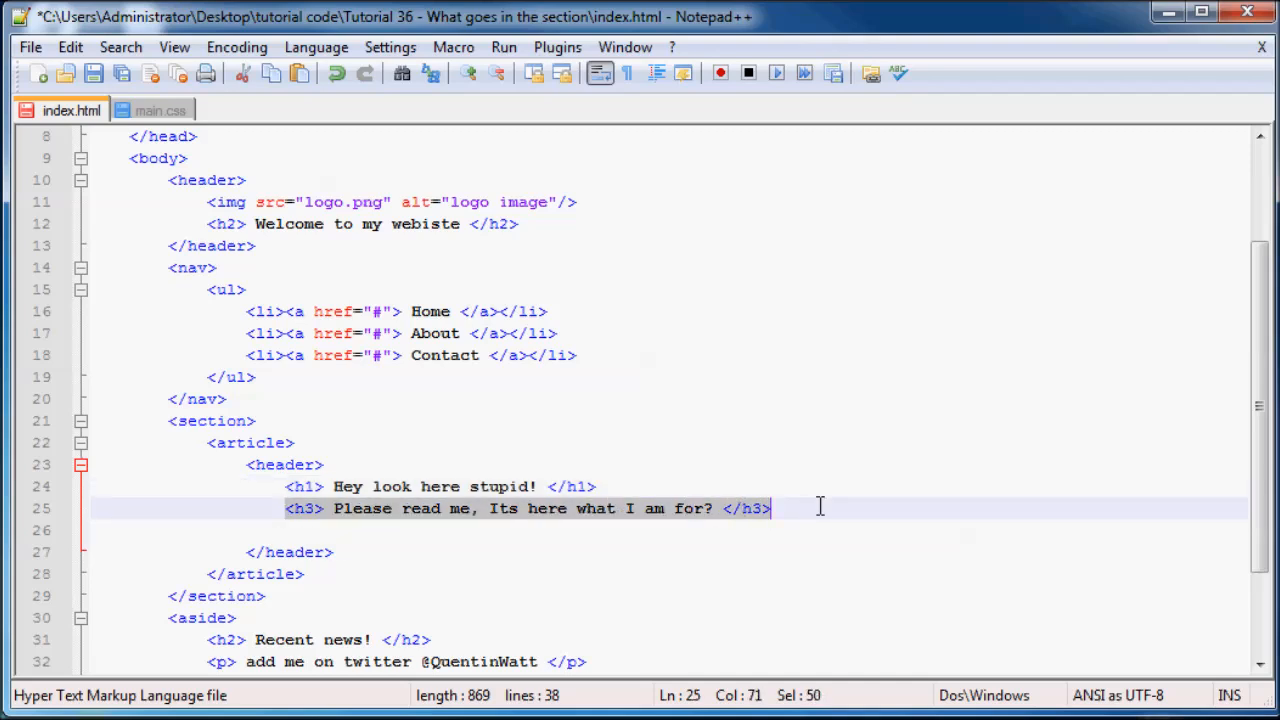
pyautogui.moveTo(350, 458)
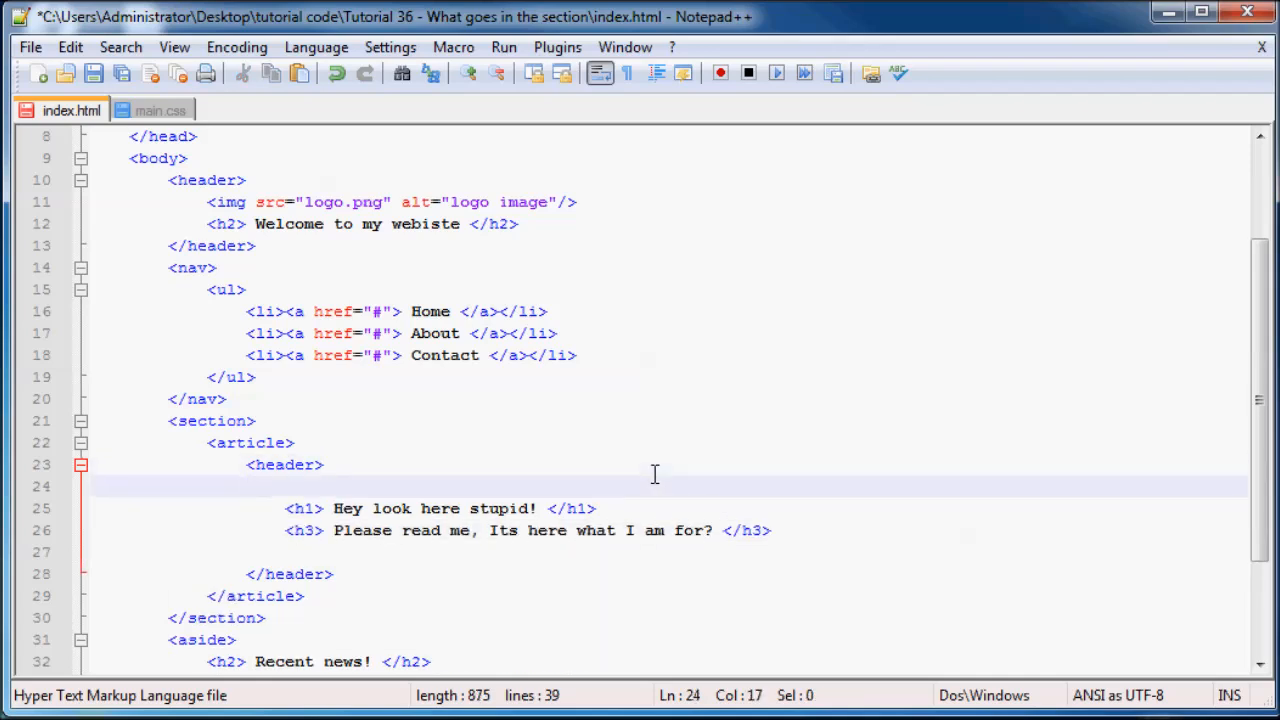
pyautogui.write('M')
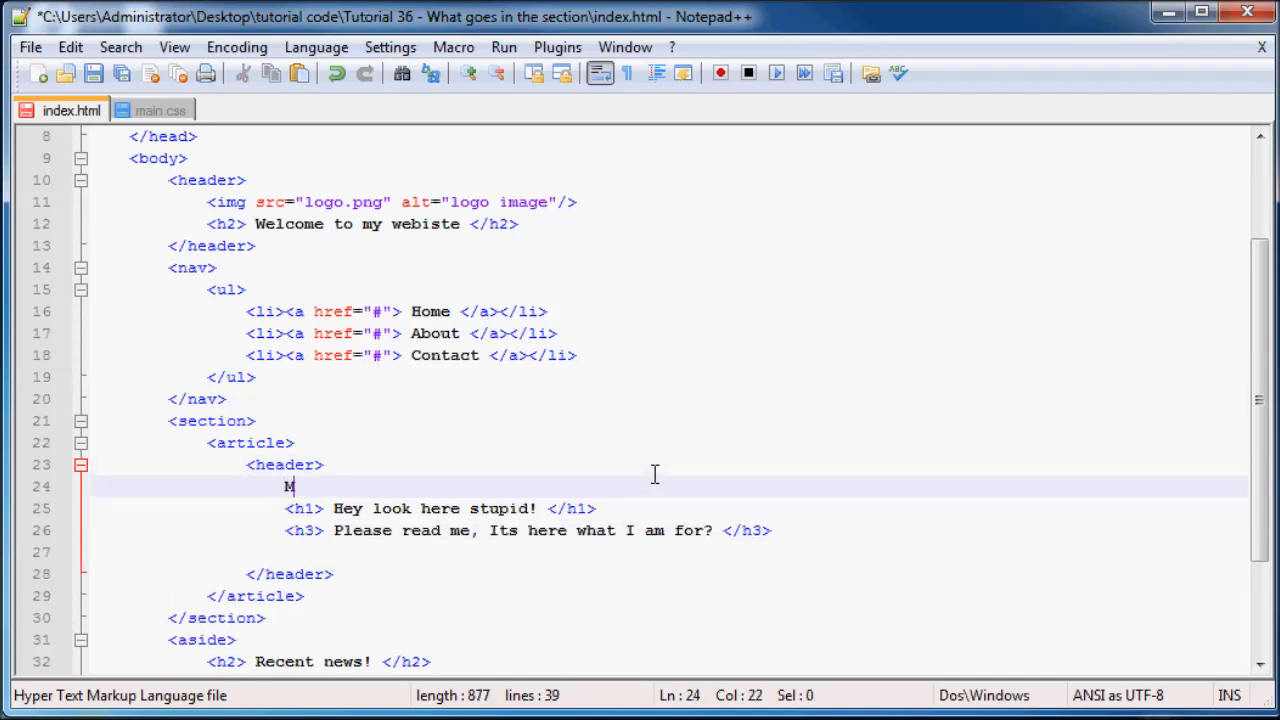
pyautogui.press('Backspace')
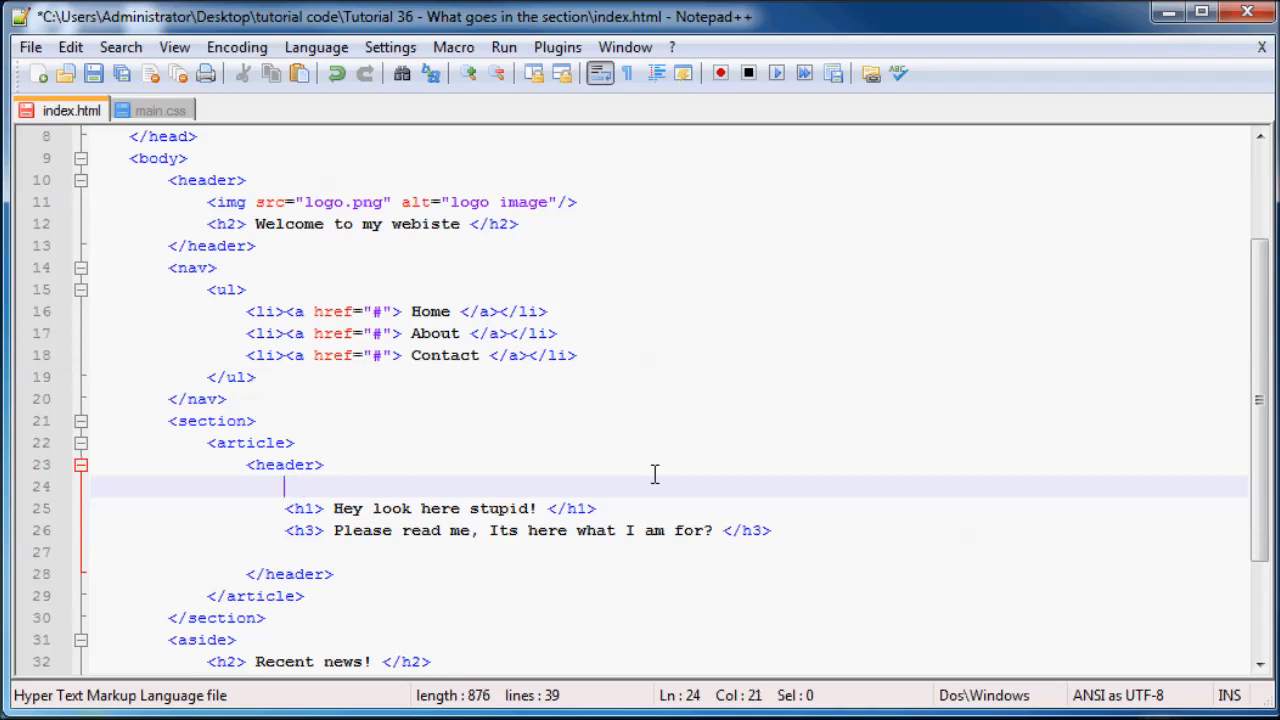
pyautogui.write('<gr')
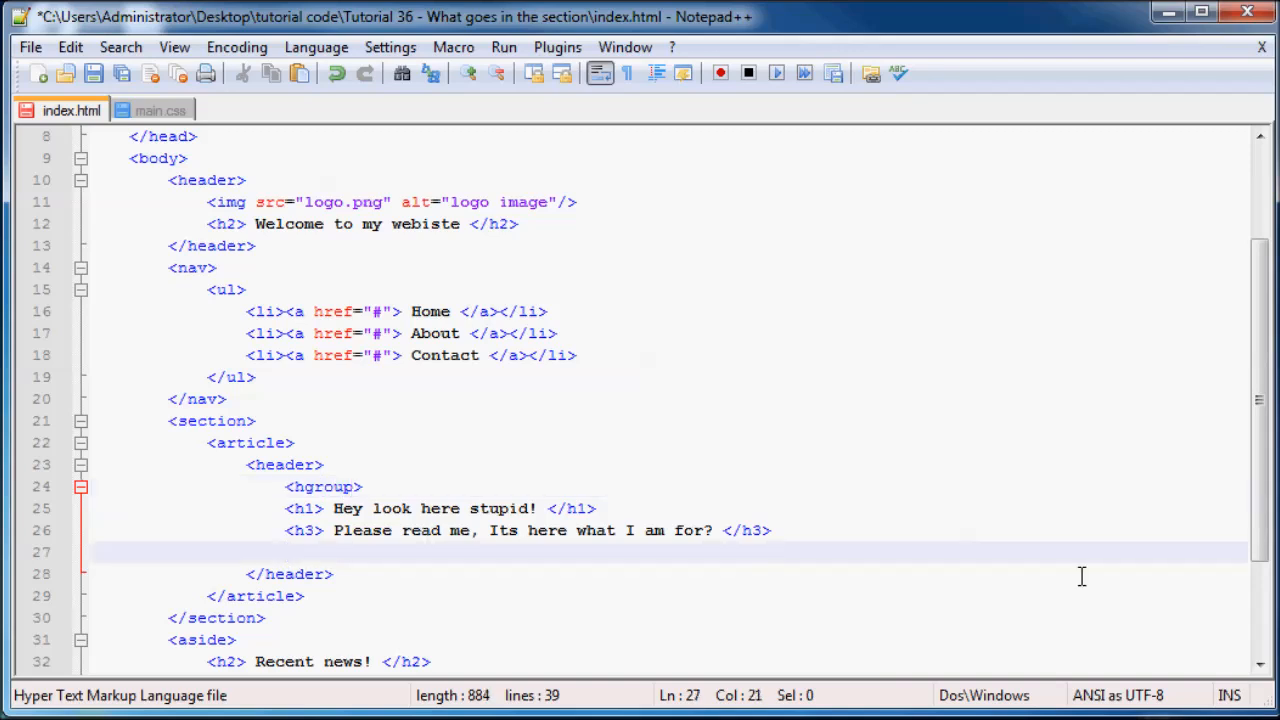
pyautogui.write('</hg')
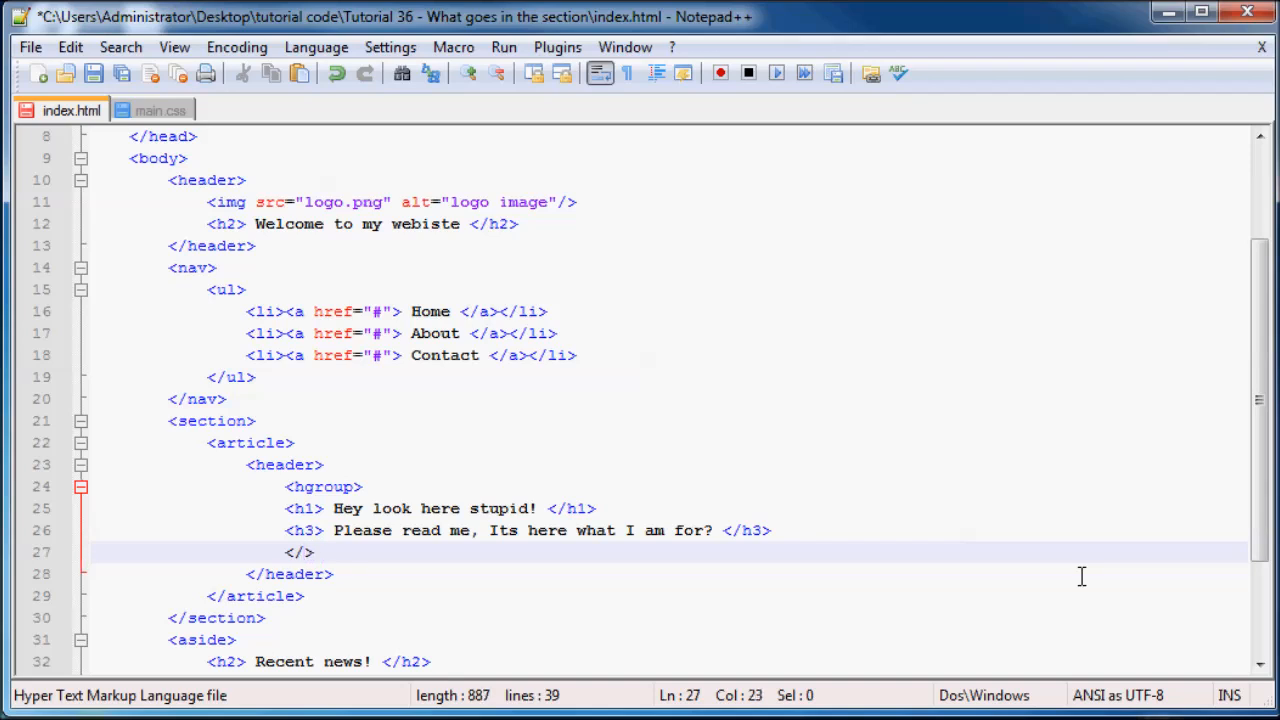
pyautogui.write('hr')
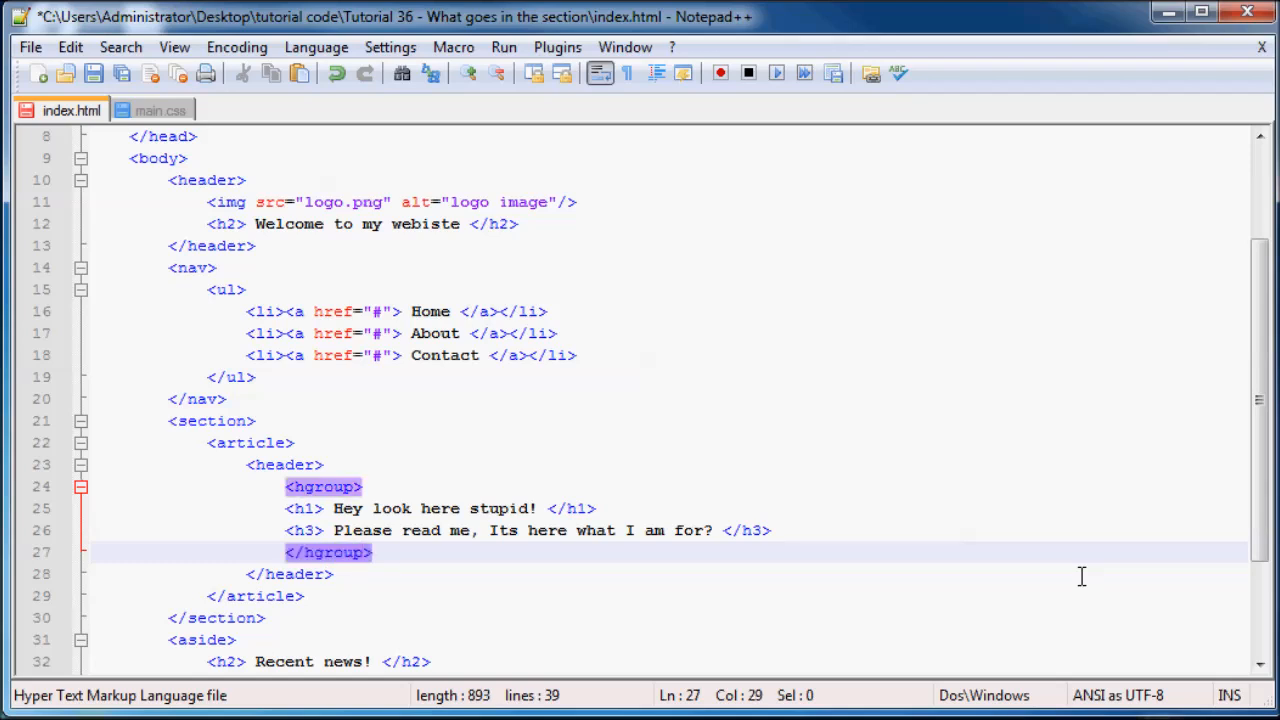
# - Indent the h1 and h3 heading lines inside the hgroup
pyautogui.moveTo(284, 508); pyautogui.dragTo(770, 530)
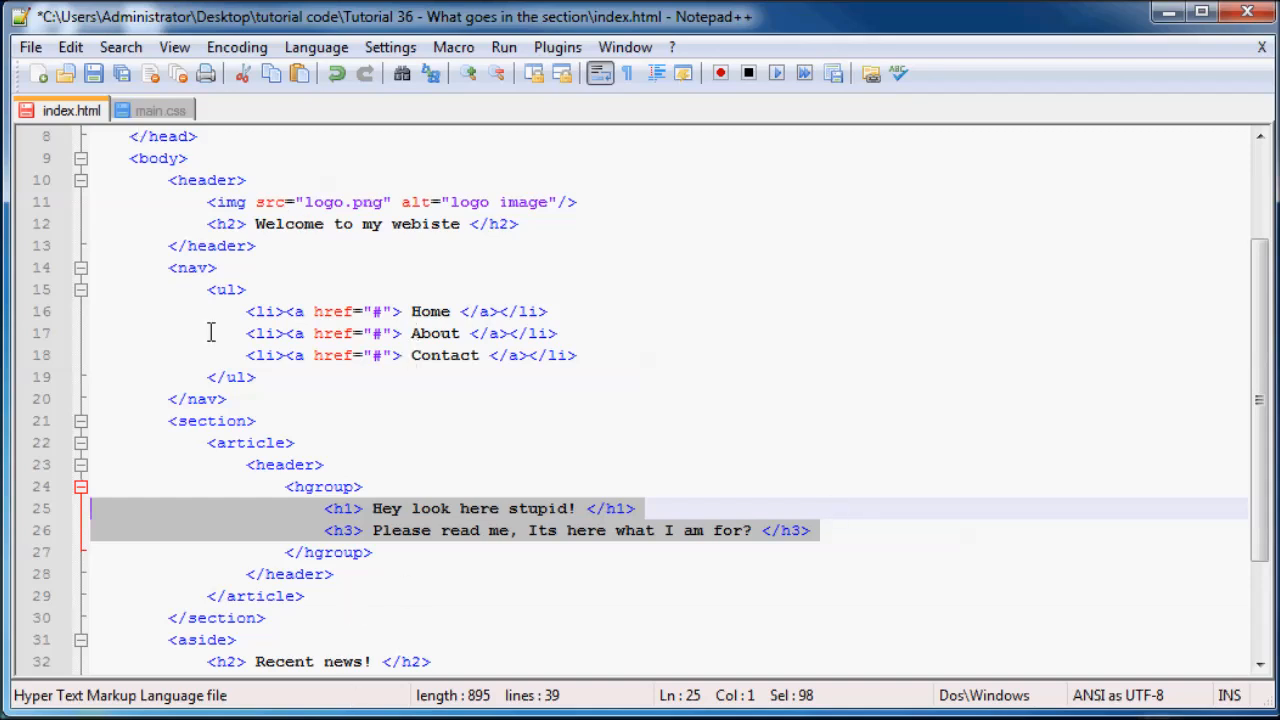
pyautogui.moveTo(122, 172)
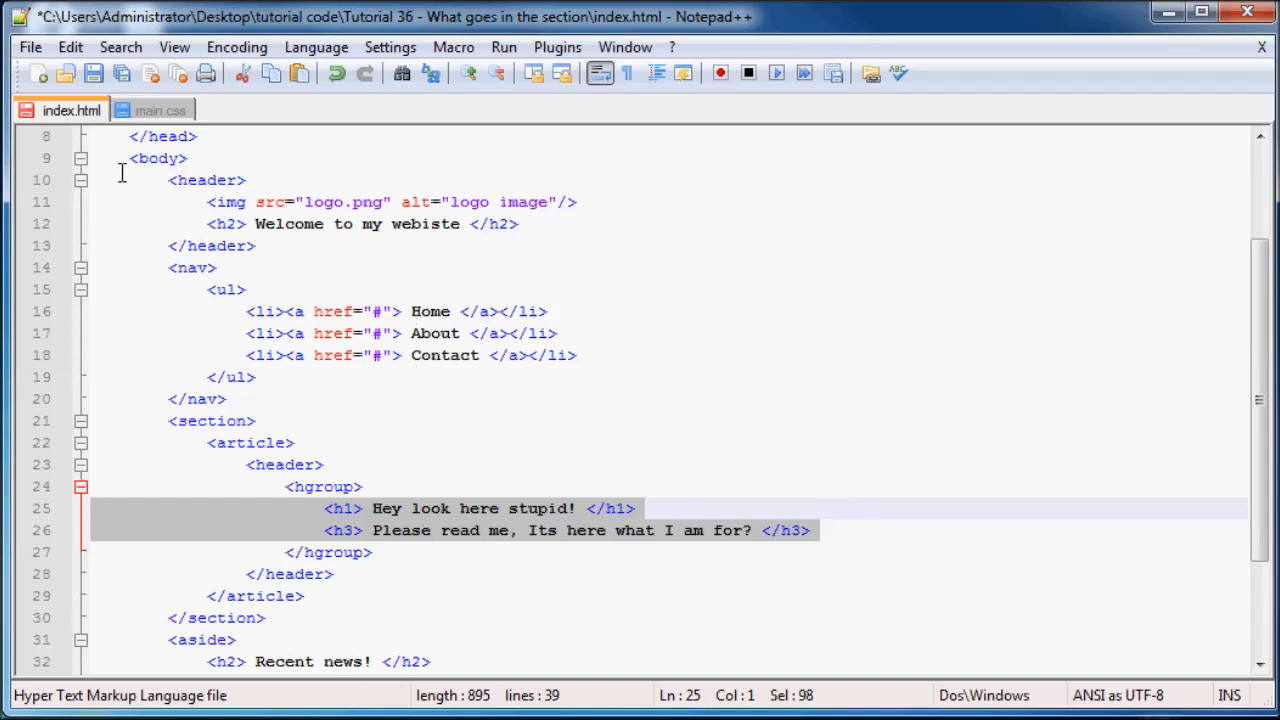
pyautogui.moveTo(212, 232)
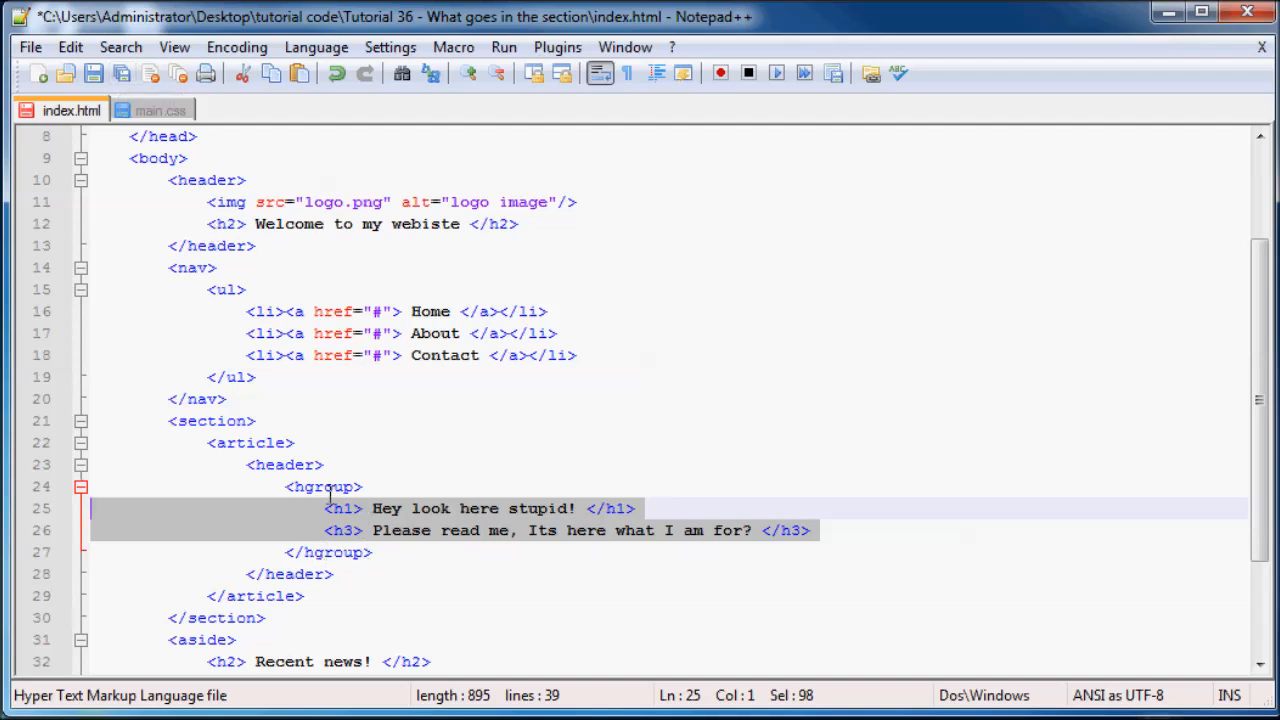
pyautogui.moveTo(344, 668)
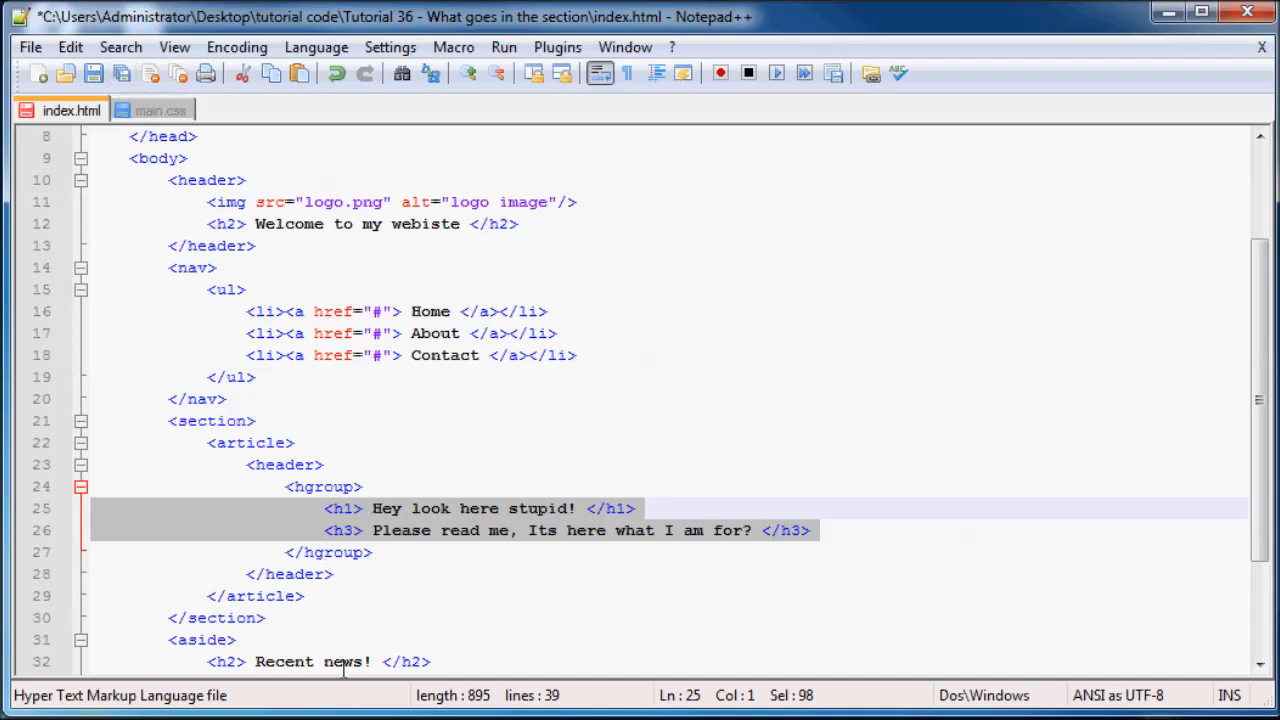
pyautogui.click(284, 464)
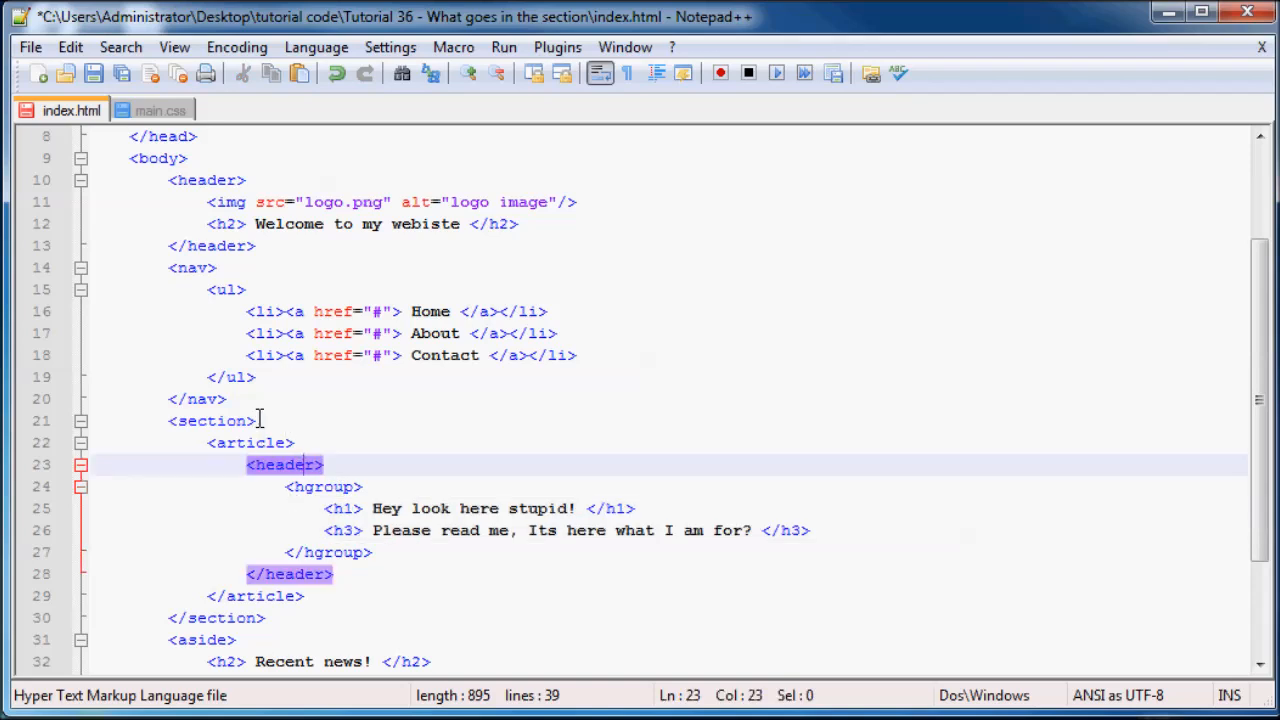
pyautogui.click(290, 574)
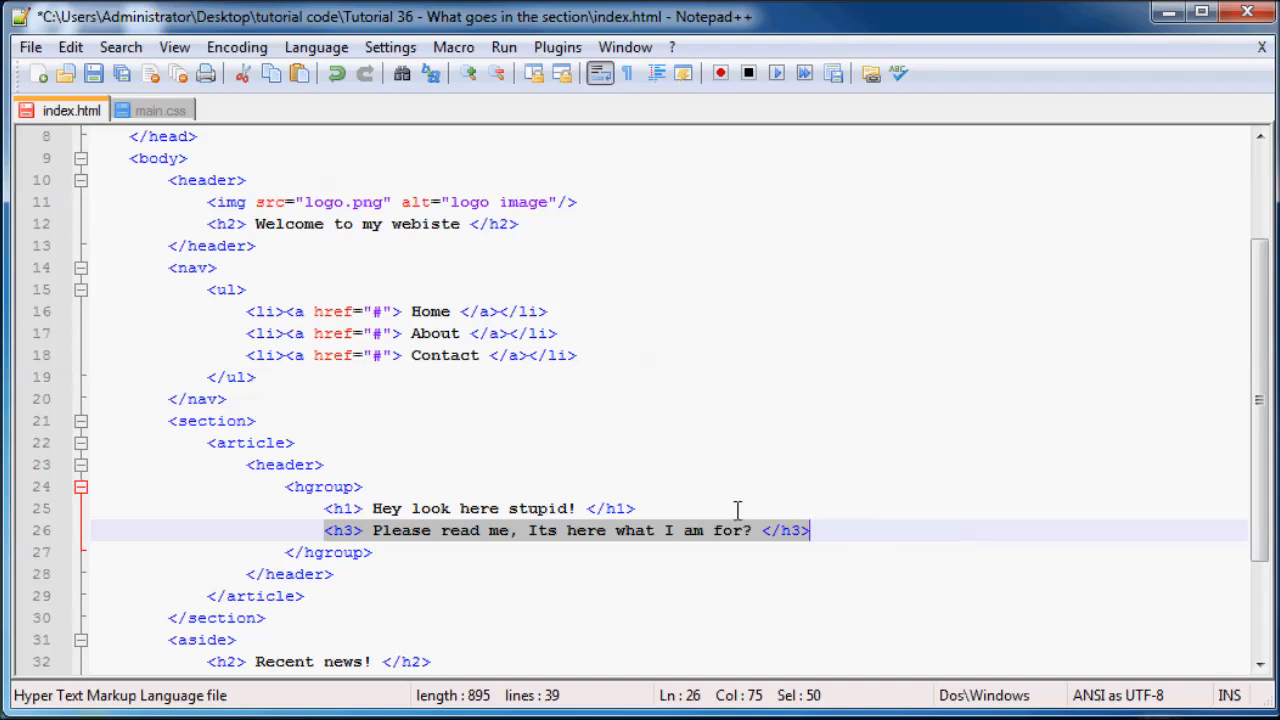
pyautogui.moveTo(398, 568)
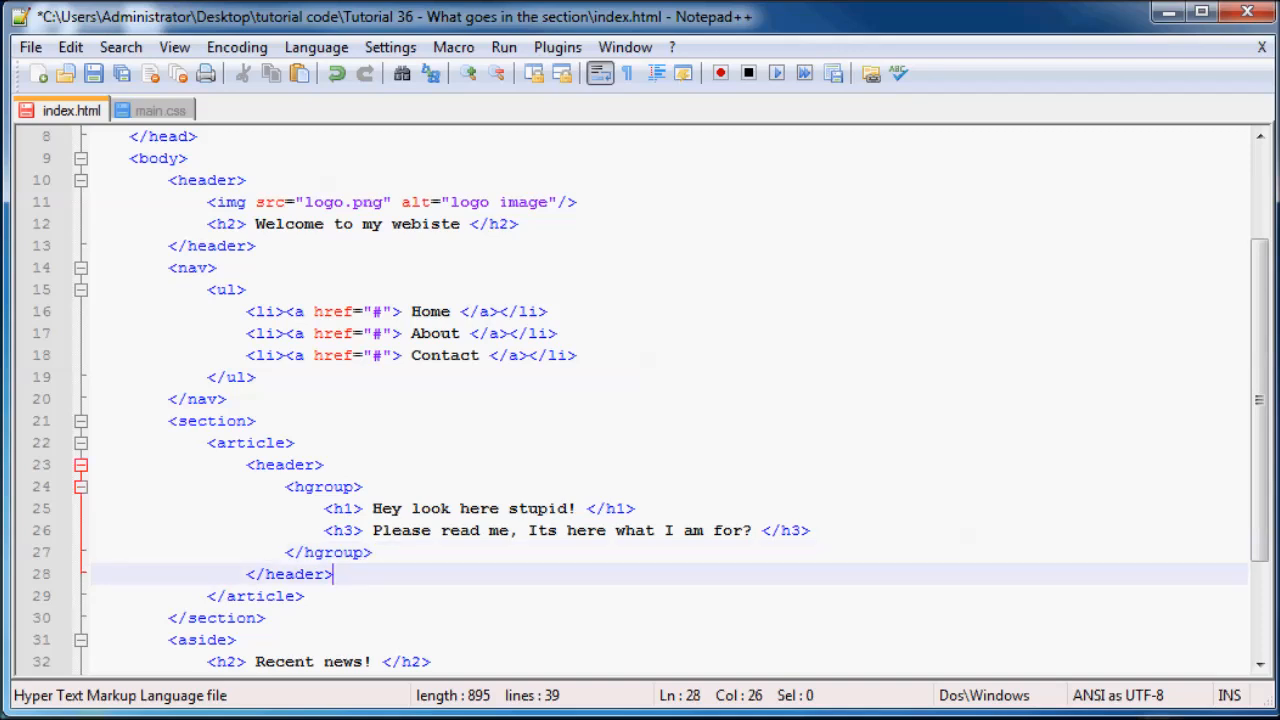
# - Add an empty <p></p> paragraph on a new line below the header
pyautogui.press('Return')
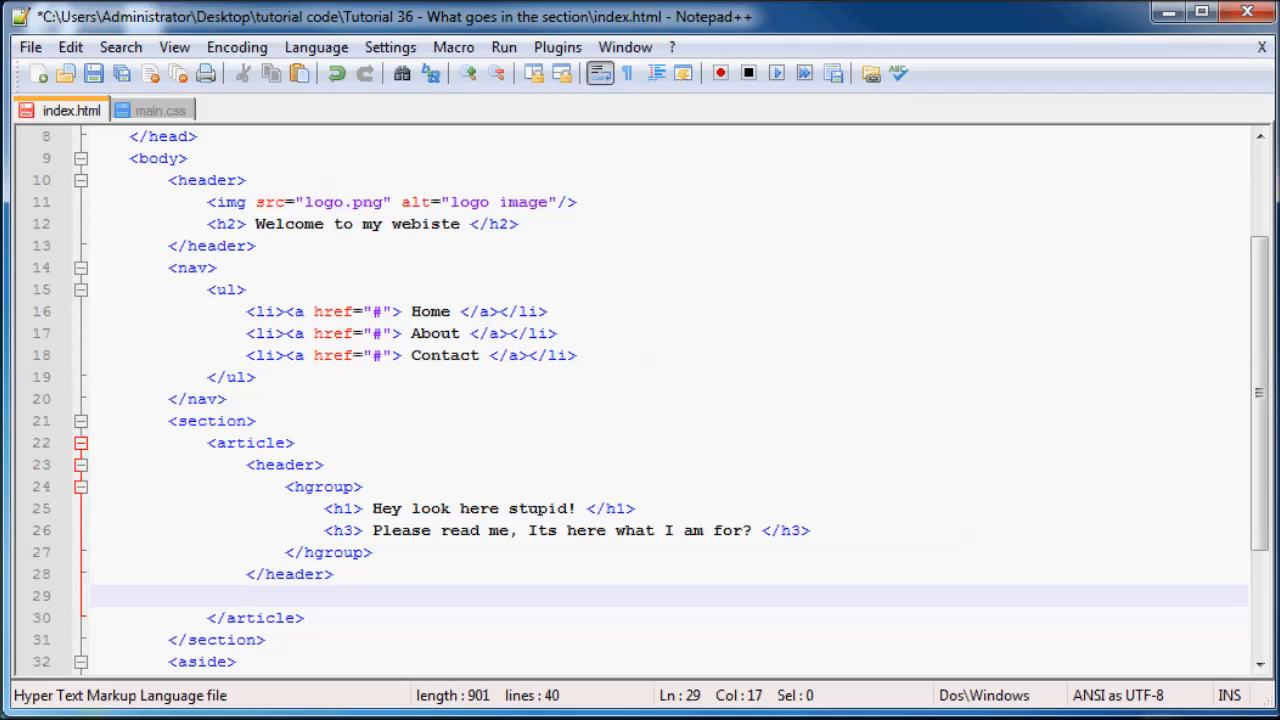
pyautogui.moveTo(564, 578)
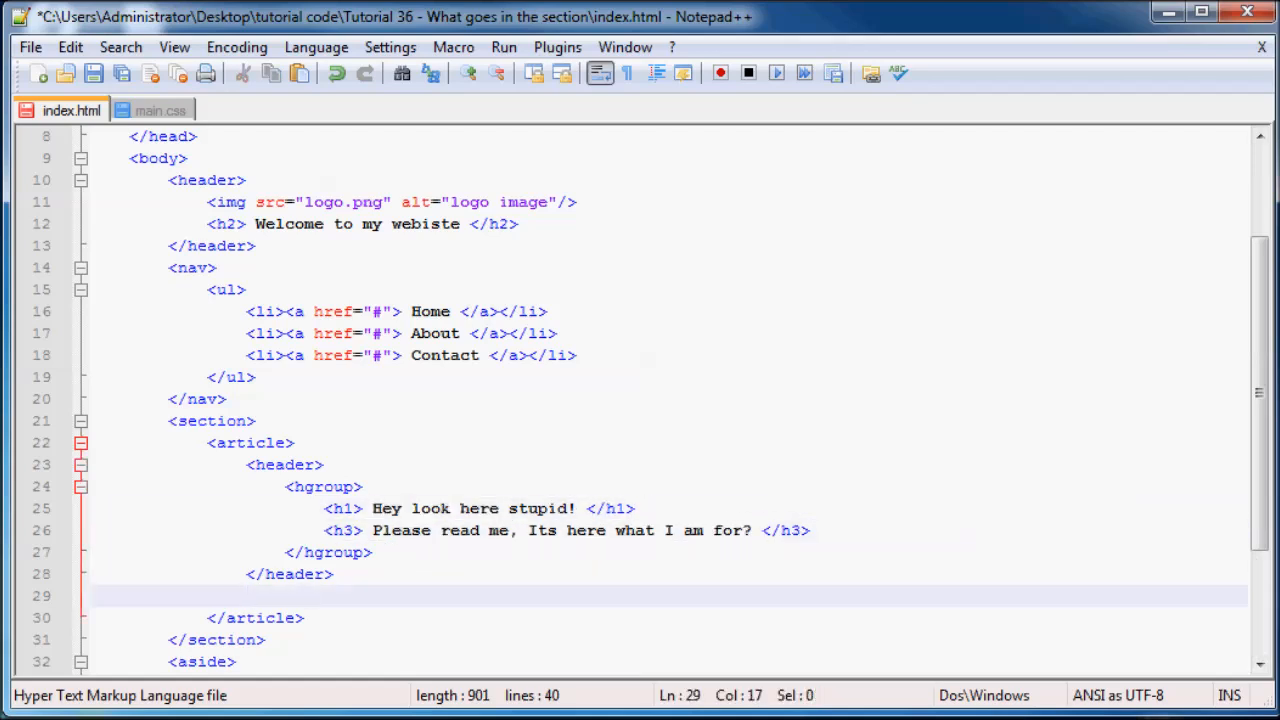
pyautogui.write('<>')
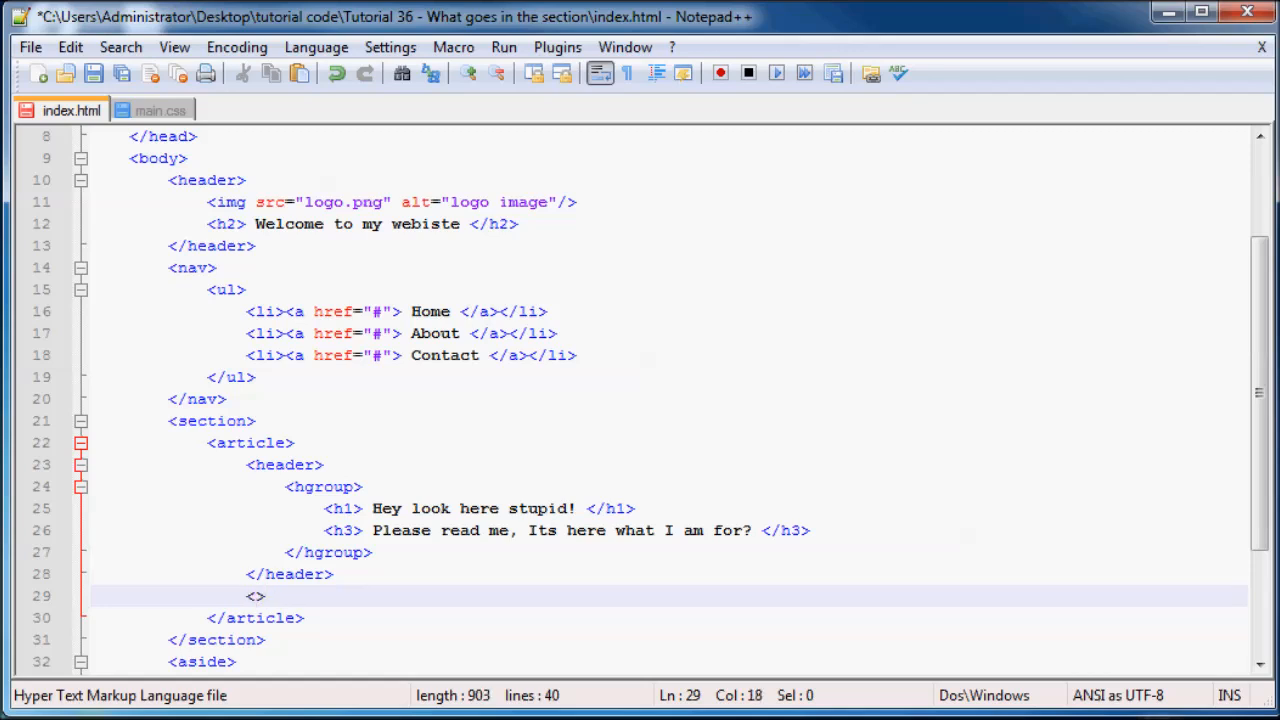
pyautogui.write('p>')
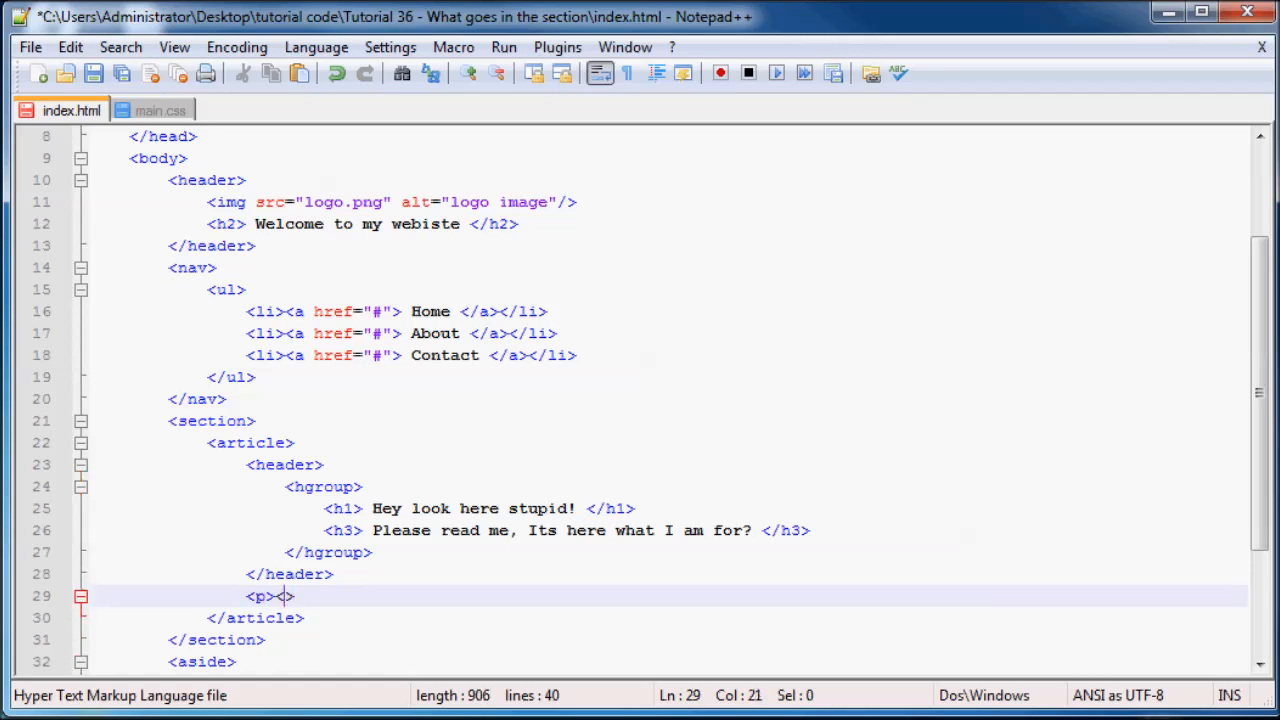
pyautogui.write('</p>')
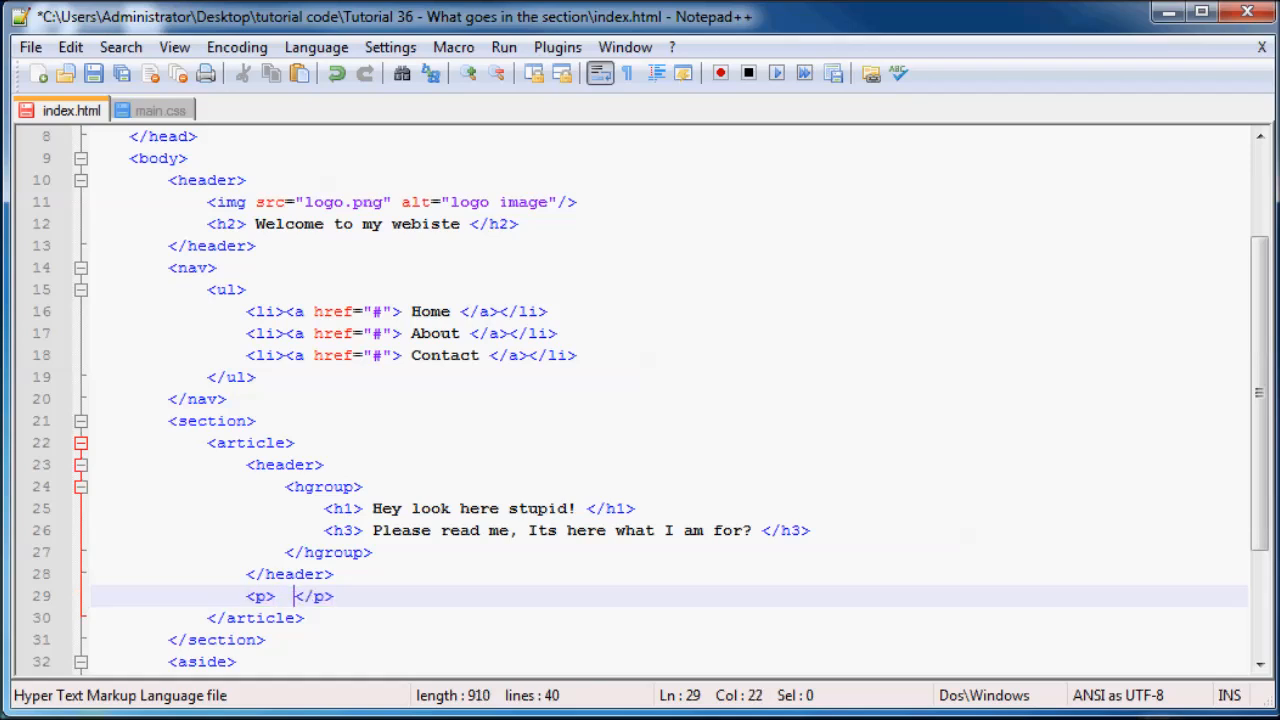
pyautogui.press('Left')
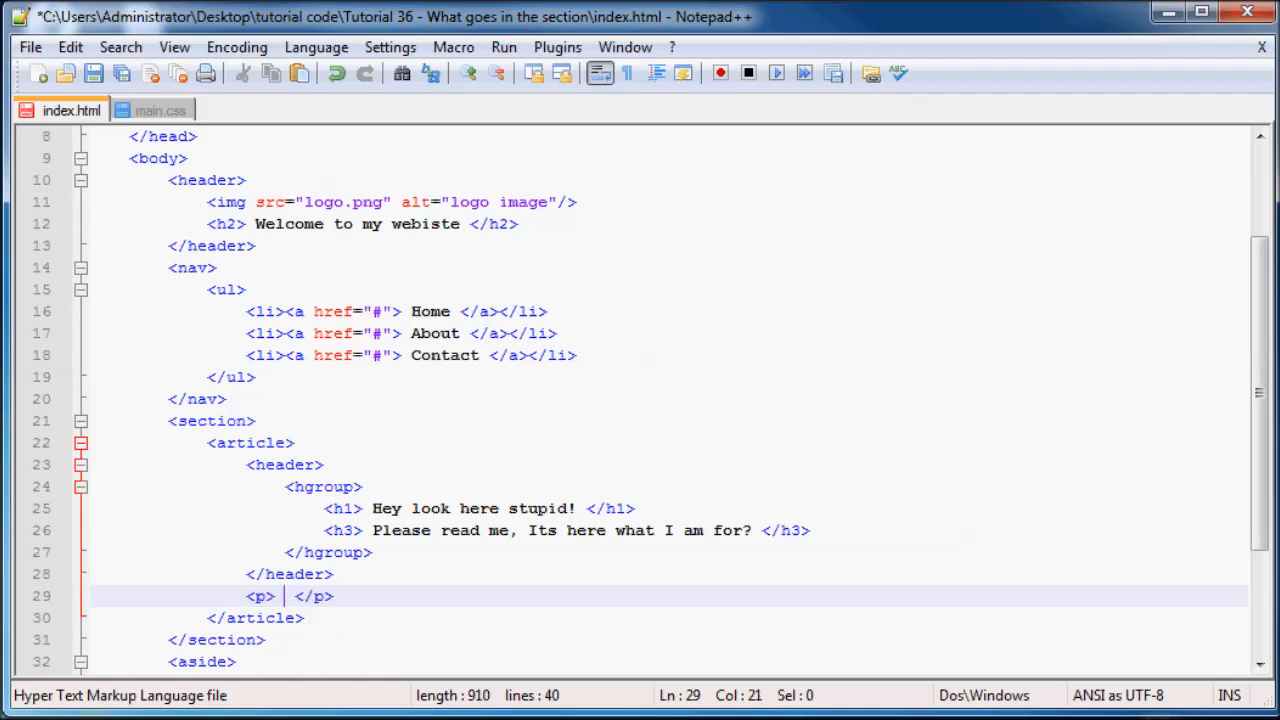
# - Fill the paragraph with 'This is my story. The cat sat on the mat. The end!'
pyautogui.write('This is m')
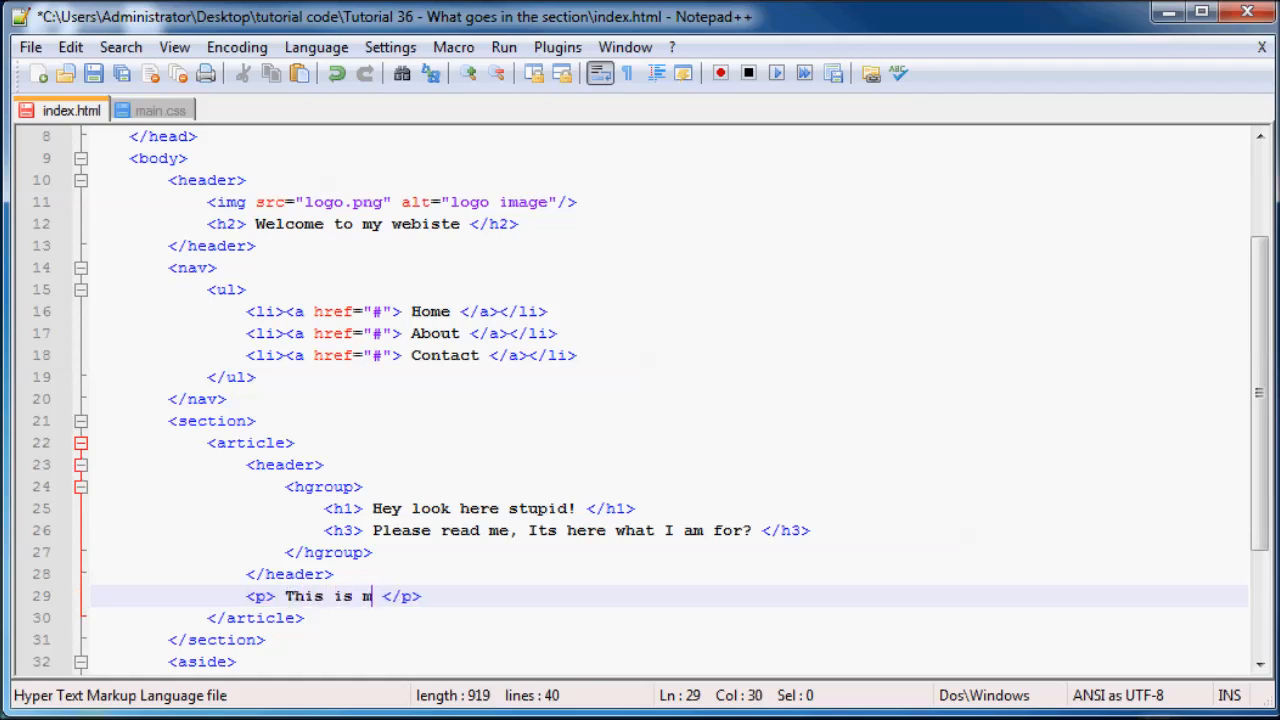
pyautogui.write('y story. The cat sat')
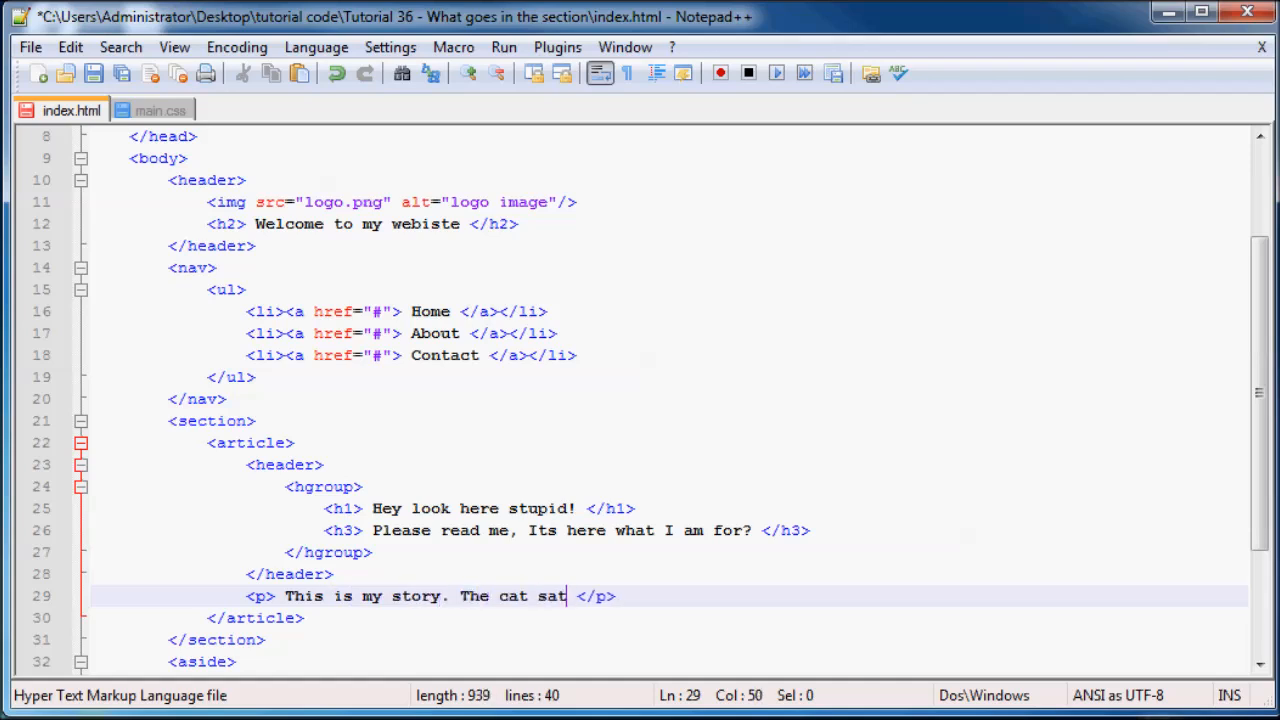
pyautogui.write('on the mat. The end')
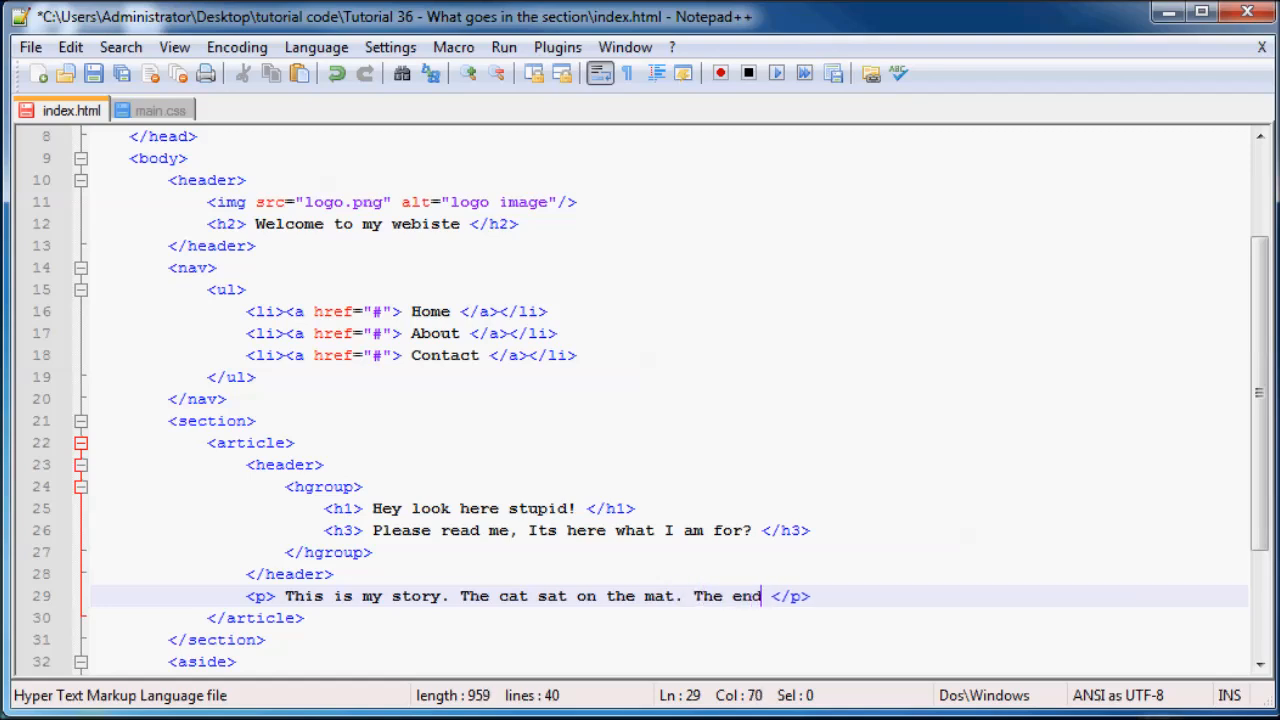
pyautogui.write('!')
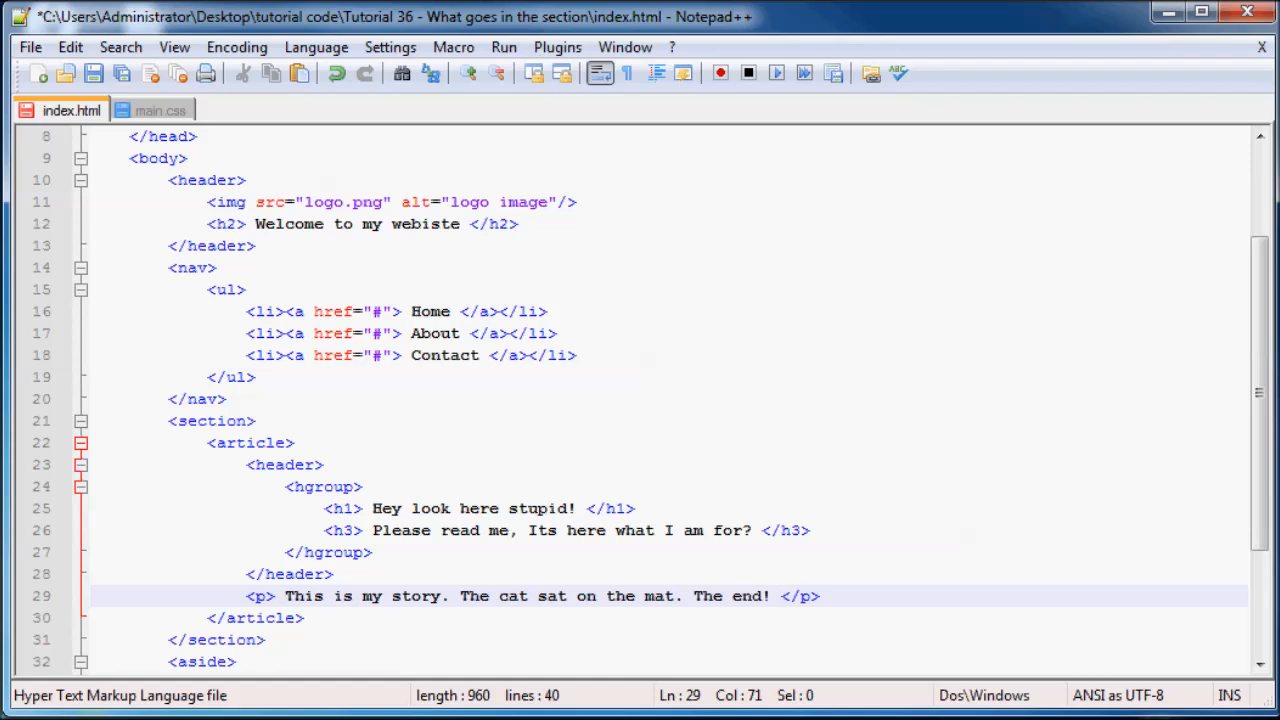
pyautogui.moveTo(248, 596); pyautogui.dragTo(820, 596)
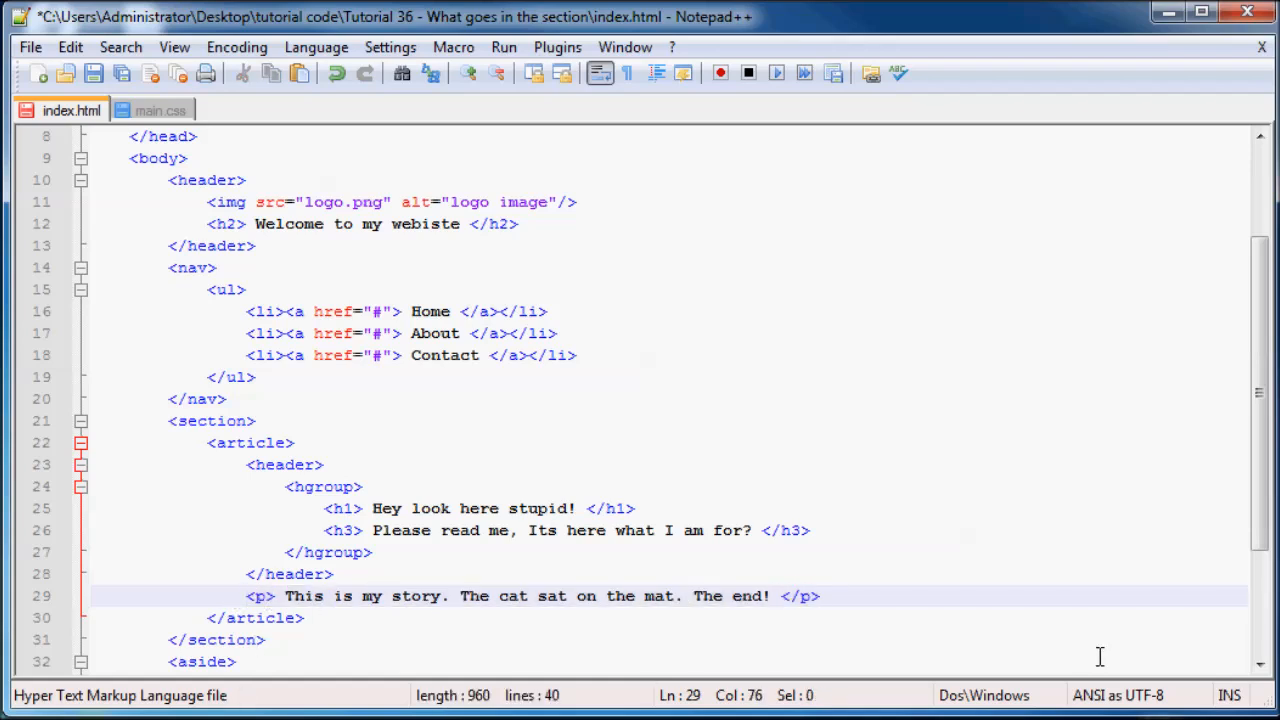
# - Add an empty <footer></footer> on a new line below the story paragraph
pyautogui.press('Enter')
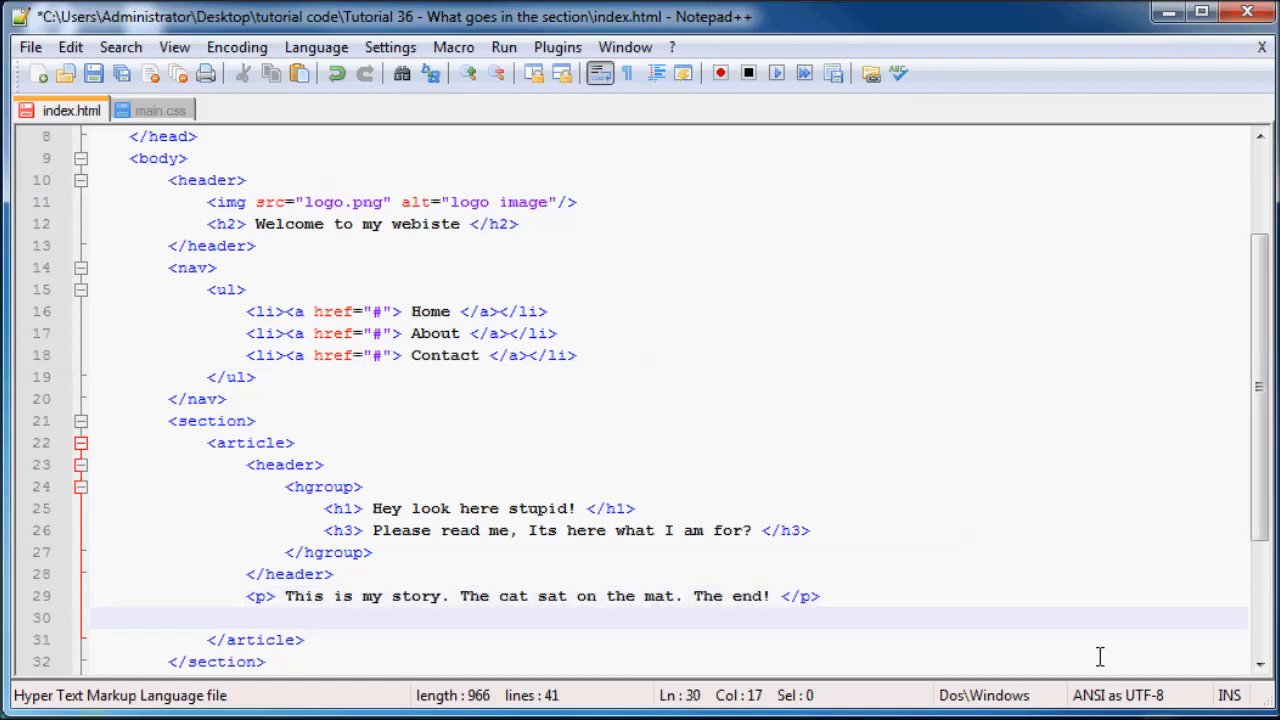
pyautogui.moveTo(464, 696)
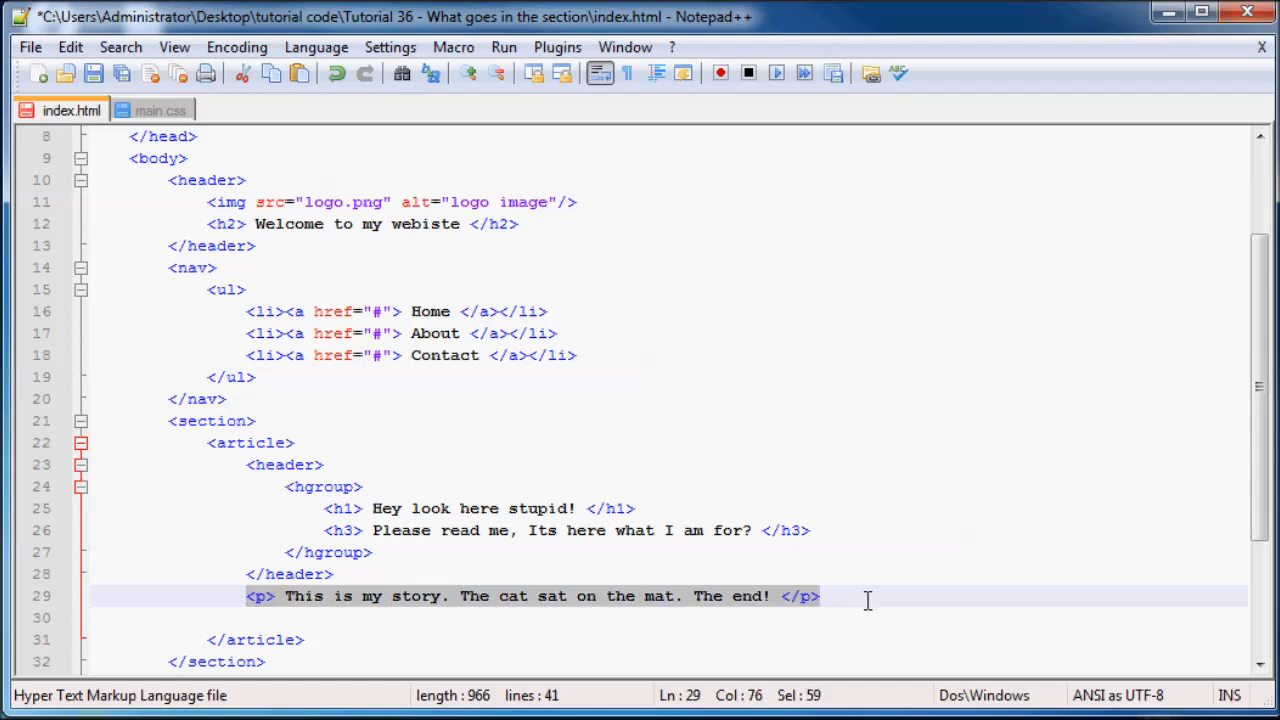
pyautogui.moveTo(320, 634)
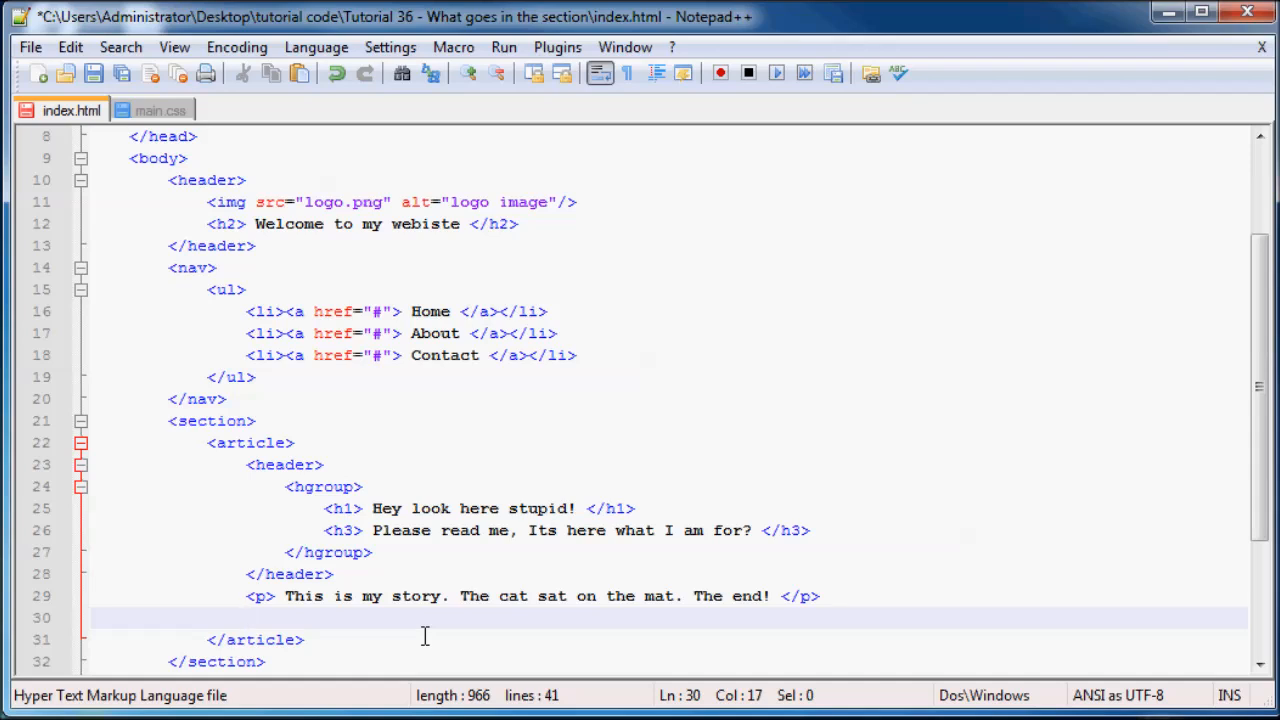
pyautogui.write('<>')
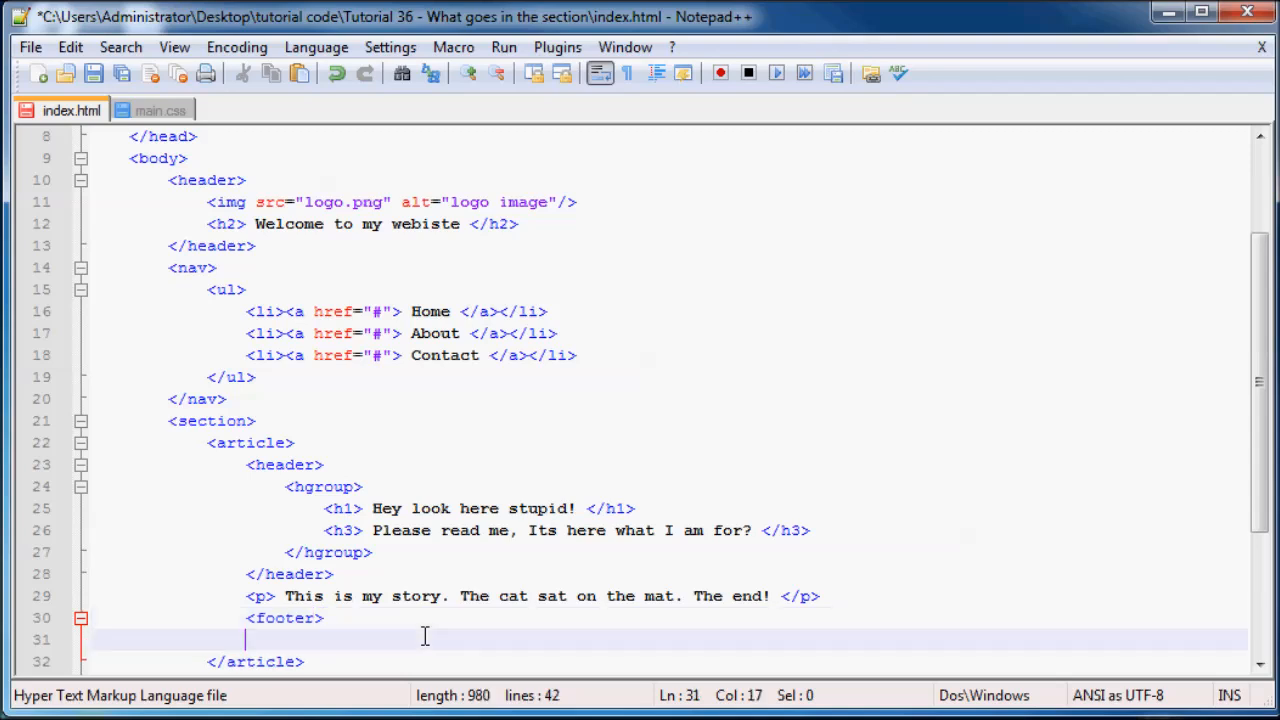
pyautogui.write('</>')
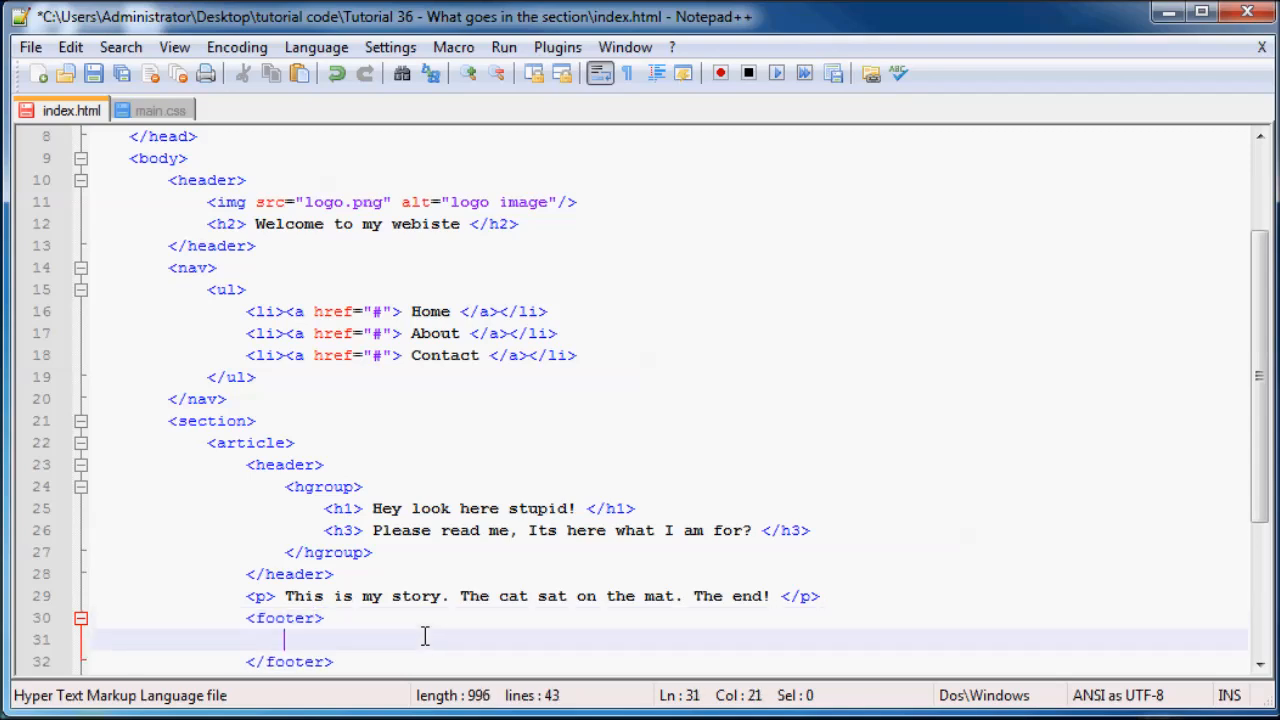
pyautogui.scroll(-3)
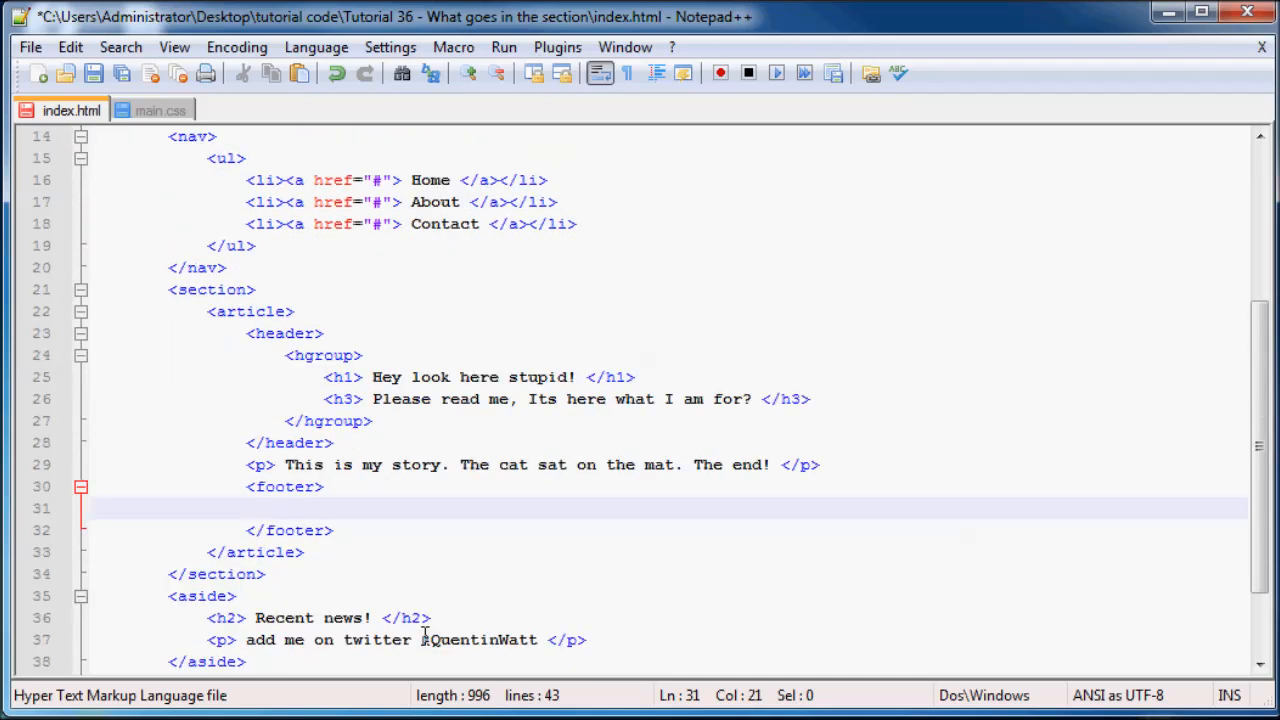
pyautogui.moveTo(404, 590)
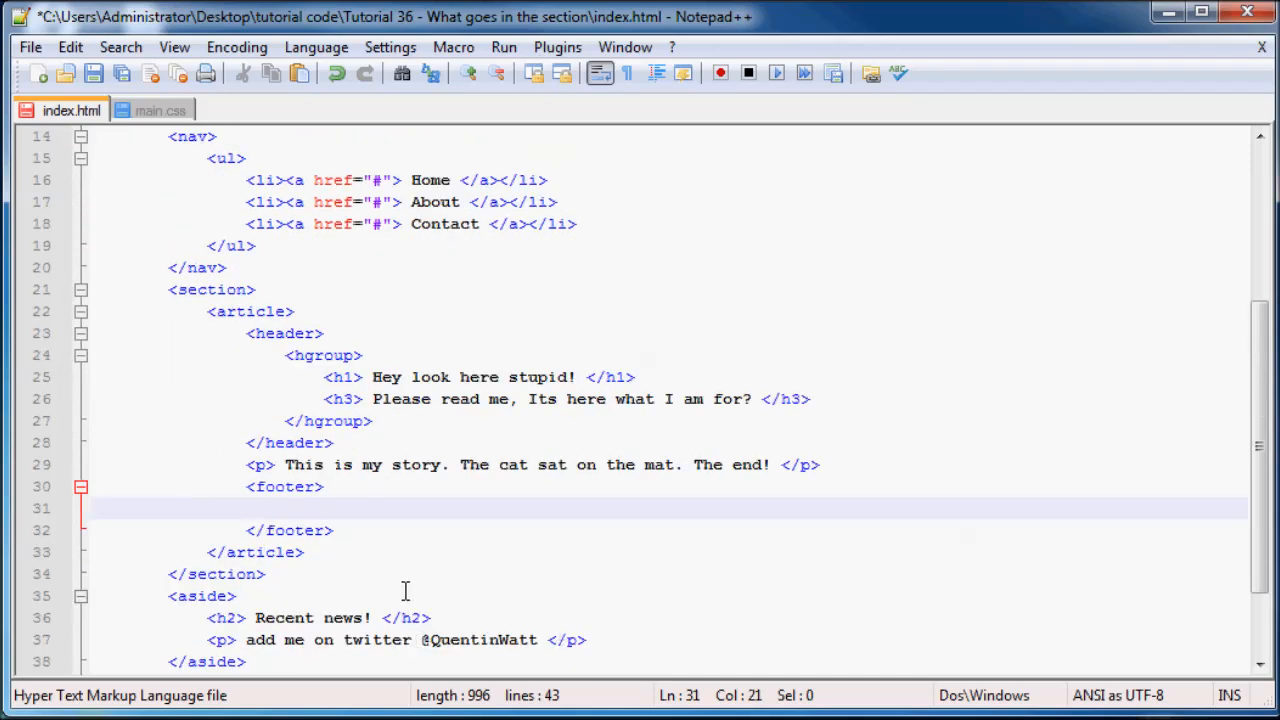
pyautogui.click(300, 508)
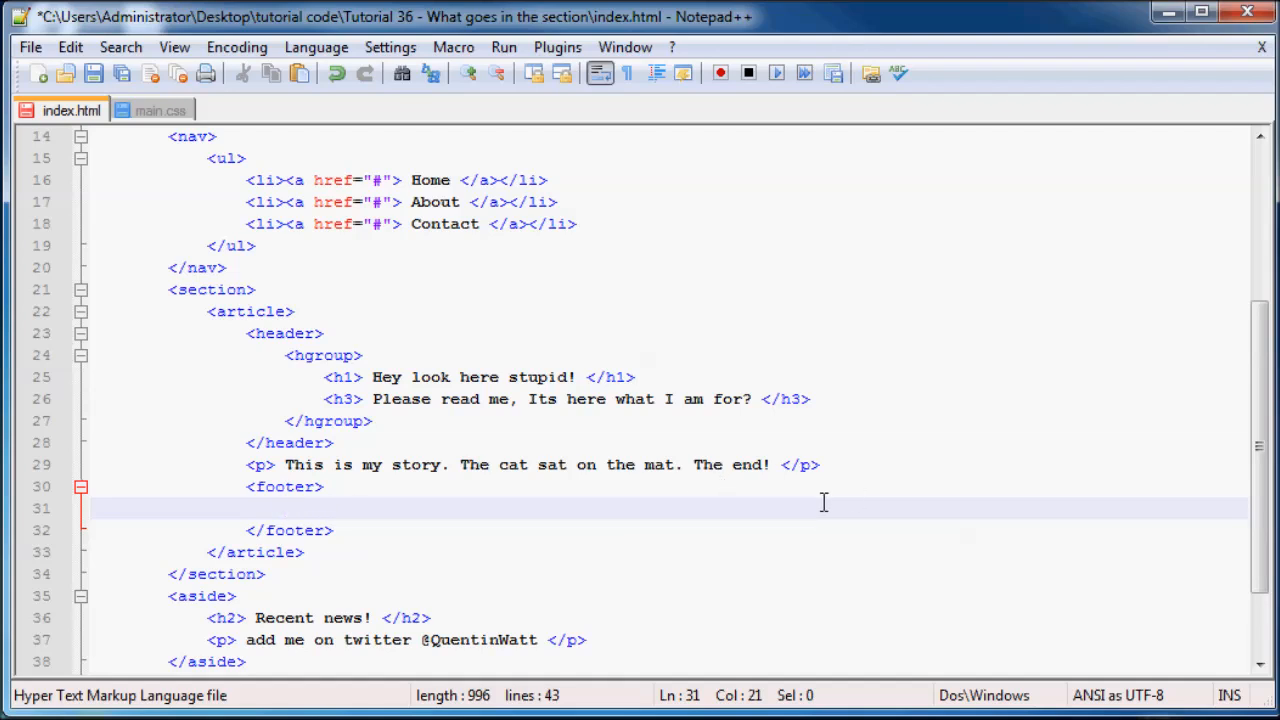
pyautogui.moveTo(436, 510)
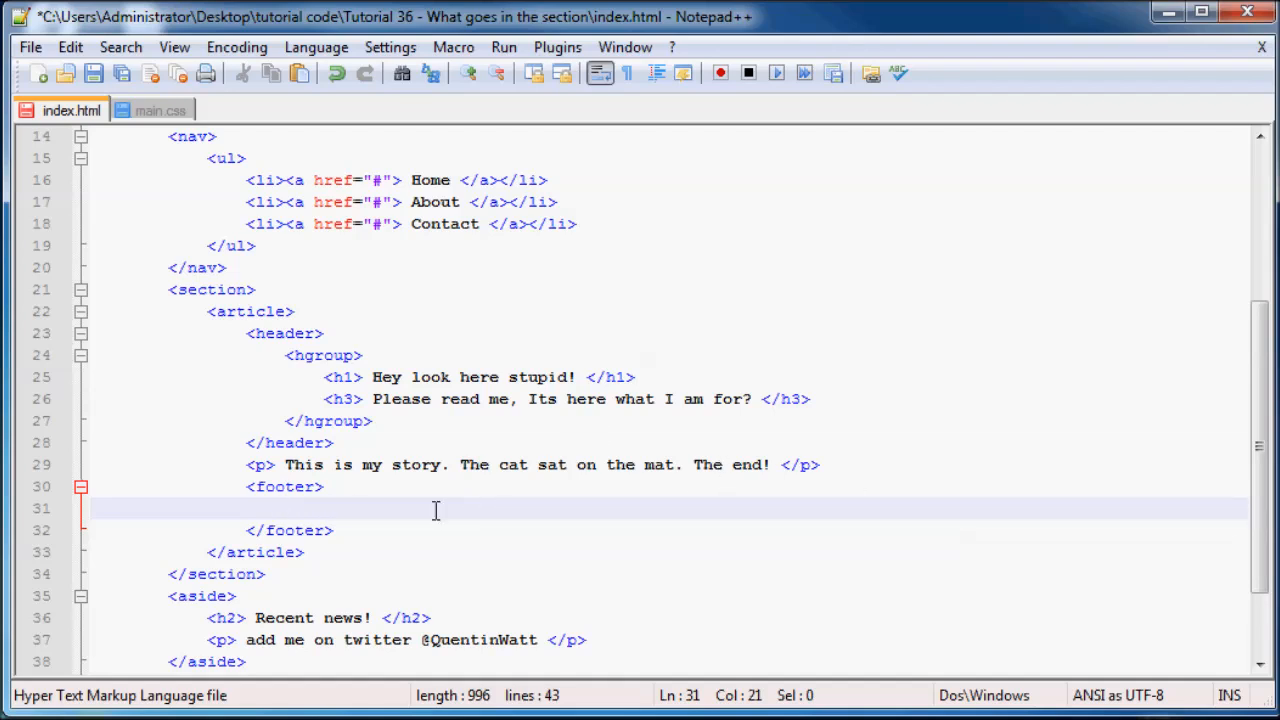
pyautogui.moveTo(700, 524)
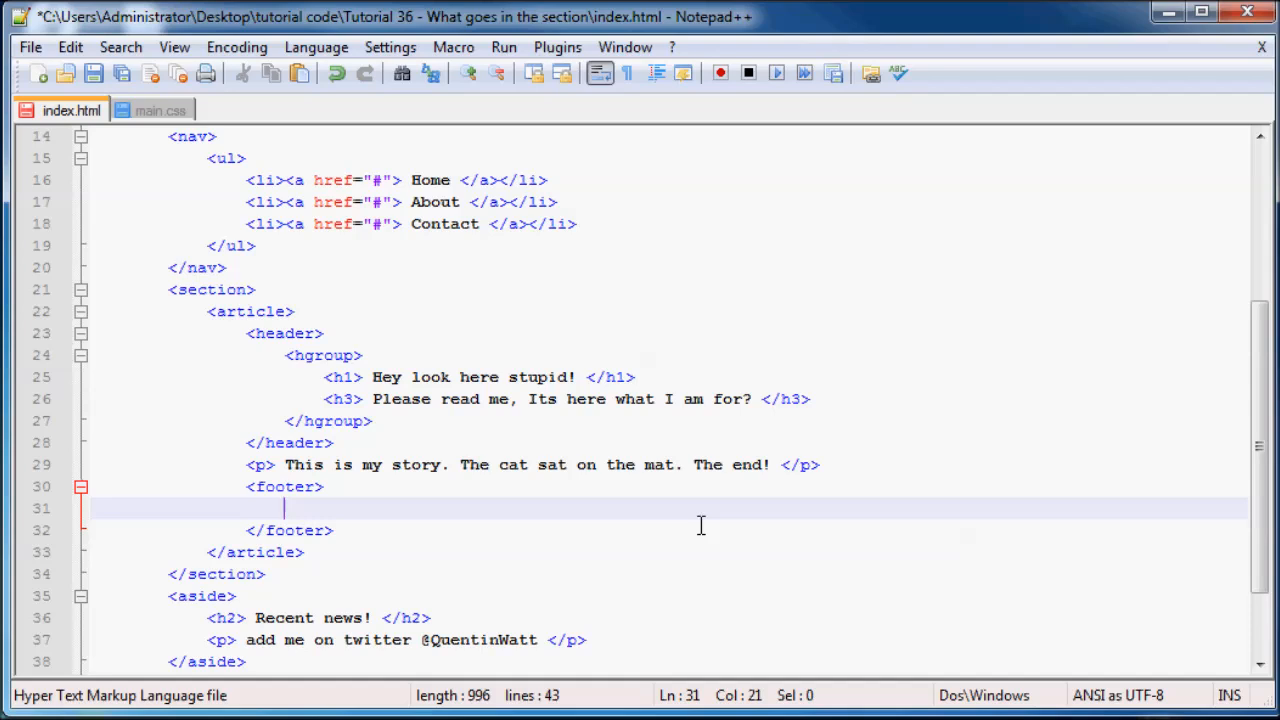
# - Fill the footer with '- written by Quentin Watt' and save index.html
pyautogui.write('- w')
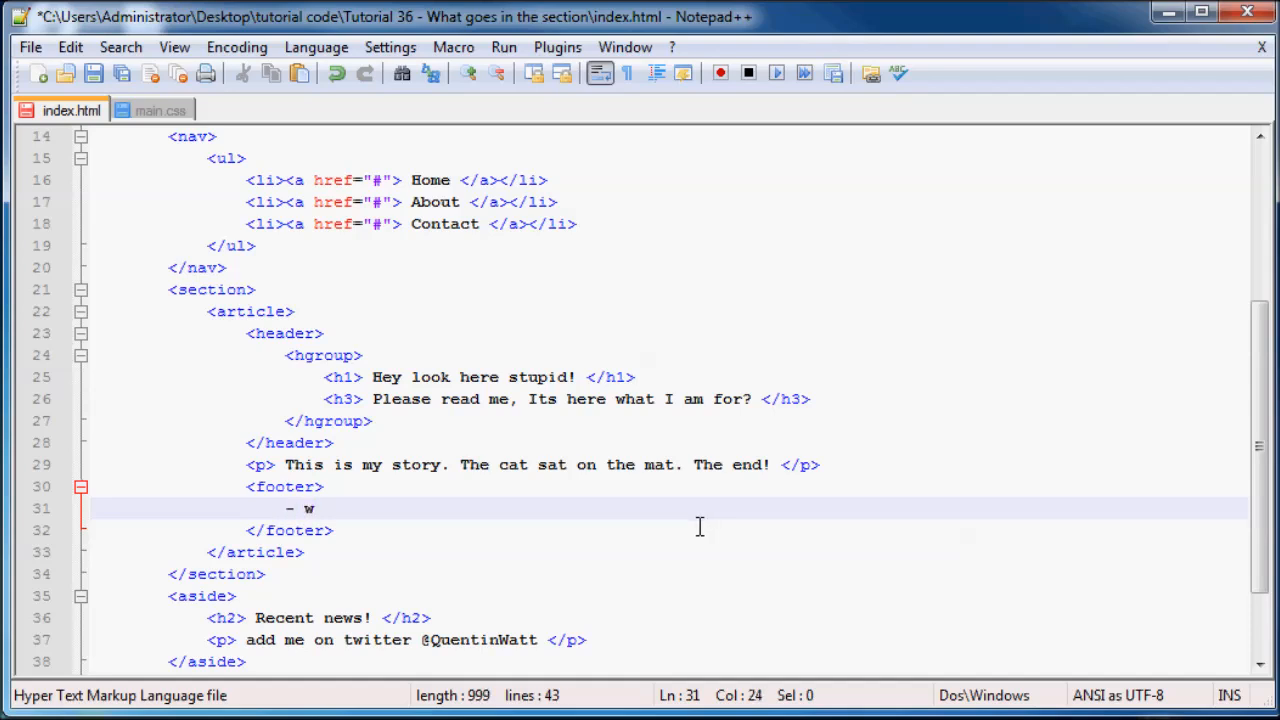
pyautogui.write('ritten')
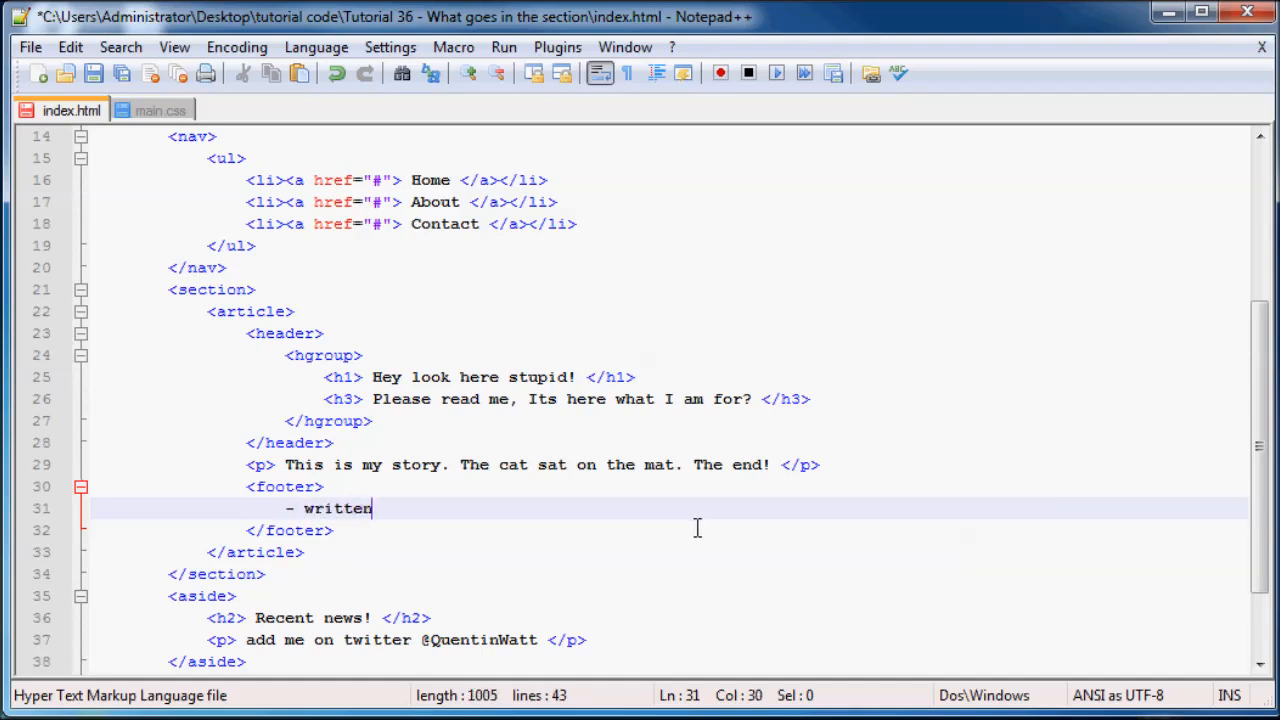
pyautogui.write('by Qu')
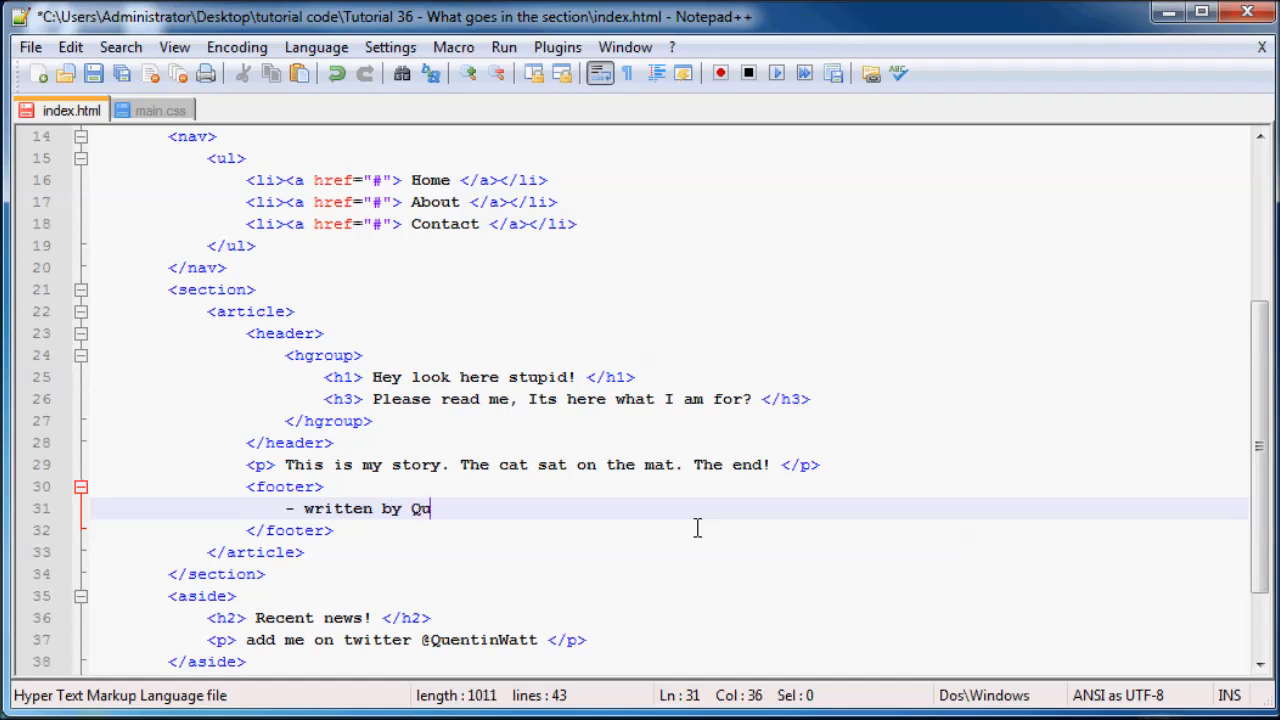
pyautogui.write('entin Watt')
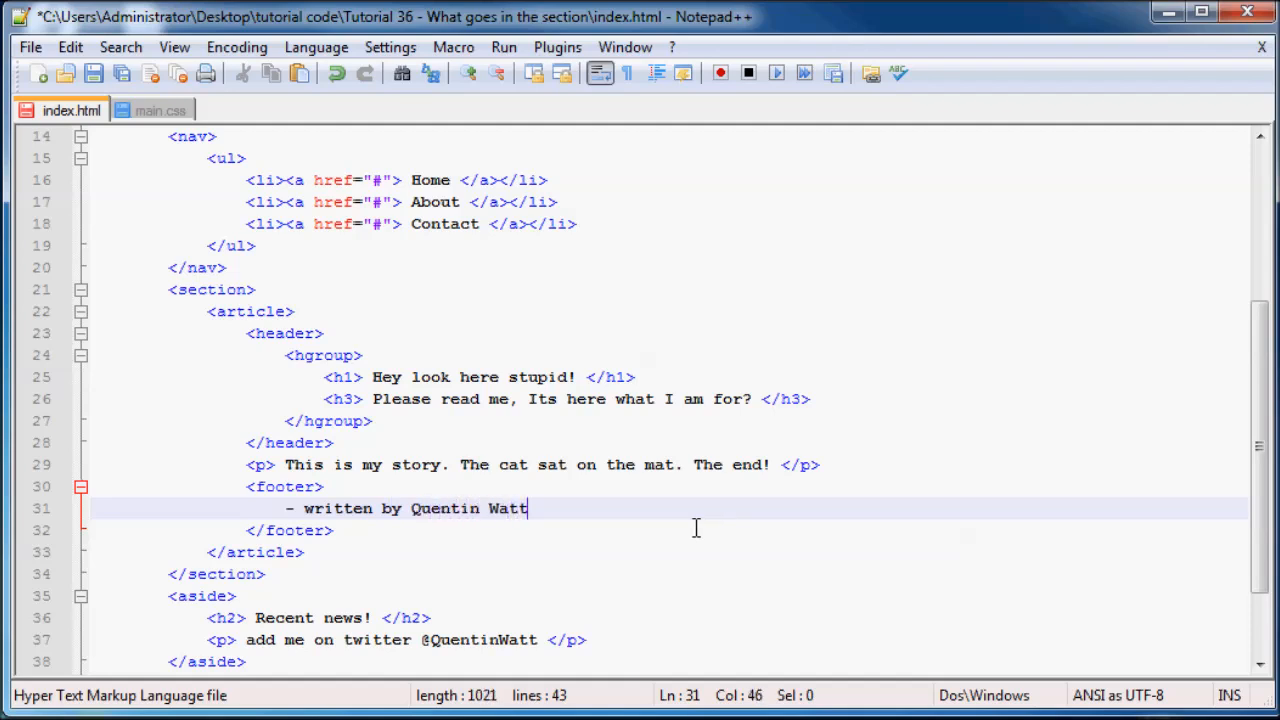
pyautogui.click(92, 72)
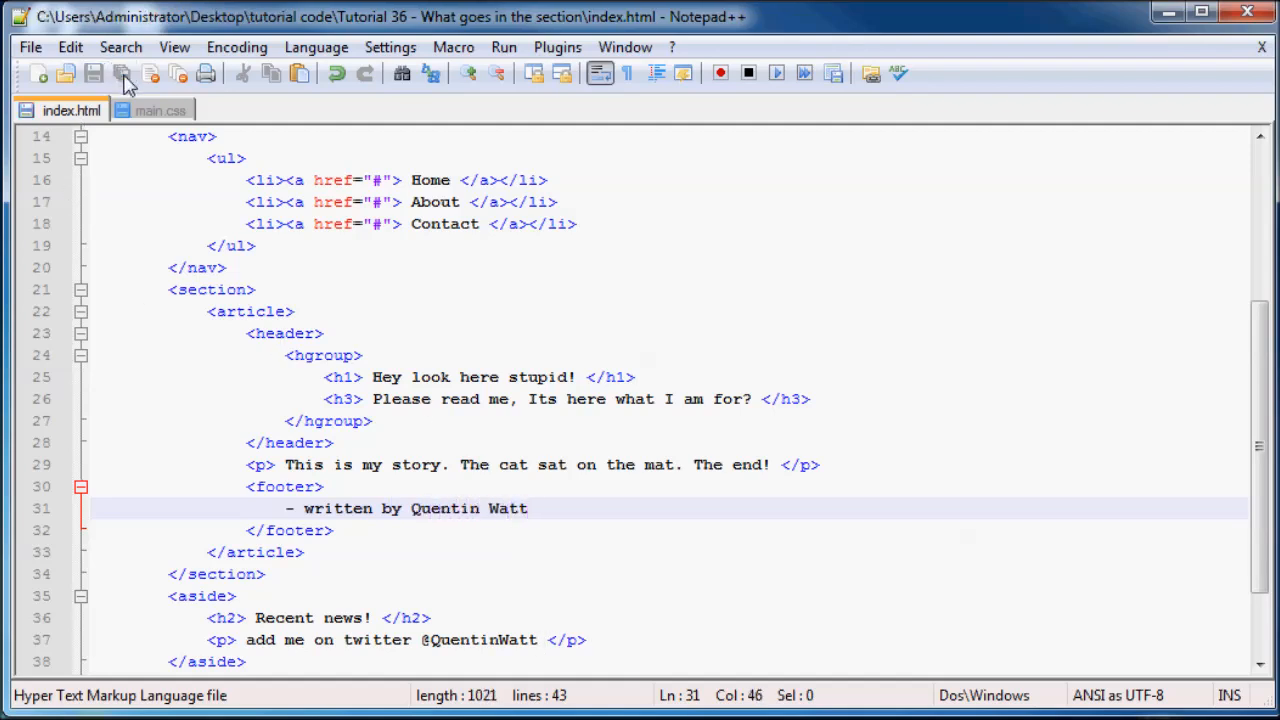
pyautogui.moveTo(256, 404)
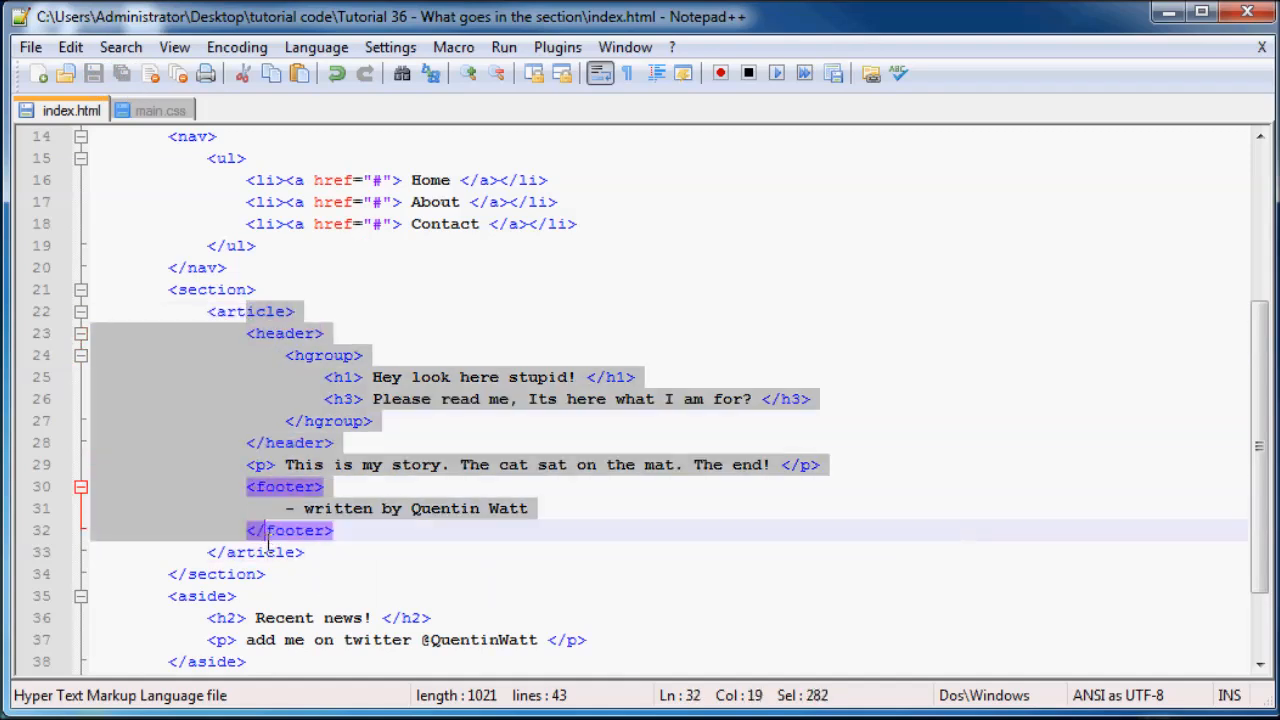
# - Select the whole article block from its closing tag back to <article> for copying
pyautogui.click(370, 552)
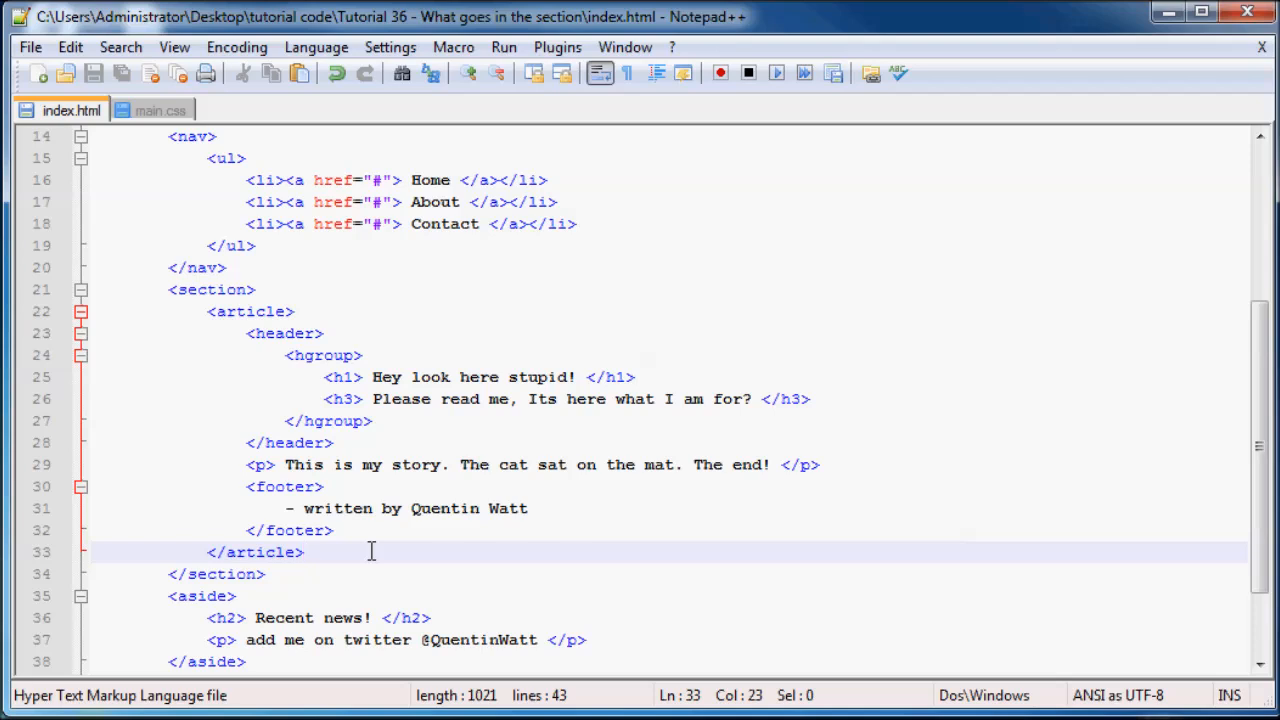
pyautogui.moveTo(372, 552); pyautogui.dragTo(232, 356)
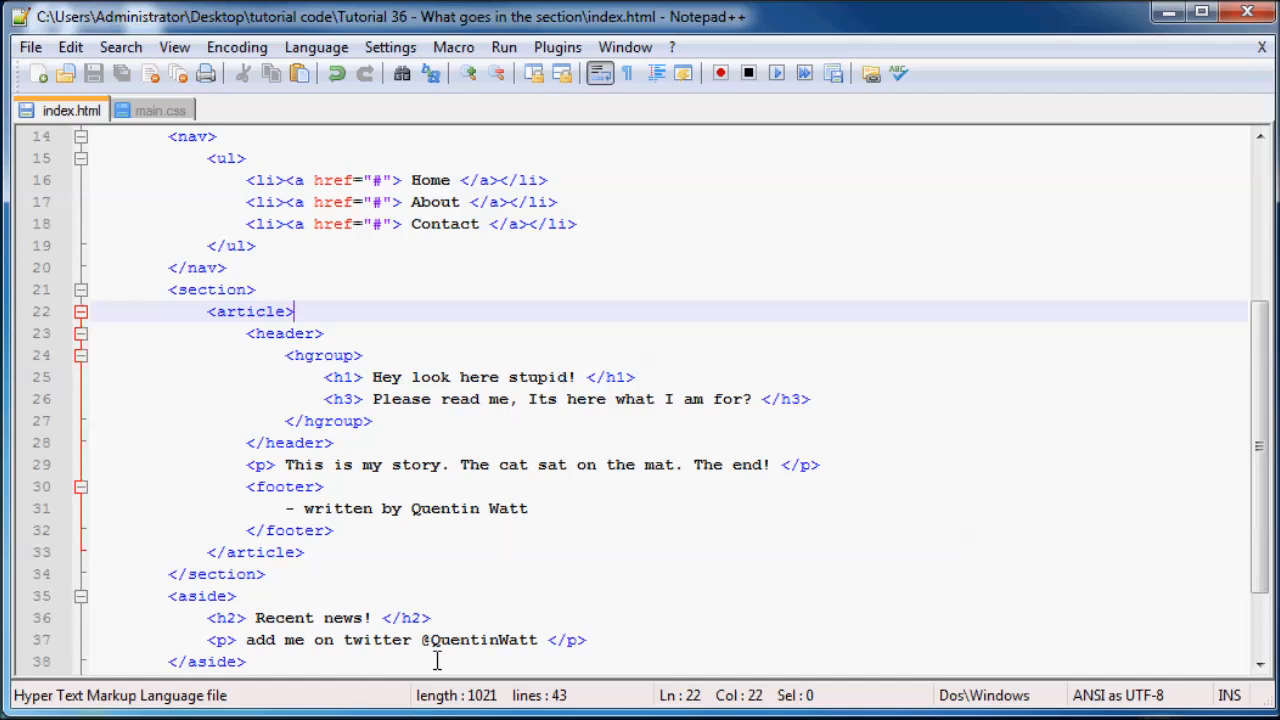
pyautogui.moveTo(448, 546)
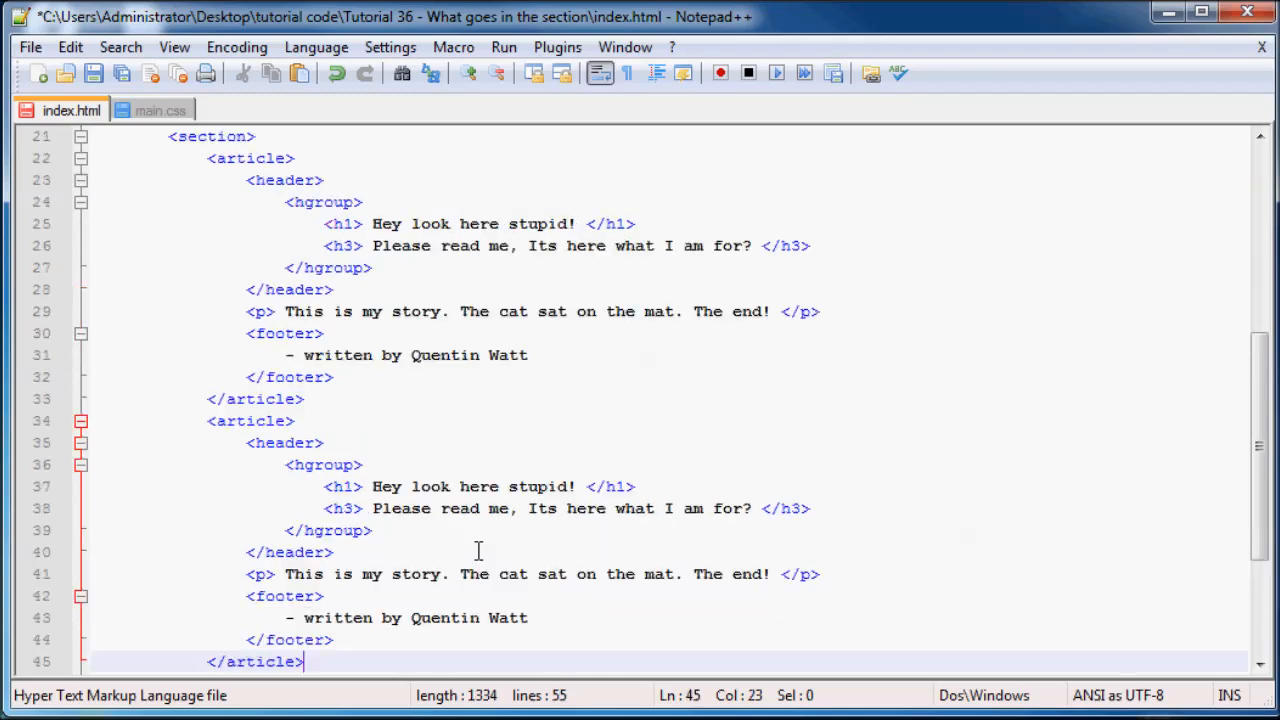
# - Change the second heading to 'Hey look here handsome' and trim its subheading to 'Please read me'
pyautogui.scroll(-3)
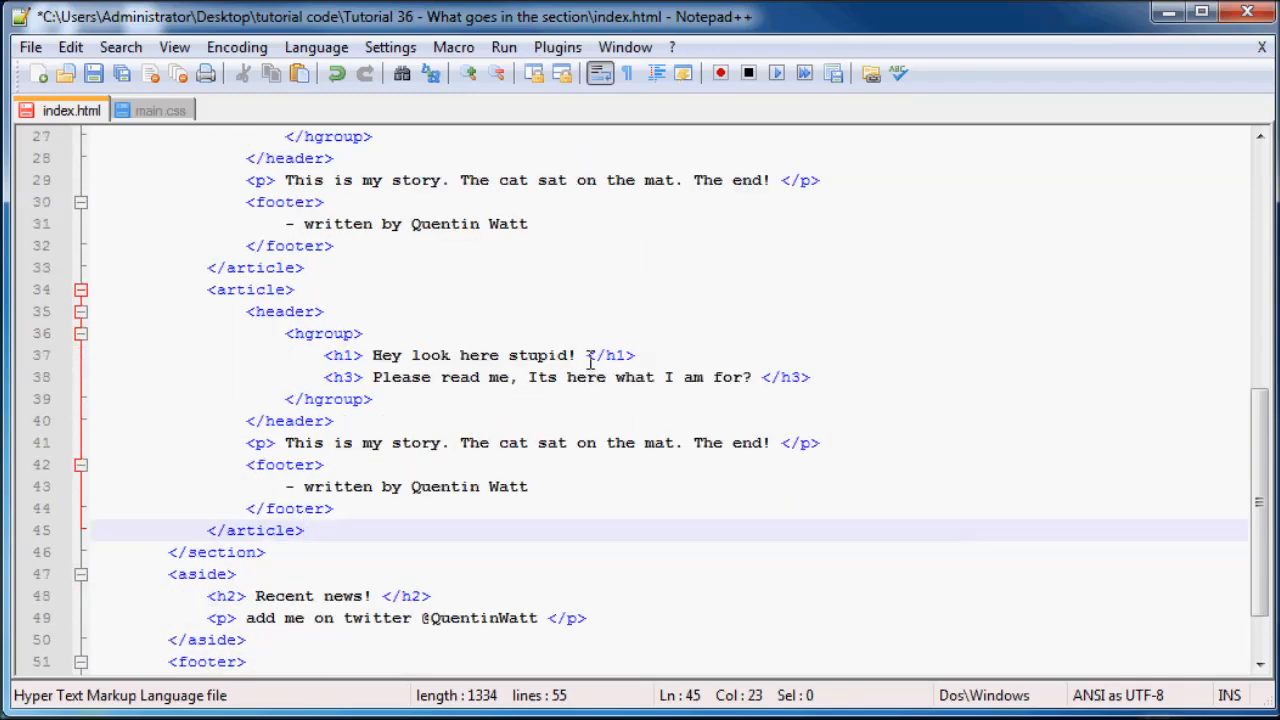
pyautogui.doubleClick(540, 356)
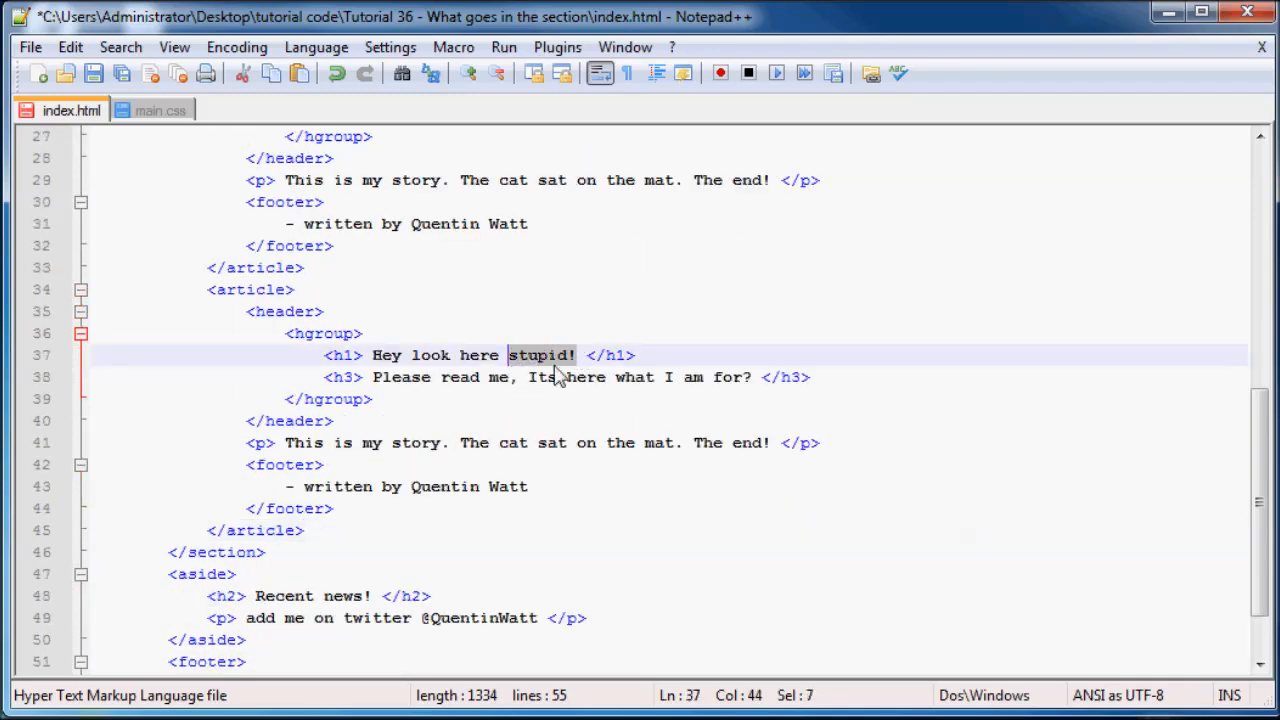
pyautogui.write('handsom')
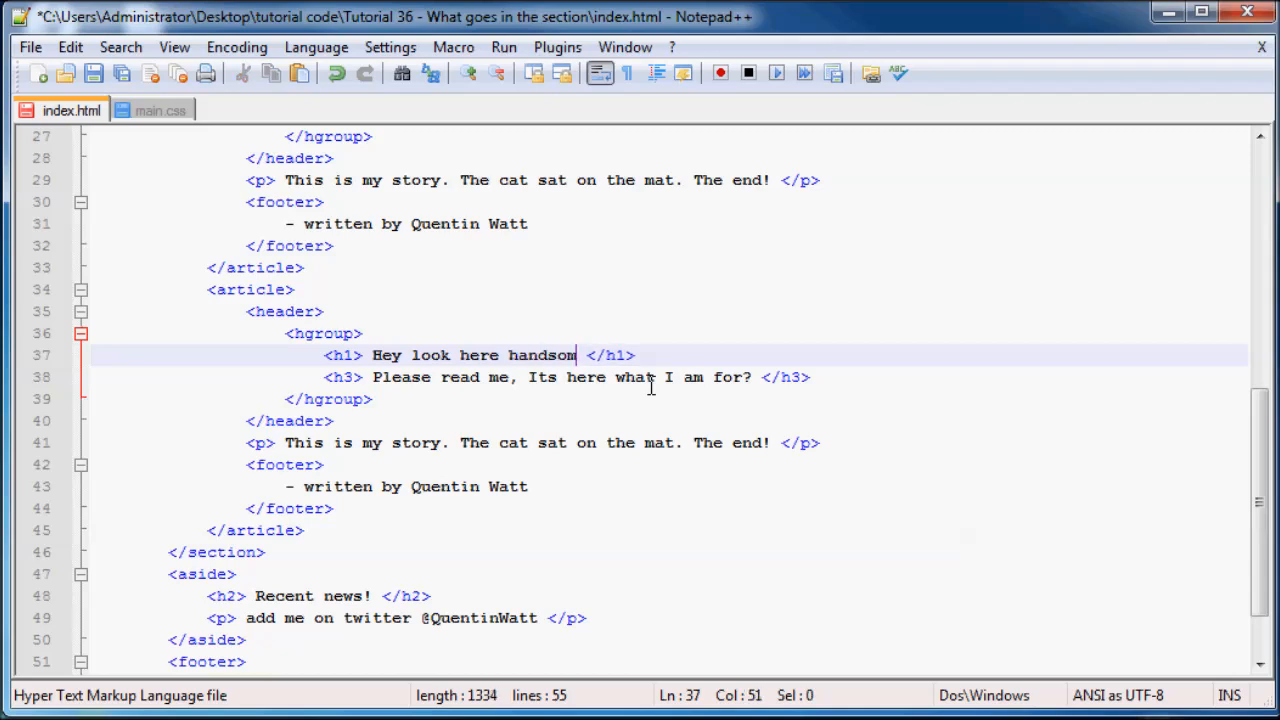
pyautogui.write('e')
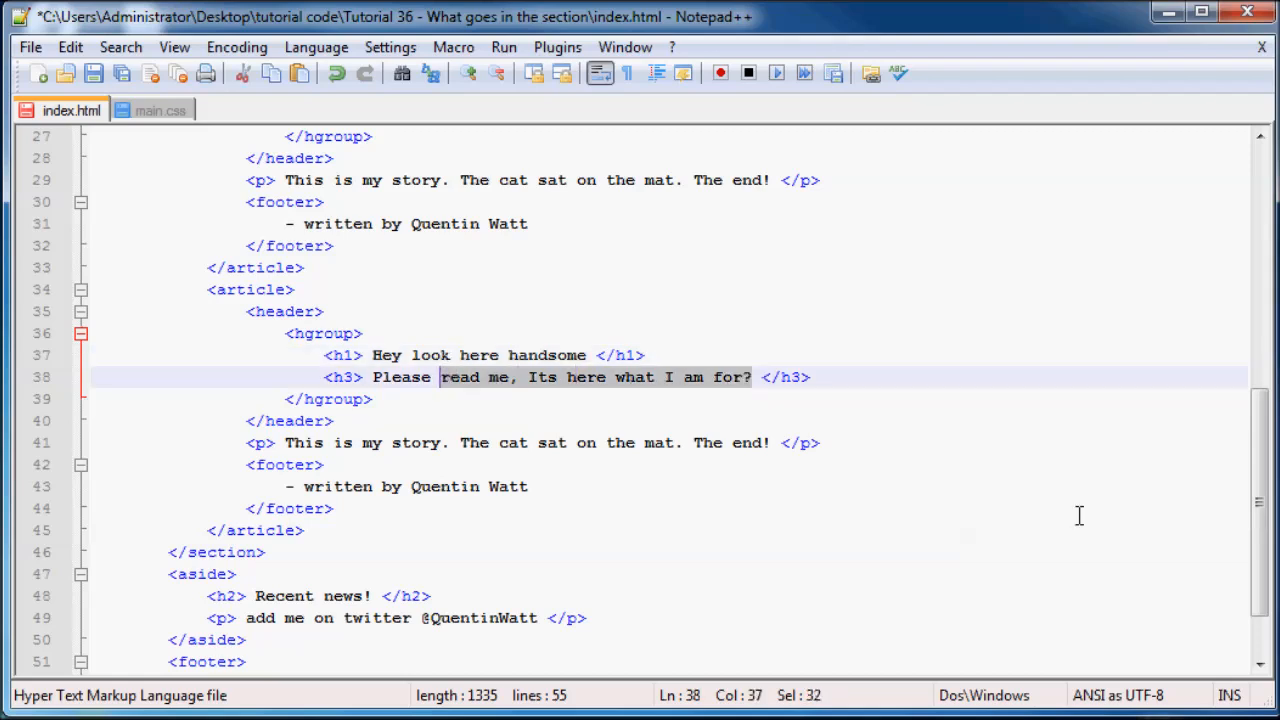
pyautogui.press('Delete')
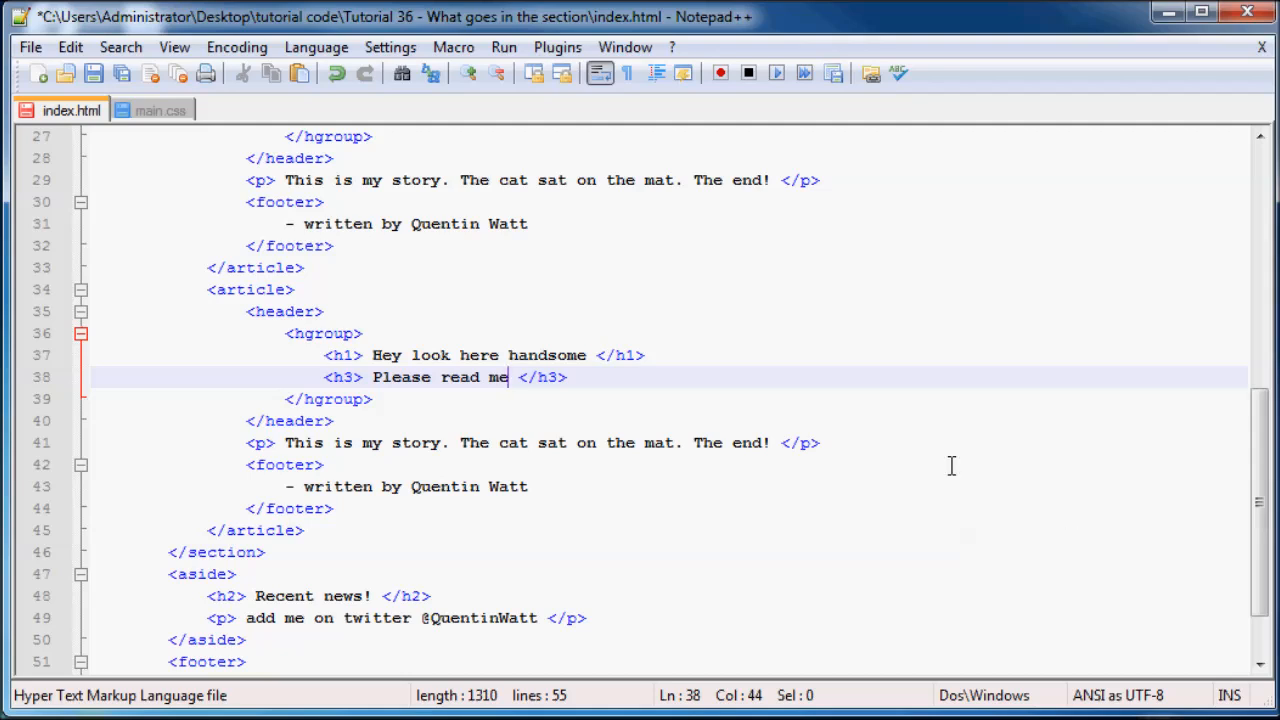
pyautogui.moveTo(330, 470)
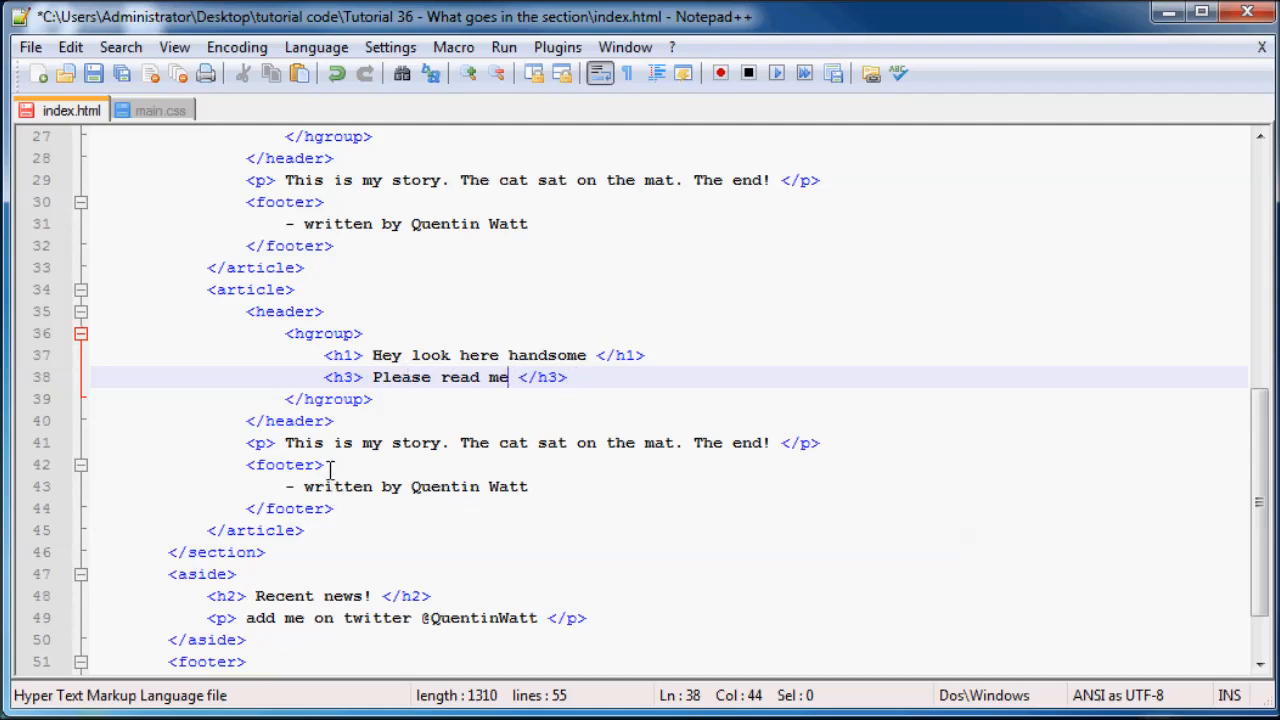
# - Replace the second article's story paragraph text with 'Story Time'
pyautogui.click(284, 444)
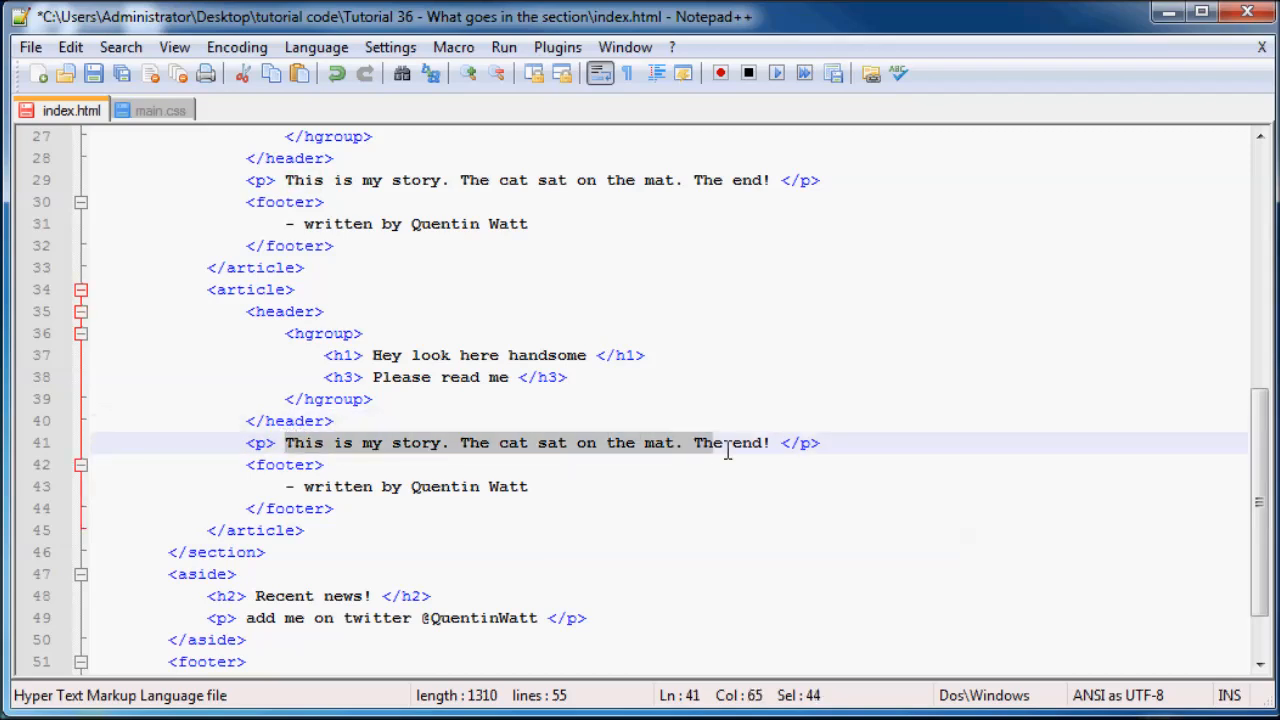
pyautogui.write('Sor </p>')
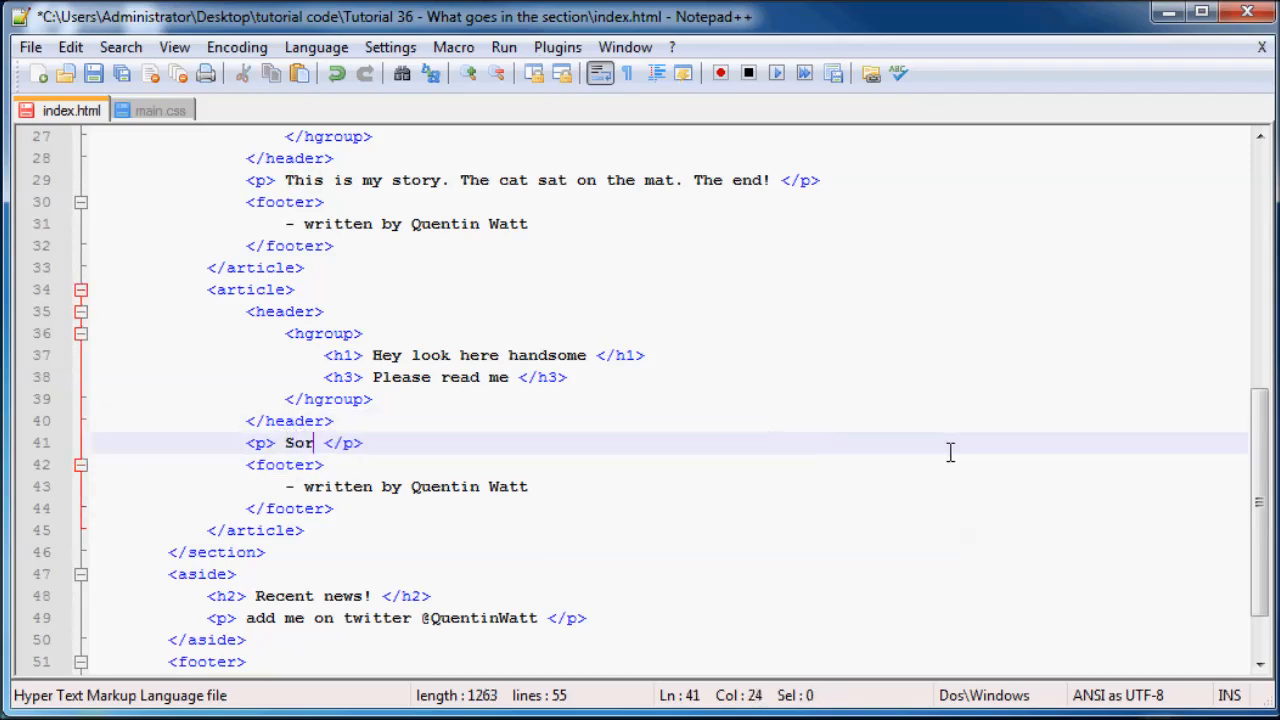
pyautogui.write('ty')
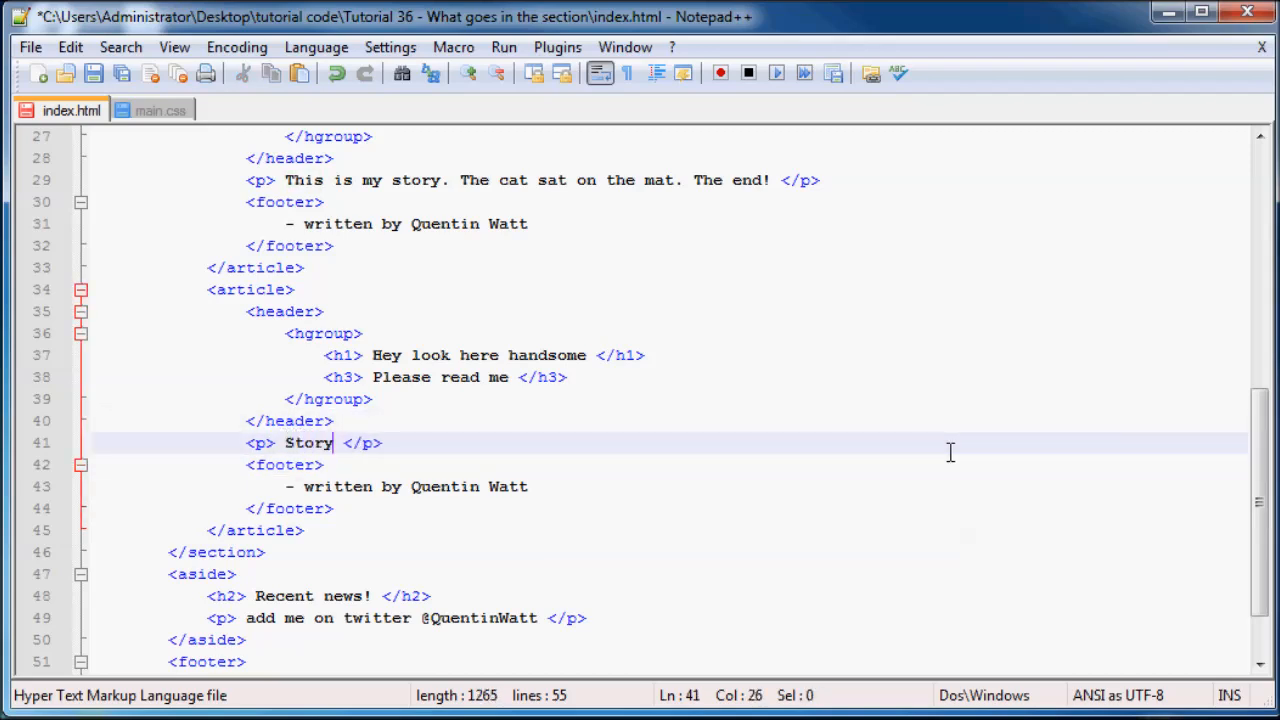
pyautogui.write('Time')
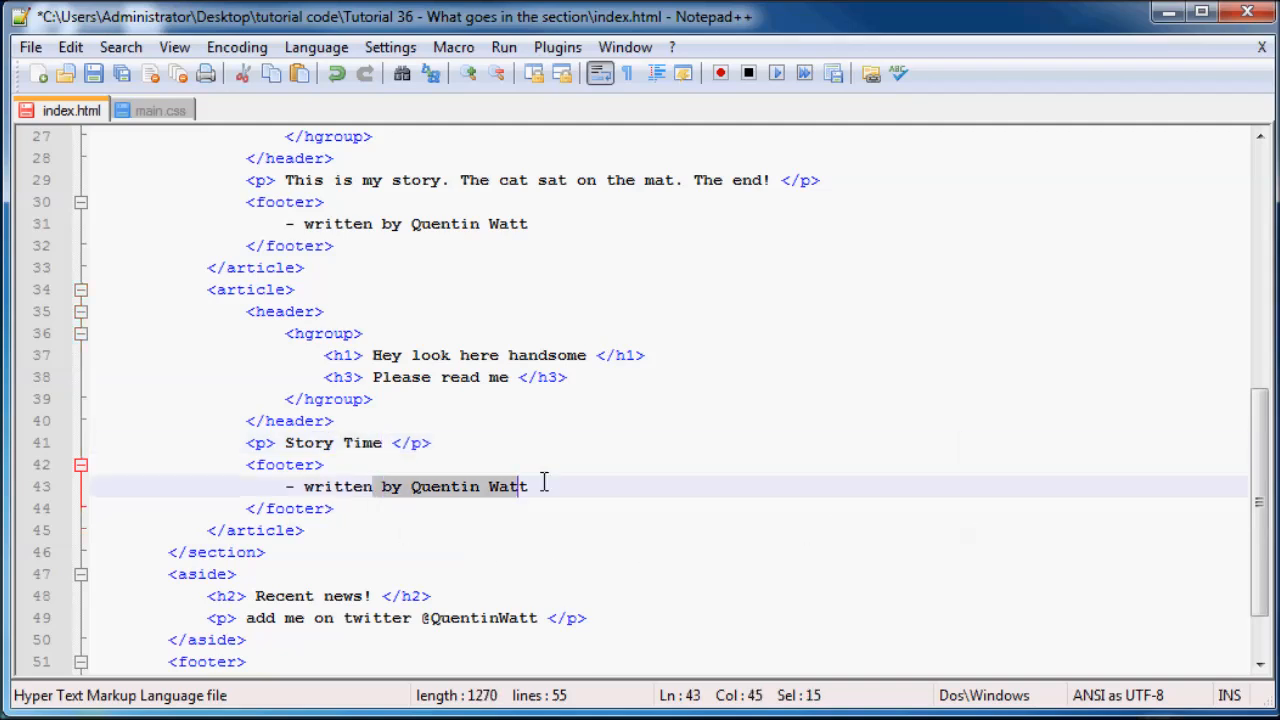
pyautogui.click(504, 510)
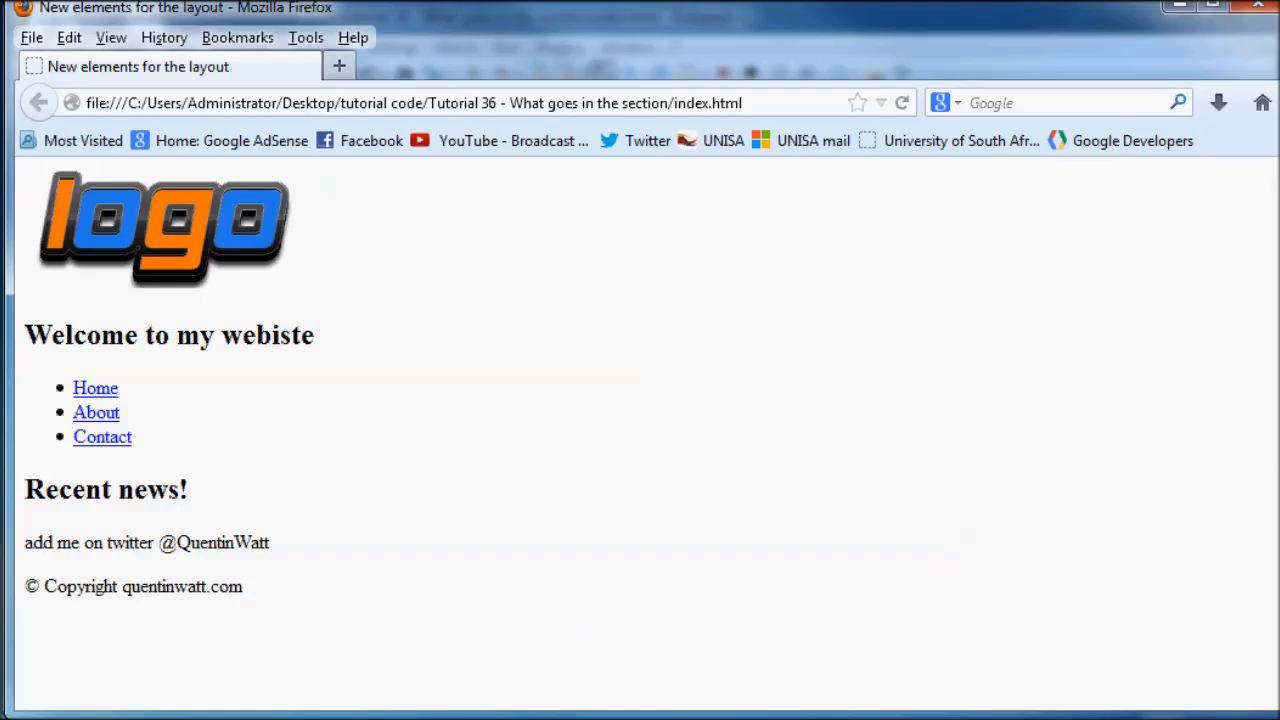
pyautogui.moveTo(78, 536)
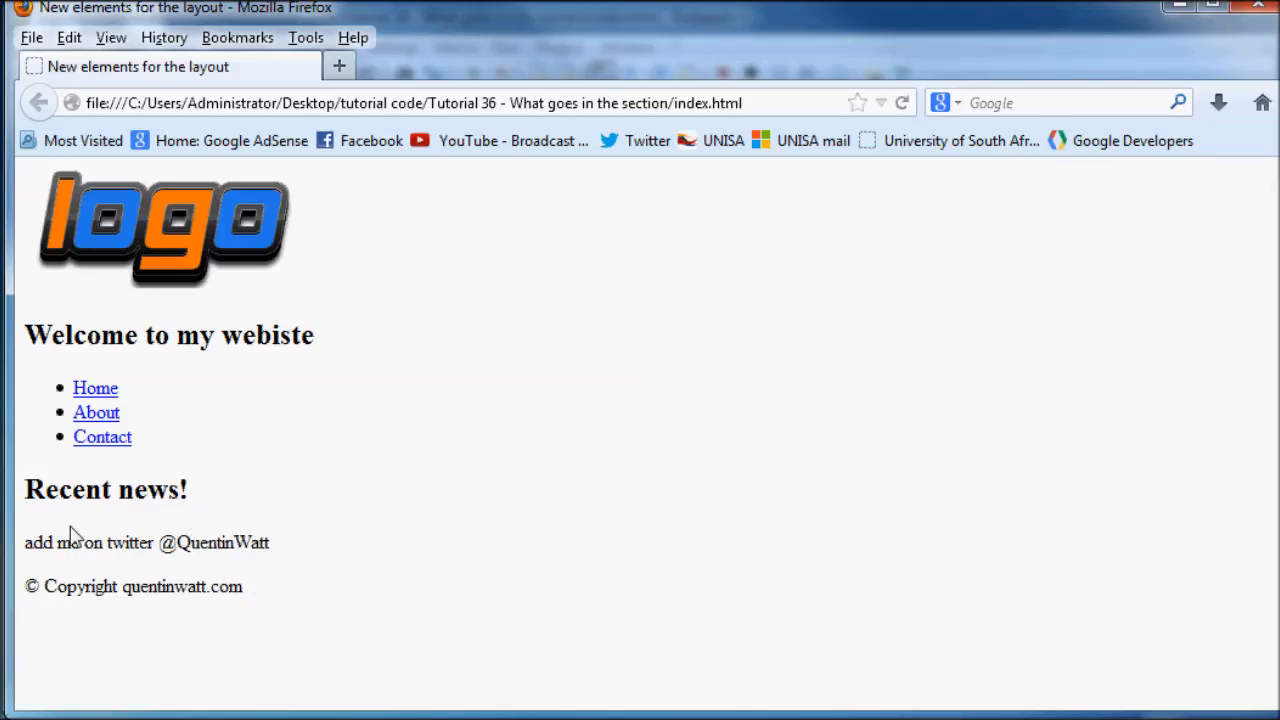
pyautogui.moveTo(390, 496)
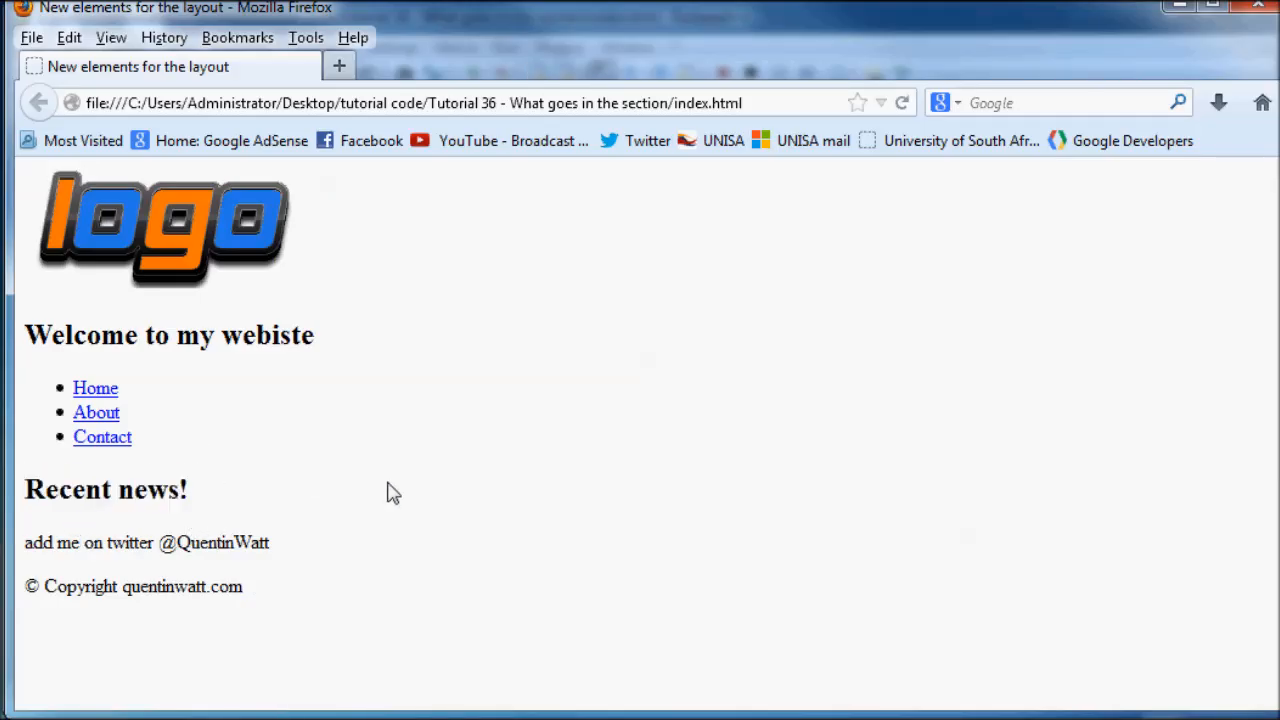
# - Highlight the Recent news heading and twitter line in Firefox, then clear the selection
pyautogui.moveTo(24, 488); pyautogui.dragTo(270, 544)
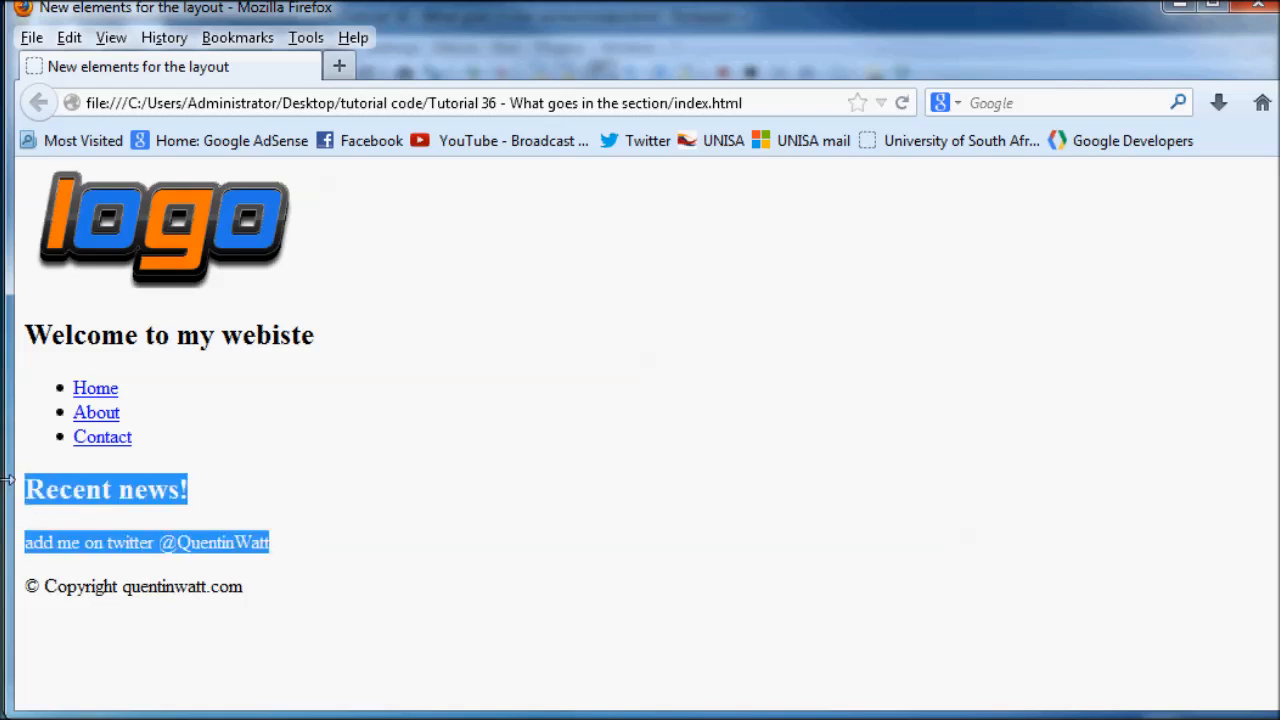
pyautogui.click(70, 470)
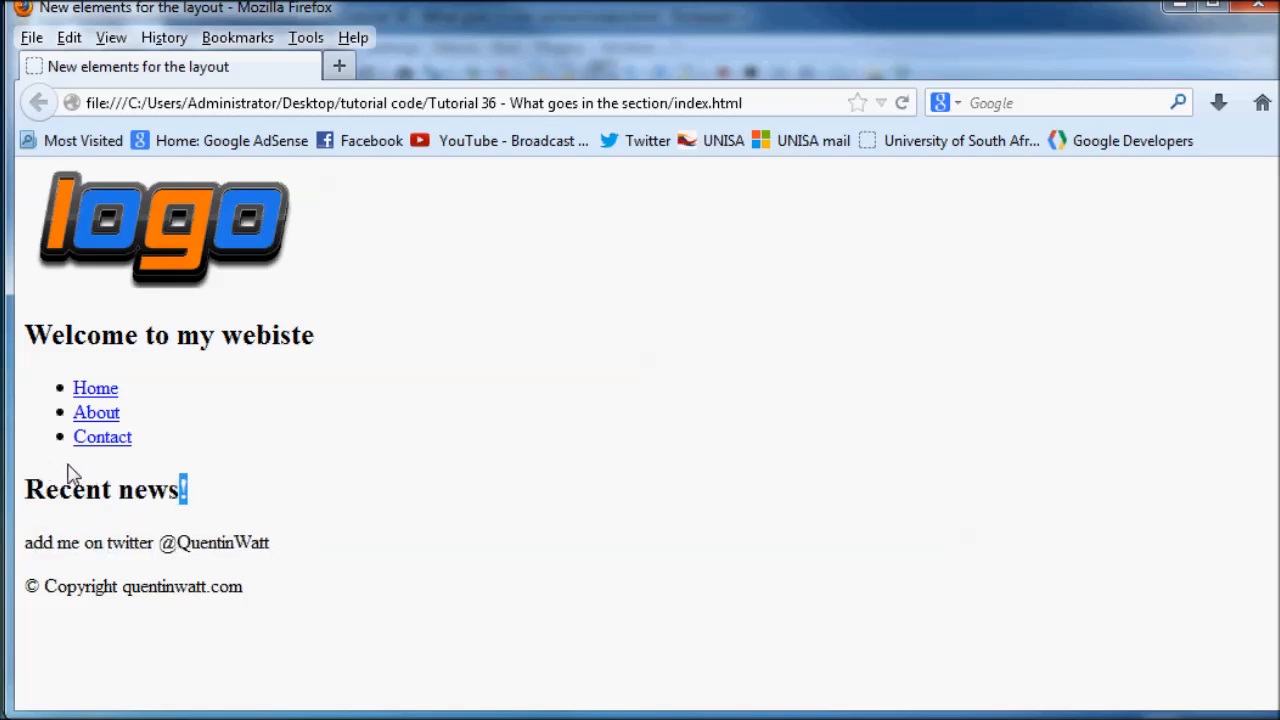
pyautogui.moveTo(932, 104)
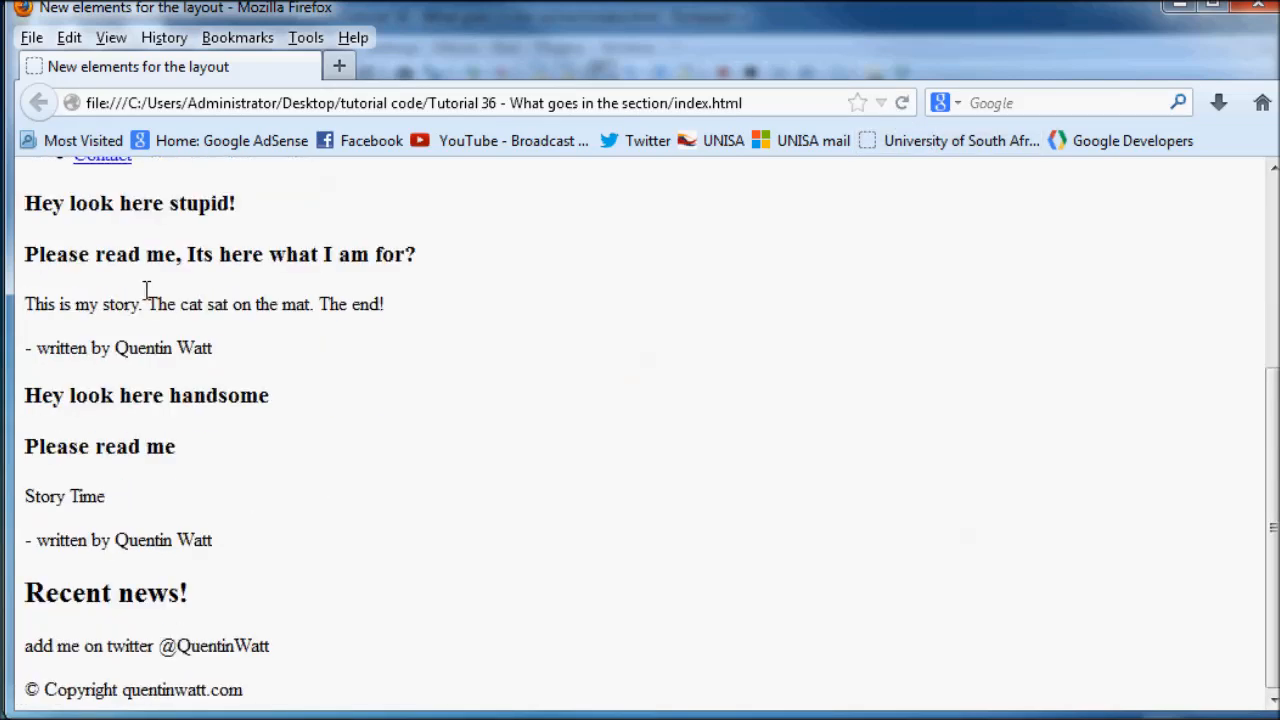
pyautogui.scroll(3)
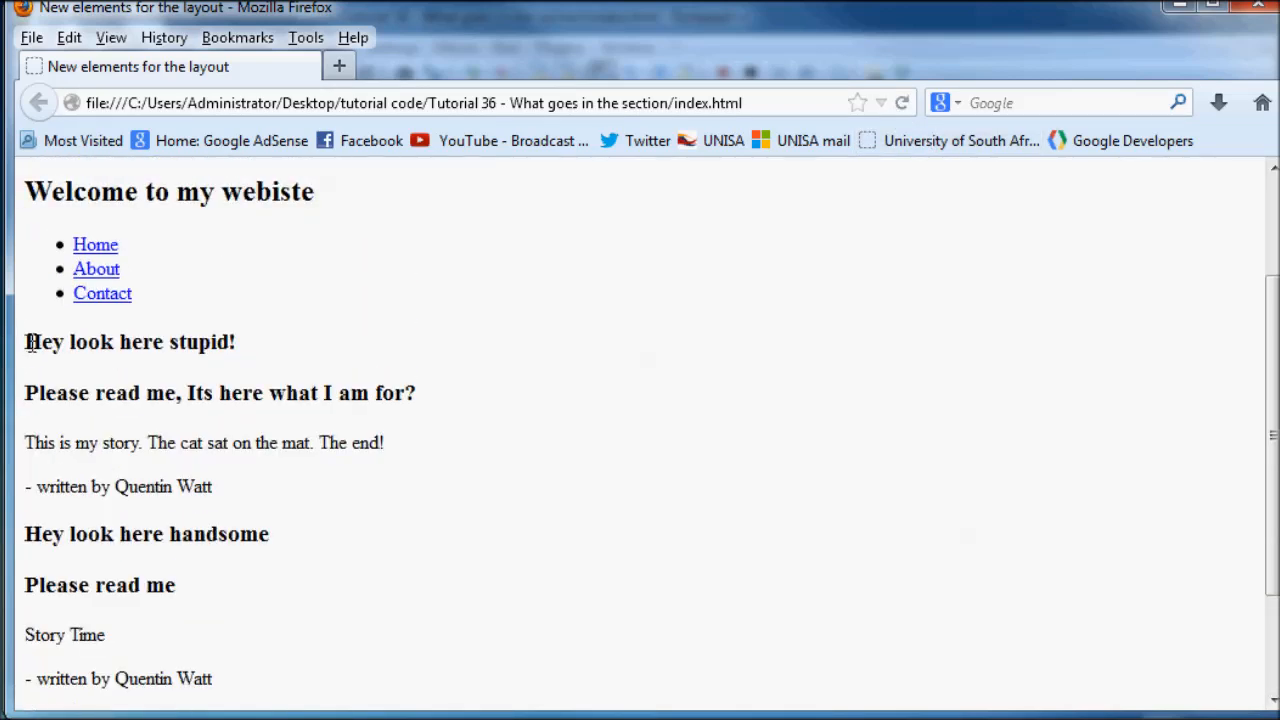
pyautogui.moveTo(24, 340); pyautogui.dragTo(384, 444)
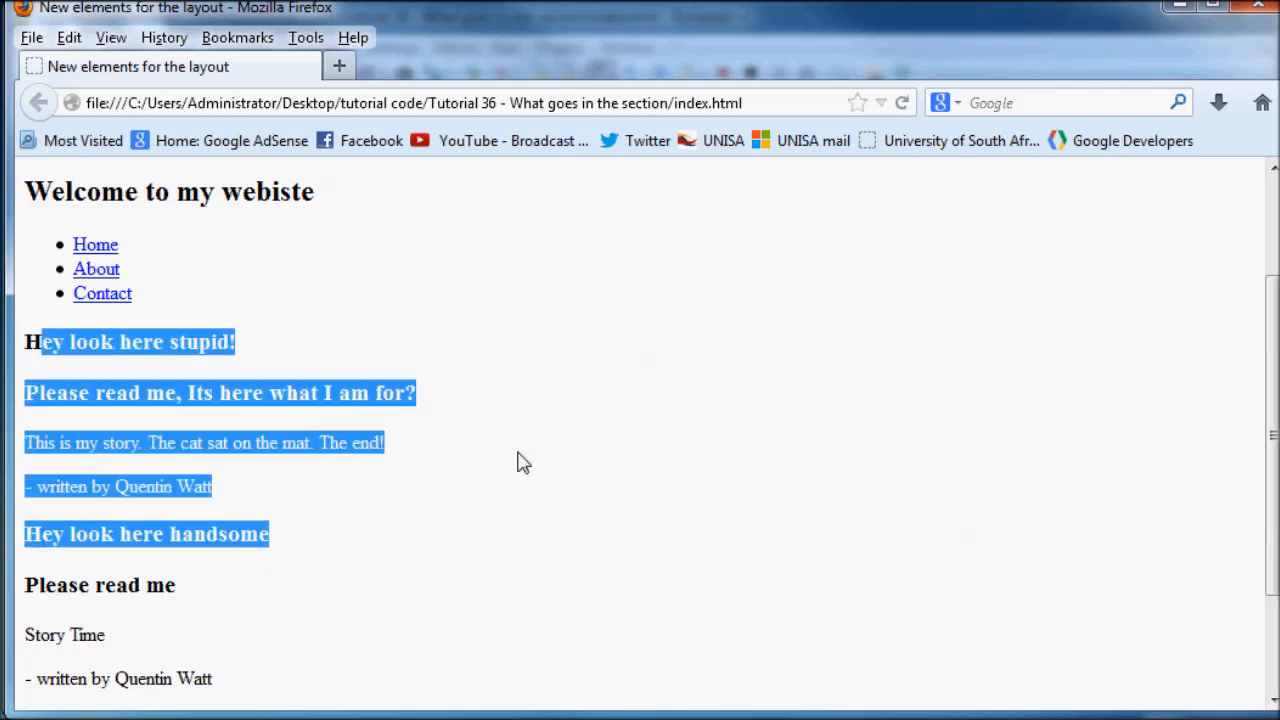
pyautogui.click(472, 512)
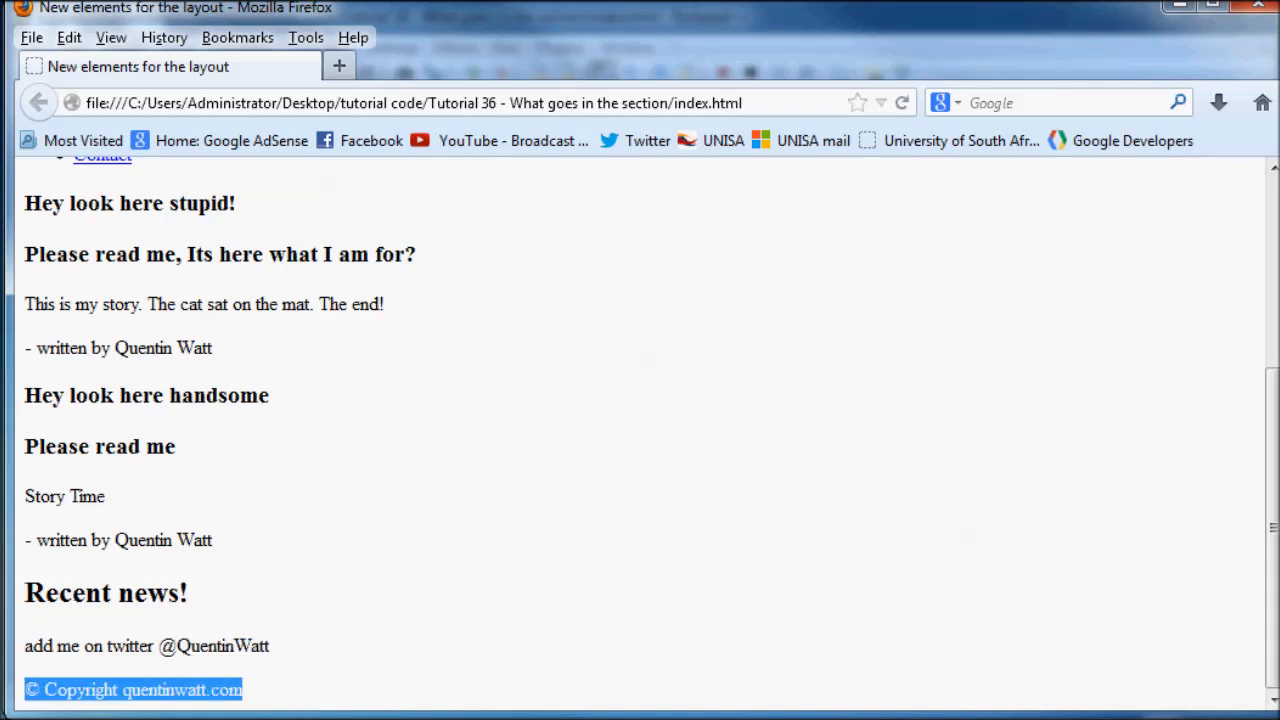
pyautogui.moveTo(304, 394)
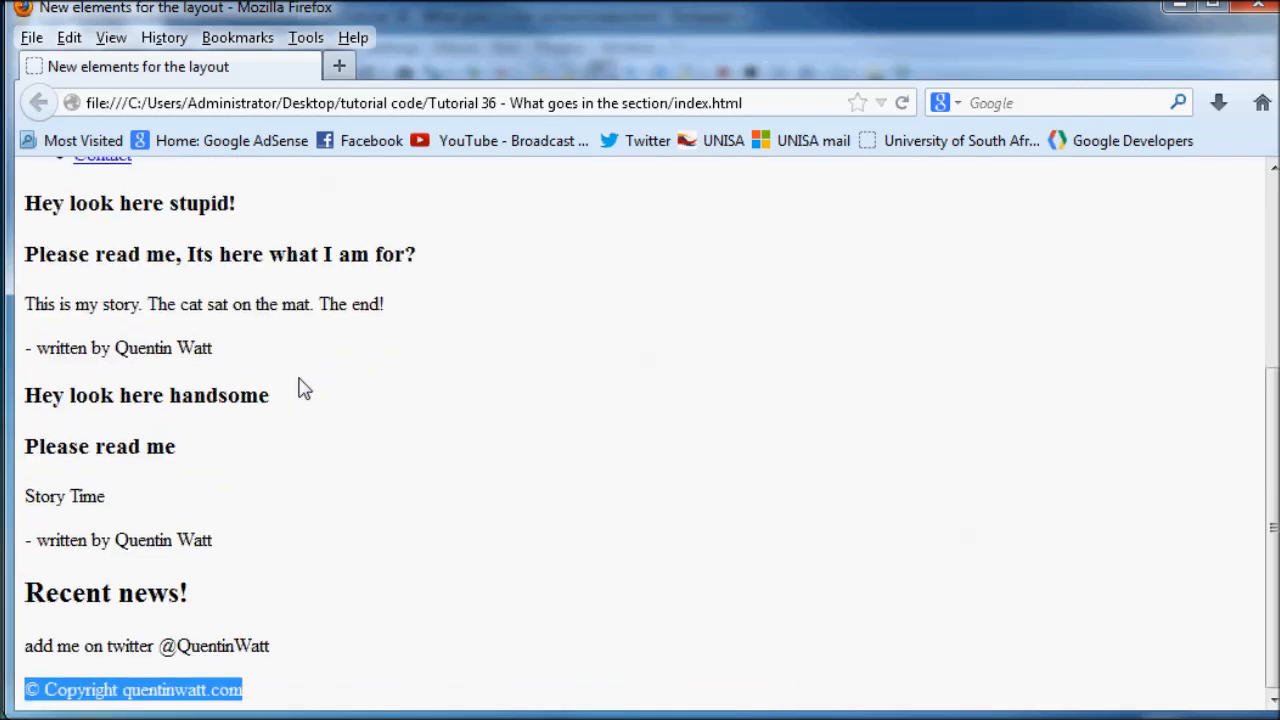
pyautogui.scroll(3)
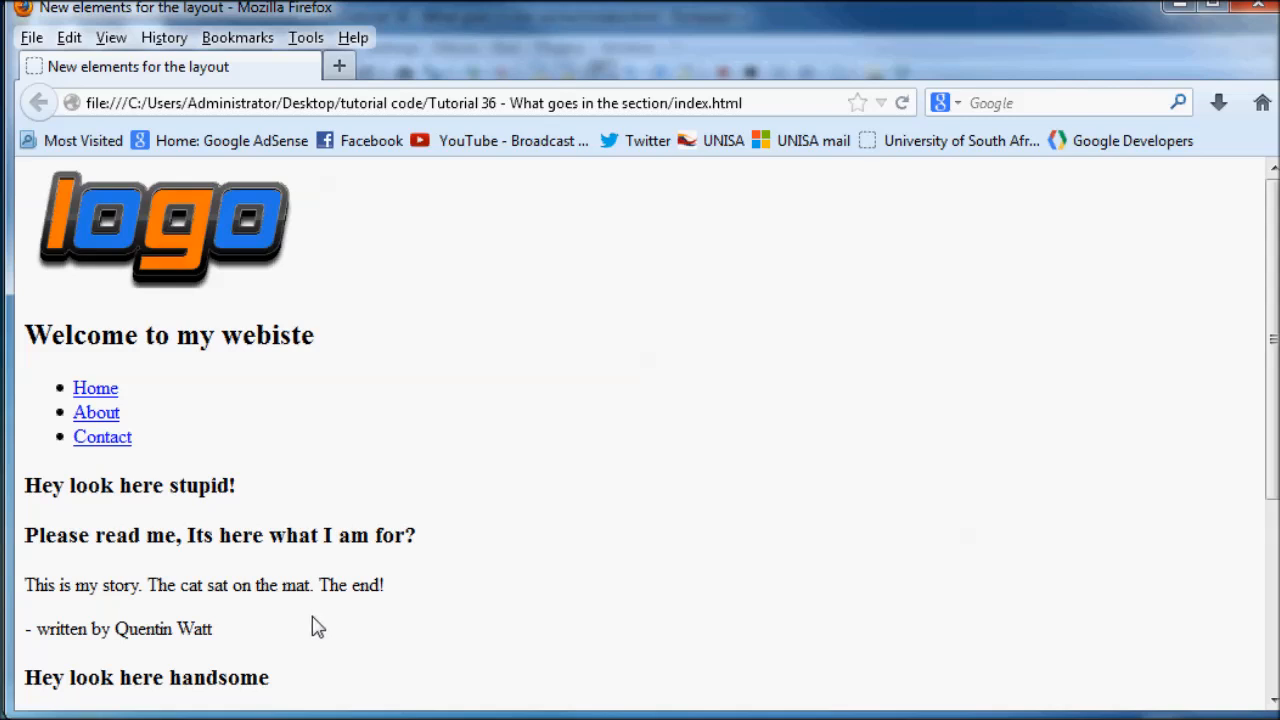
pyautogui.scroll(-3)
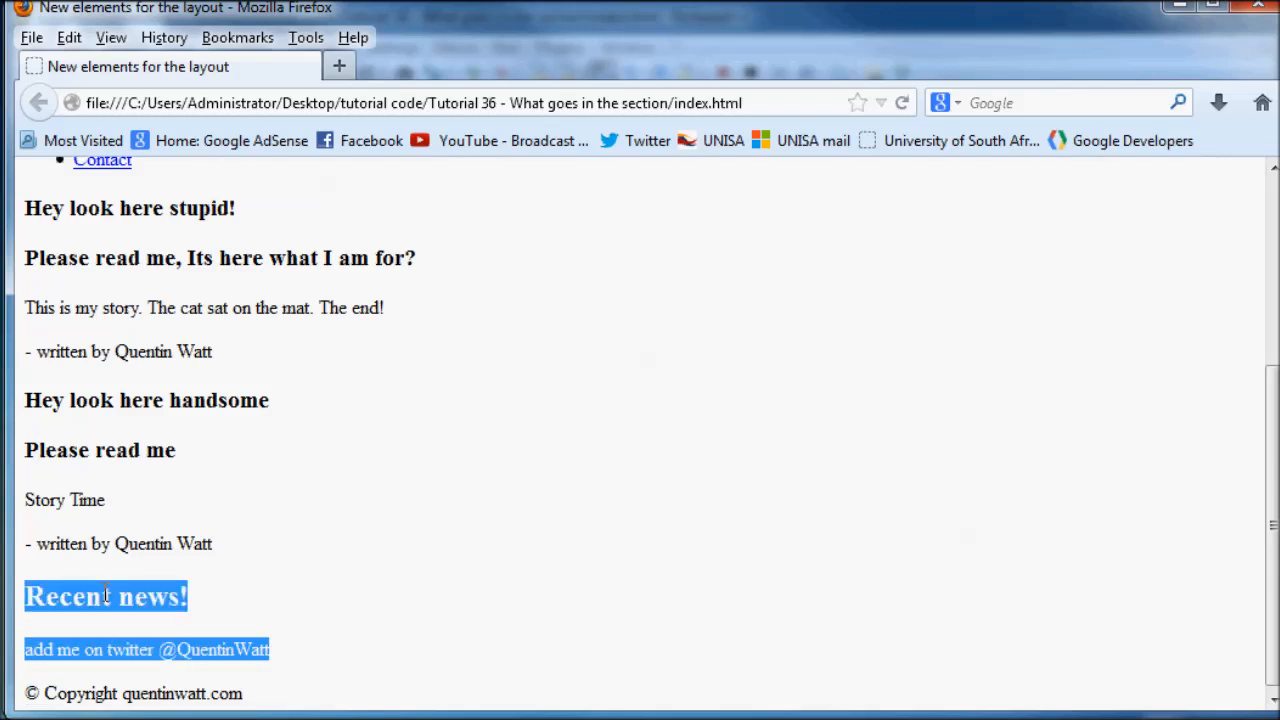
pyautogui.moveTo(200, 620)
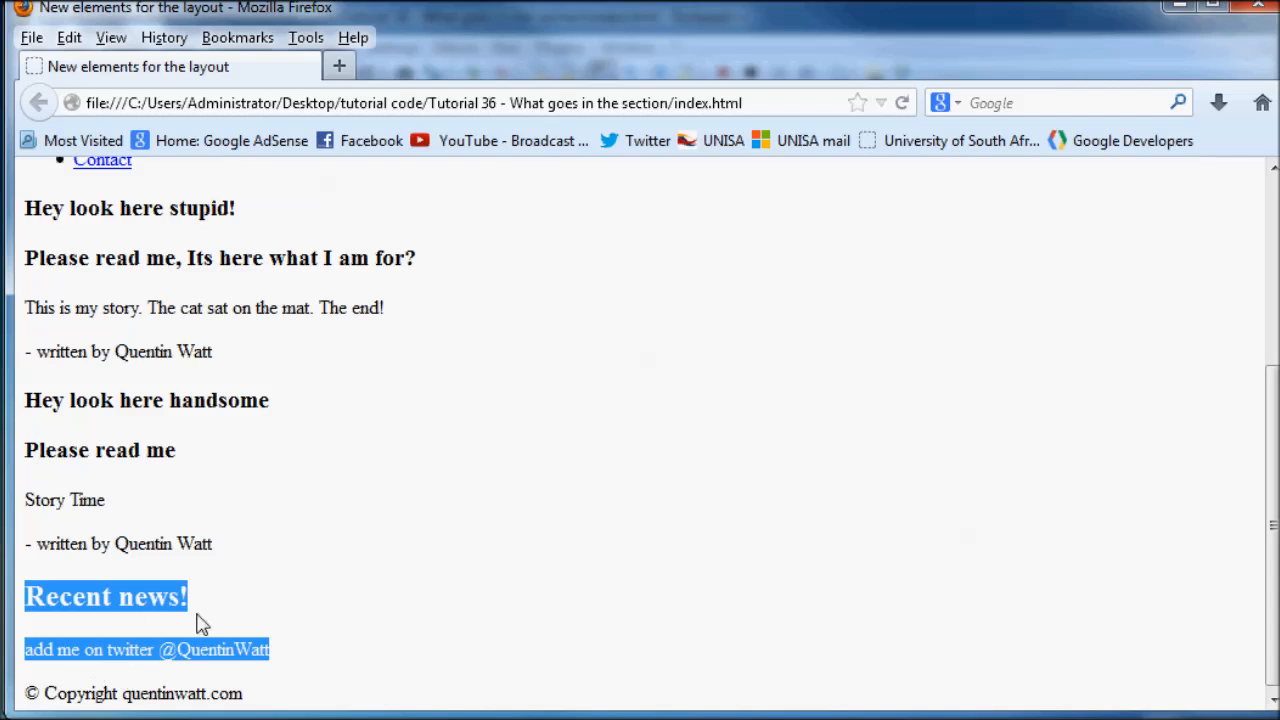
pyautogui.moveTo(338, 608)
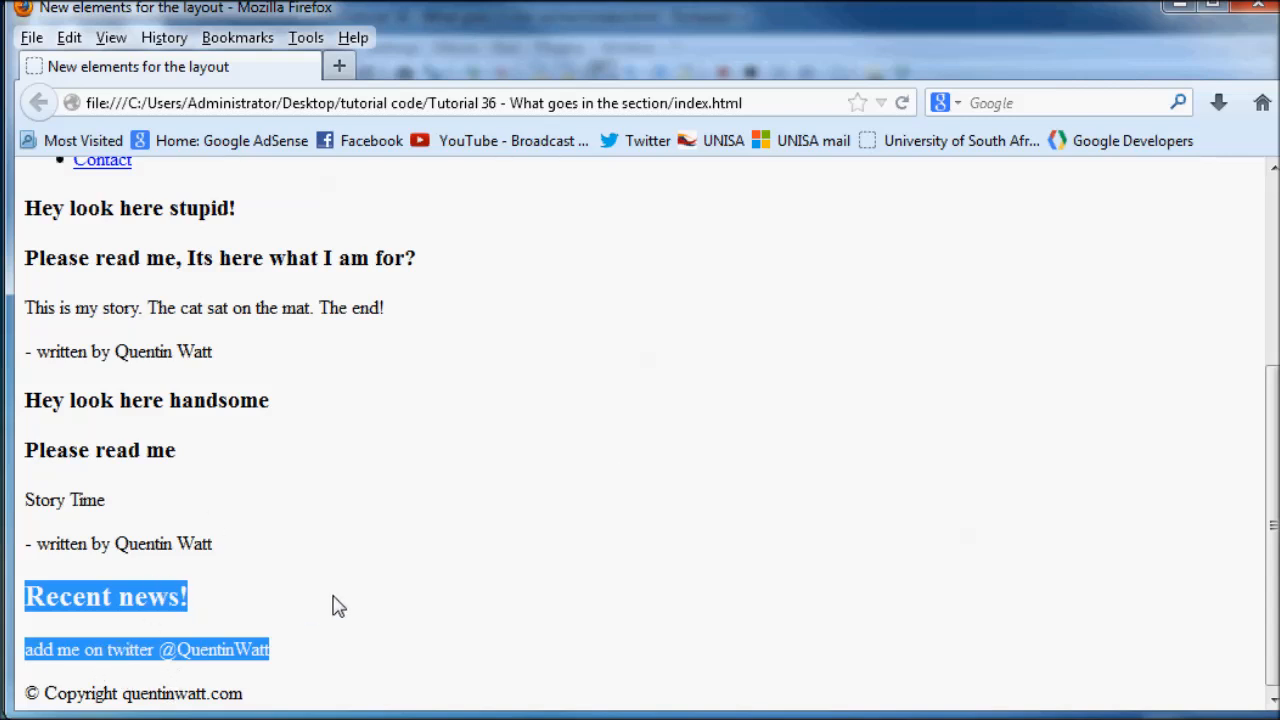
pyautogui.moveTo(258, 630)
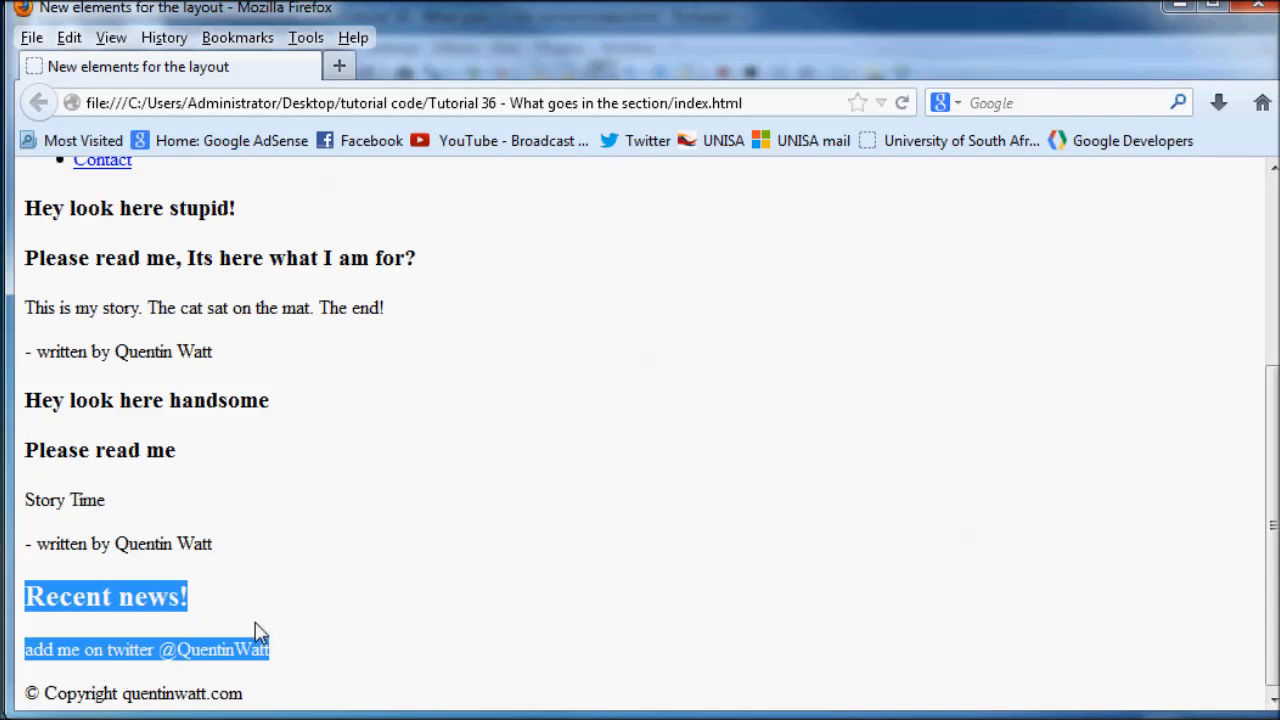
pyautogui.moveTo(288, 624)
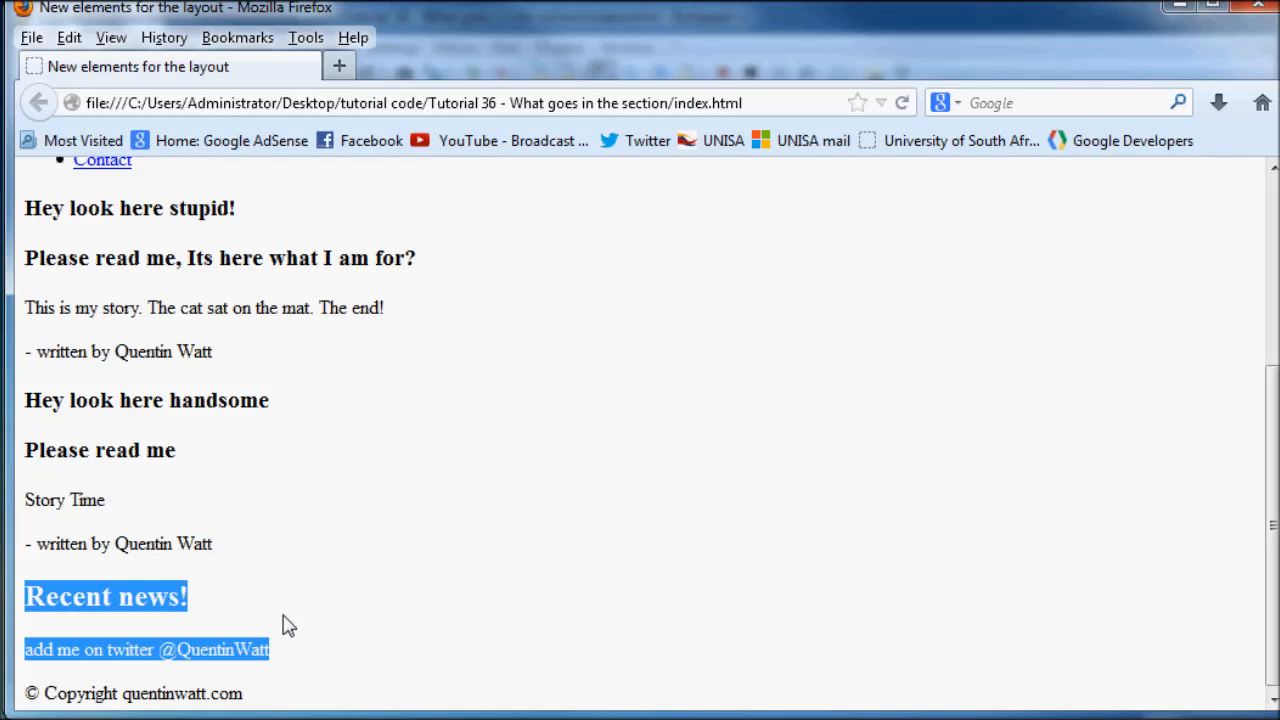
pyautogui.moveTo(222, 444)
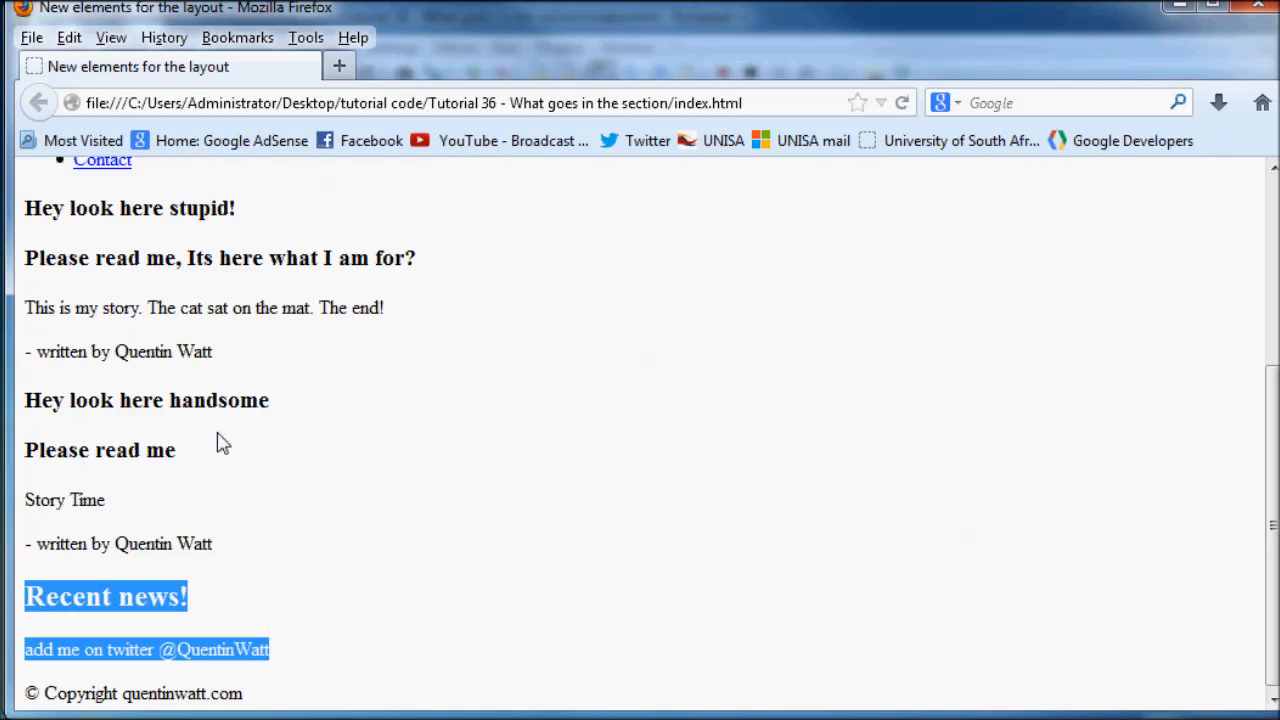
pyautogui.moveTo(792, 282)
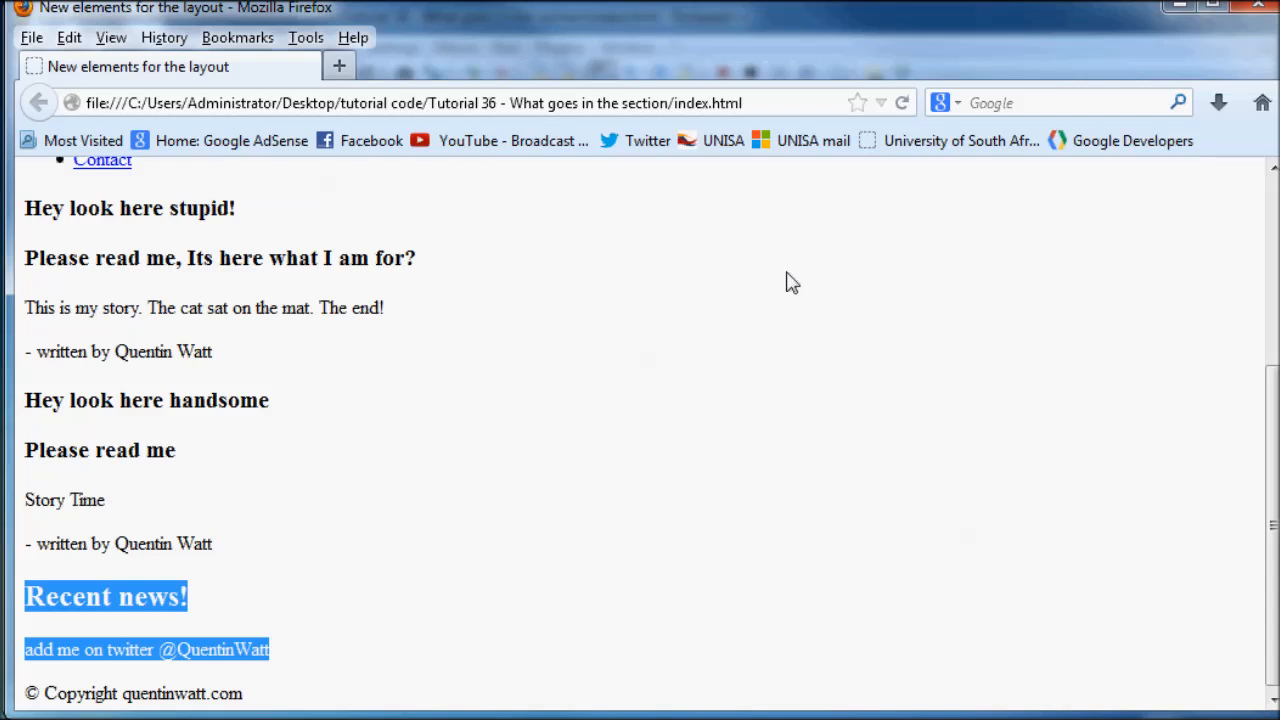